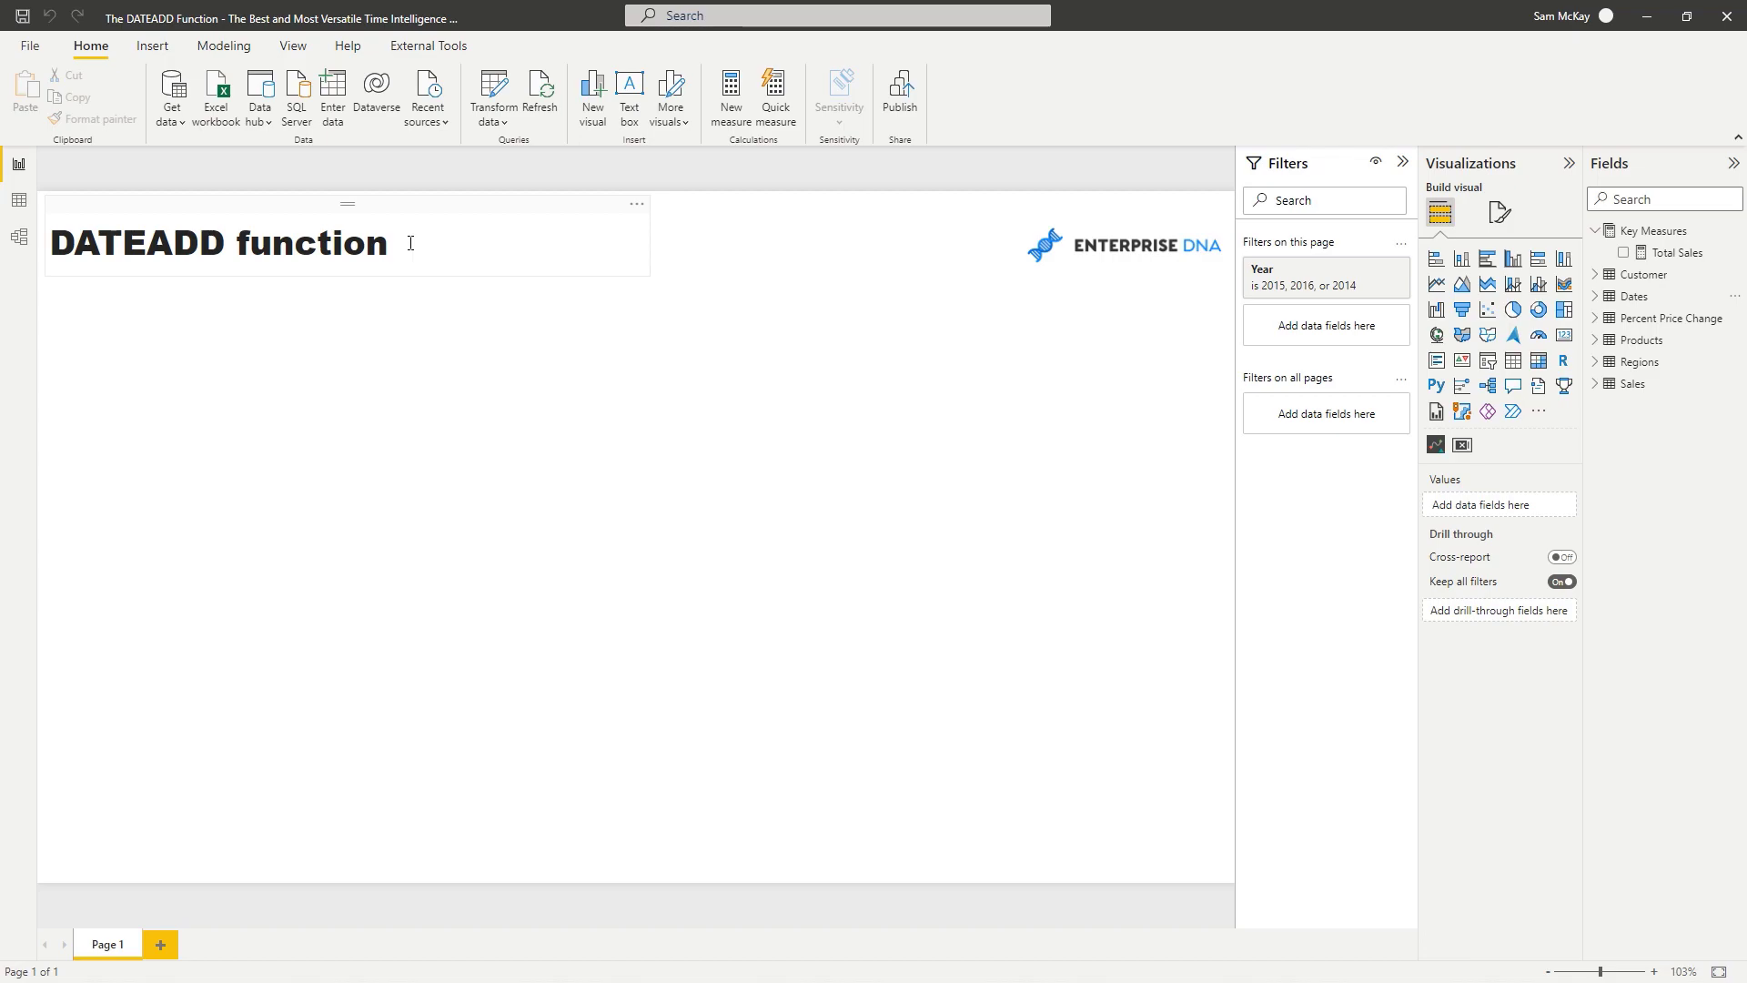
Build a table visual listing Total Sales for each Date
left_click(1634, 295)
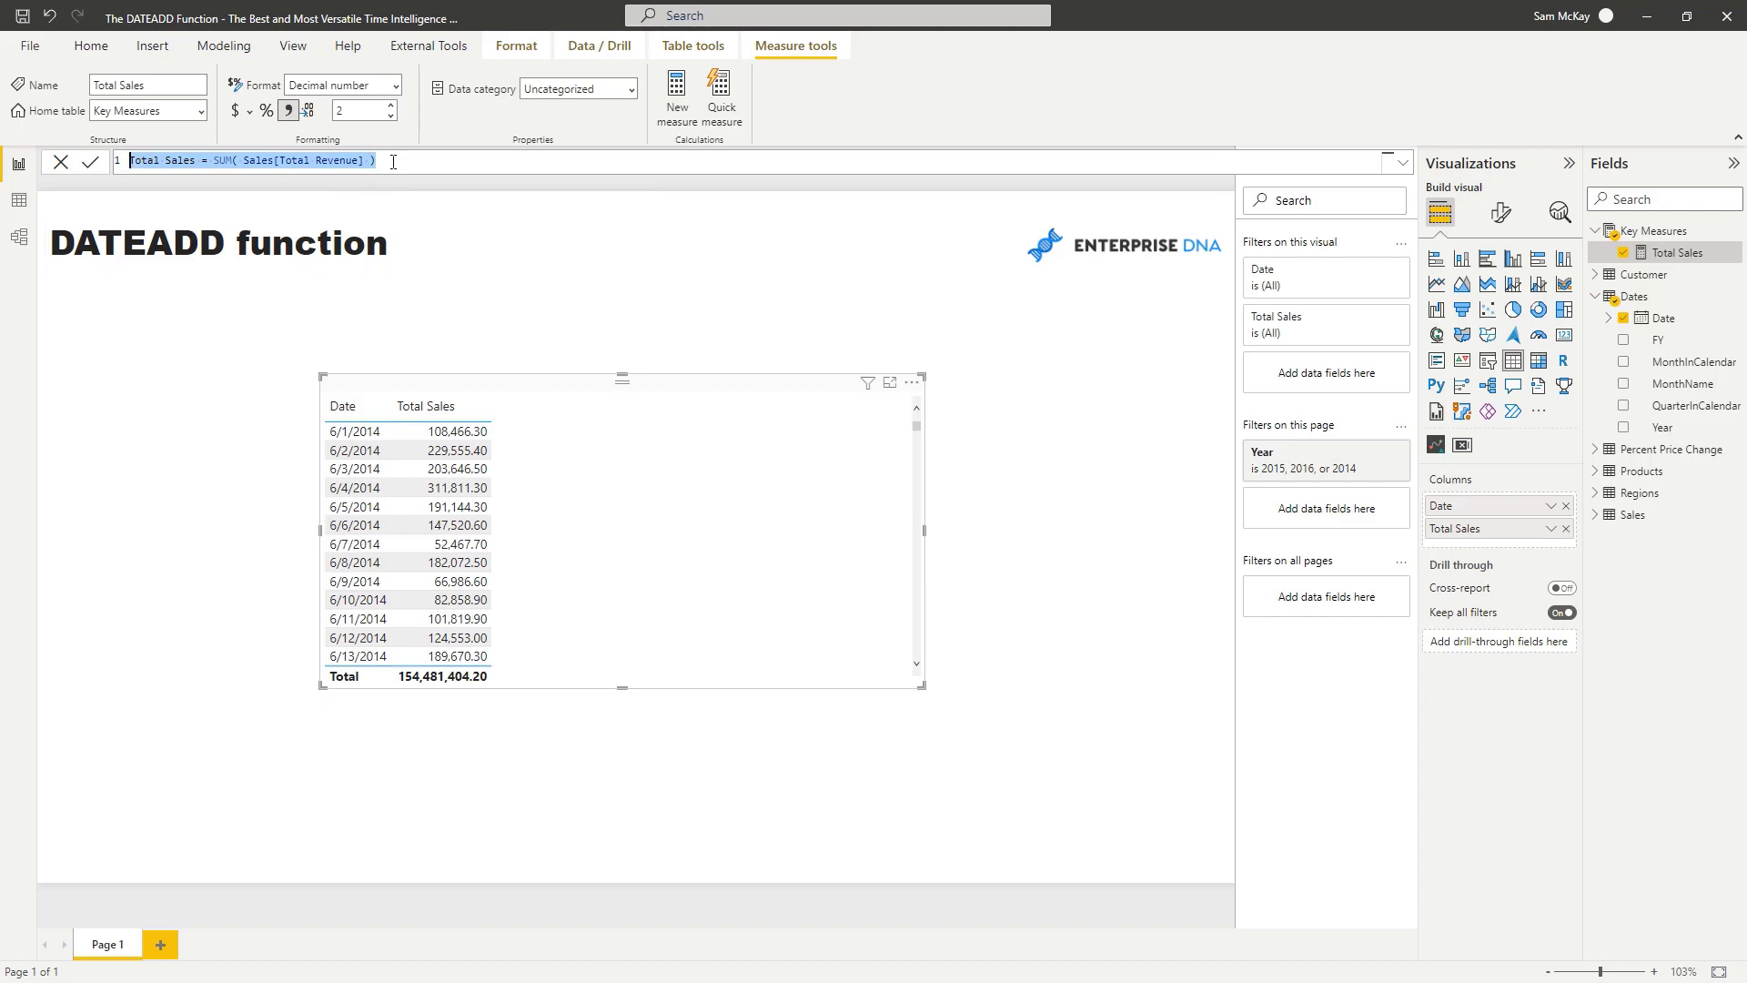
mouse_move(1652, 426)
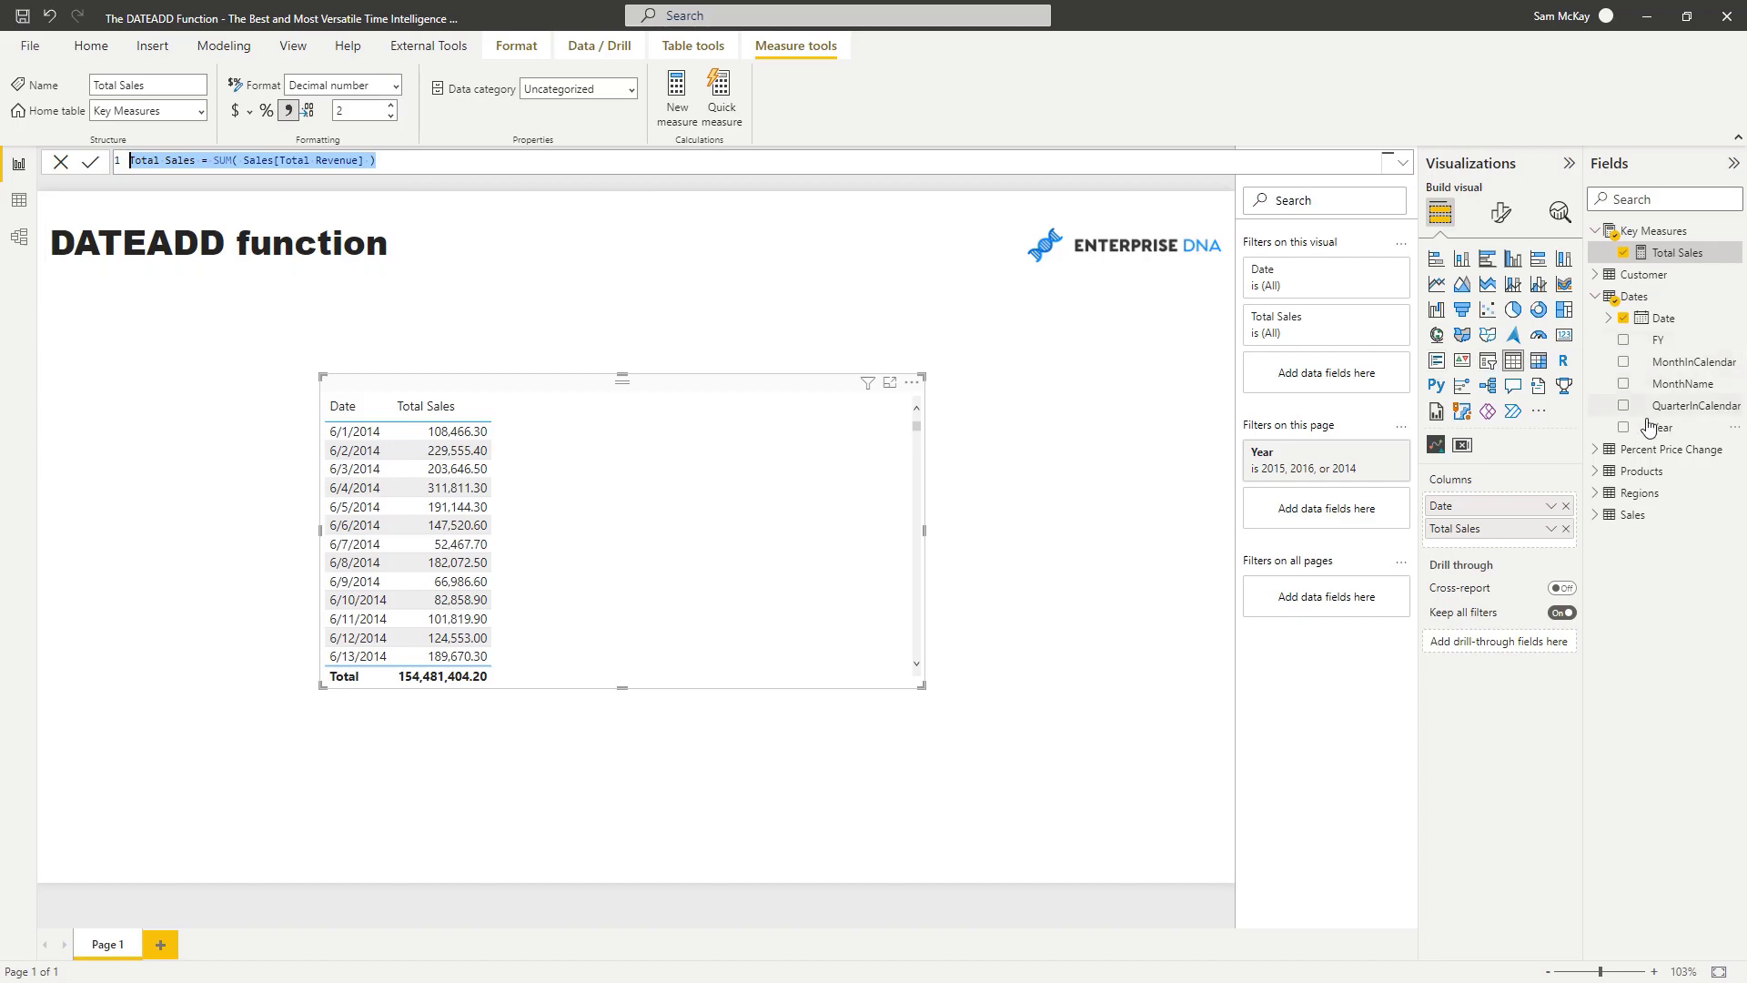
Add a Dates[Year] slicer set to 2015 and 2016 and adjust its format settings
left_click(1662, 426)
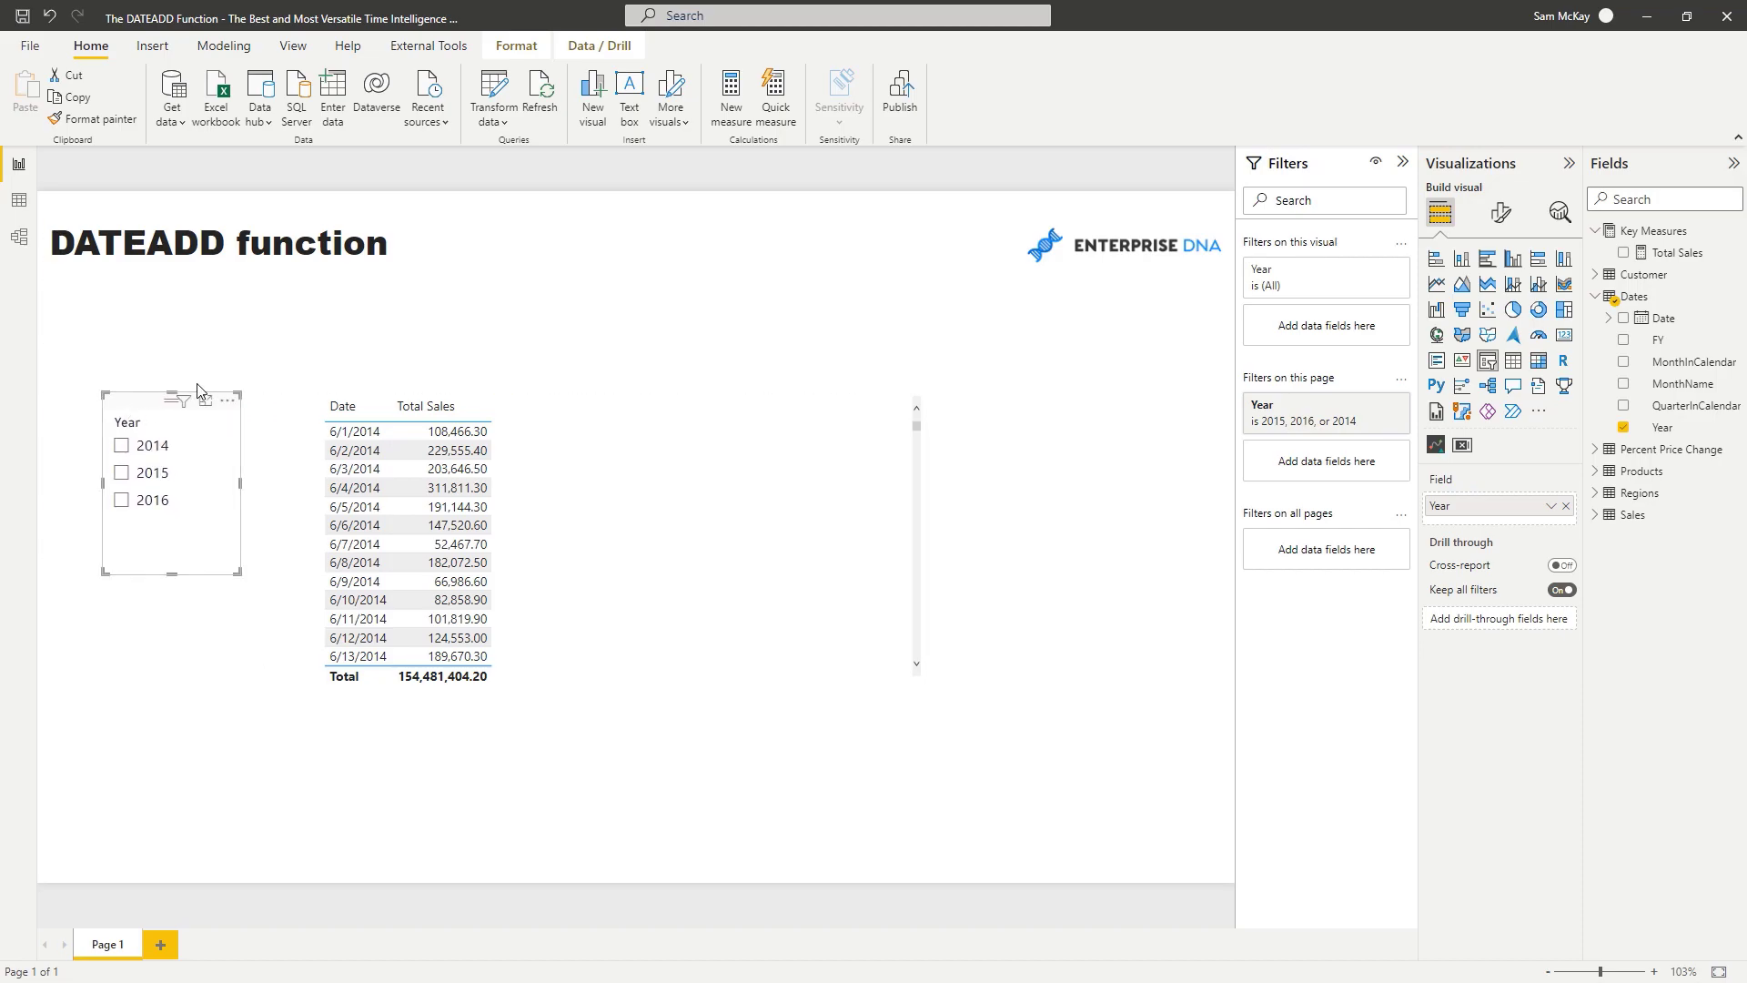
left_click(121, 474)
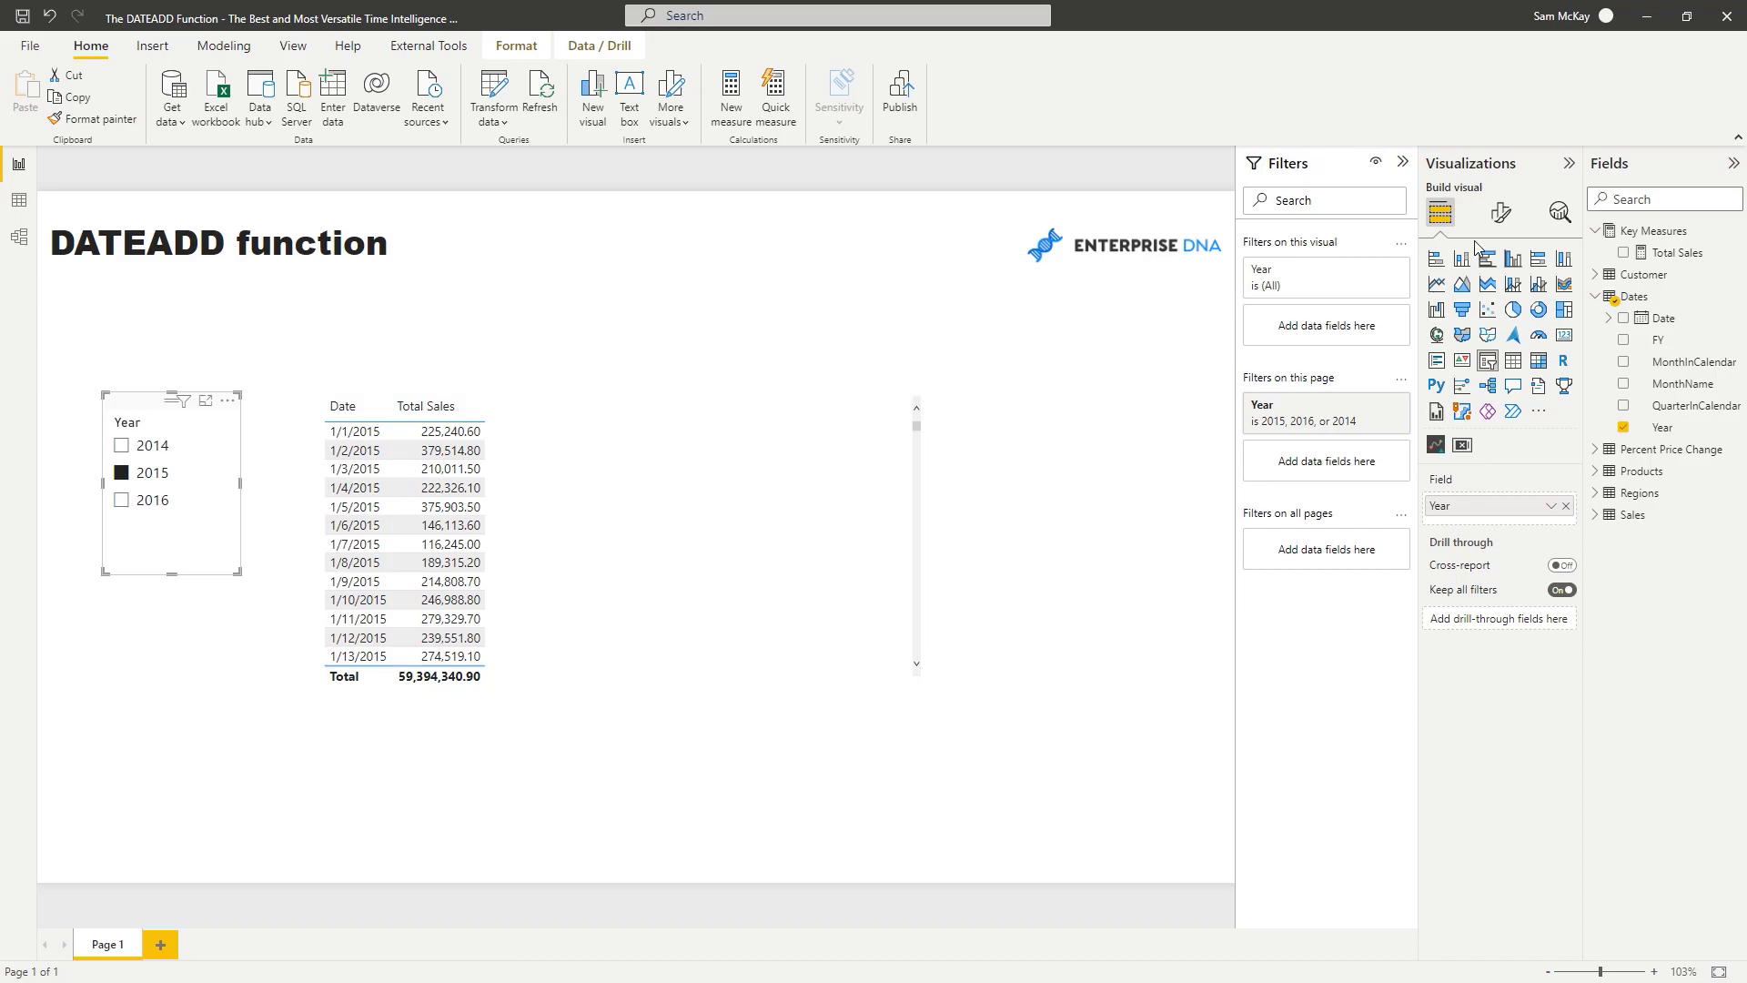
left_click(1499, 211)
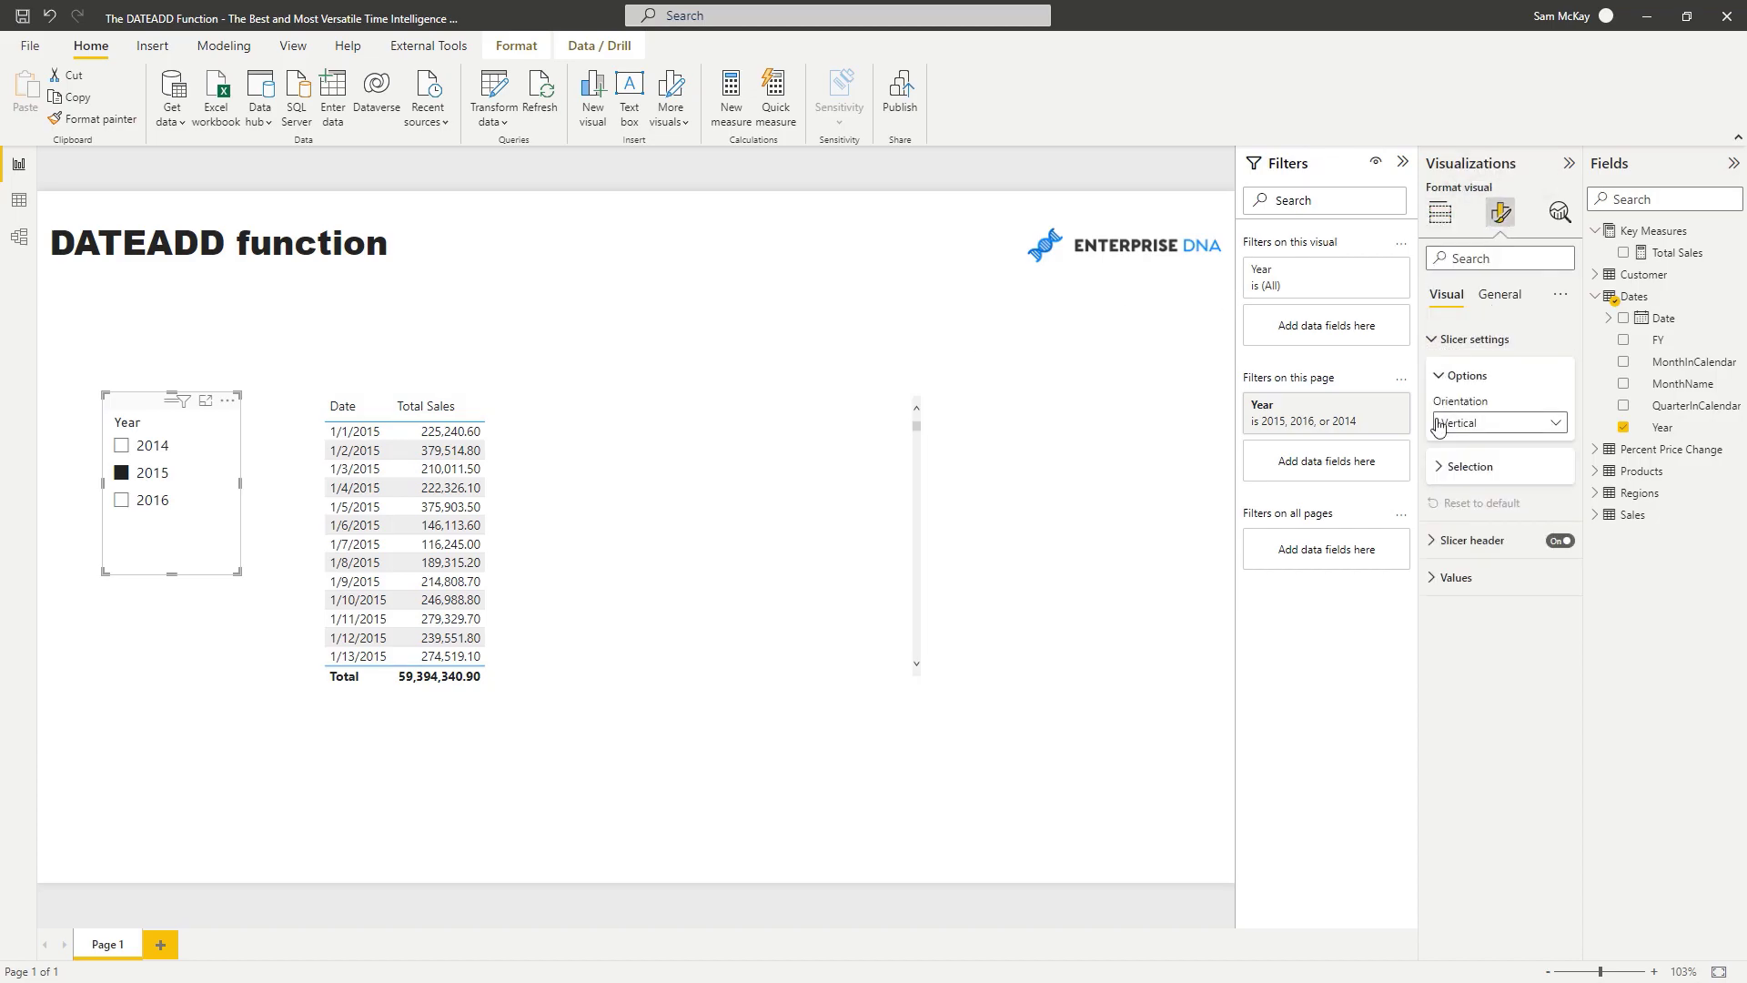
left_click(1469, 466)
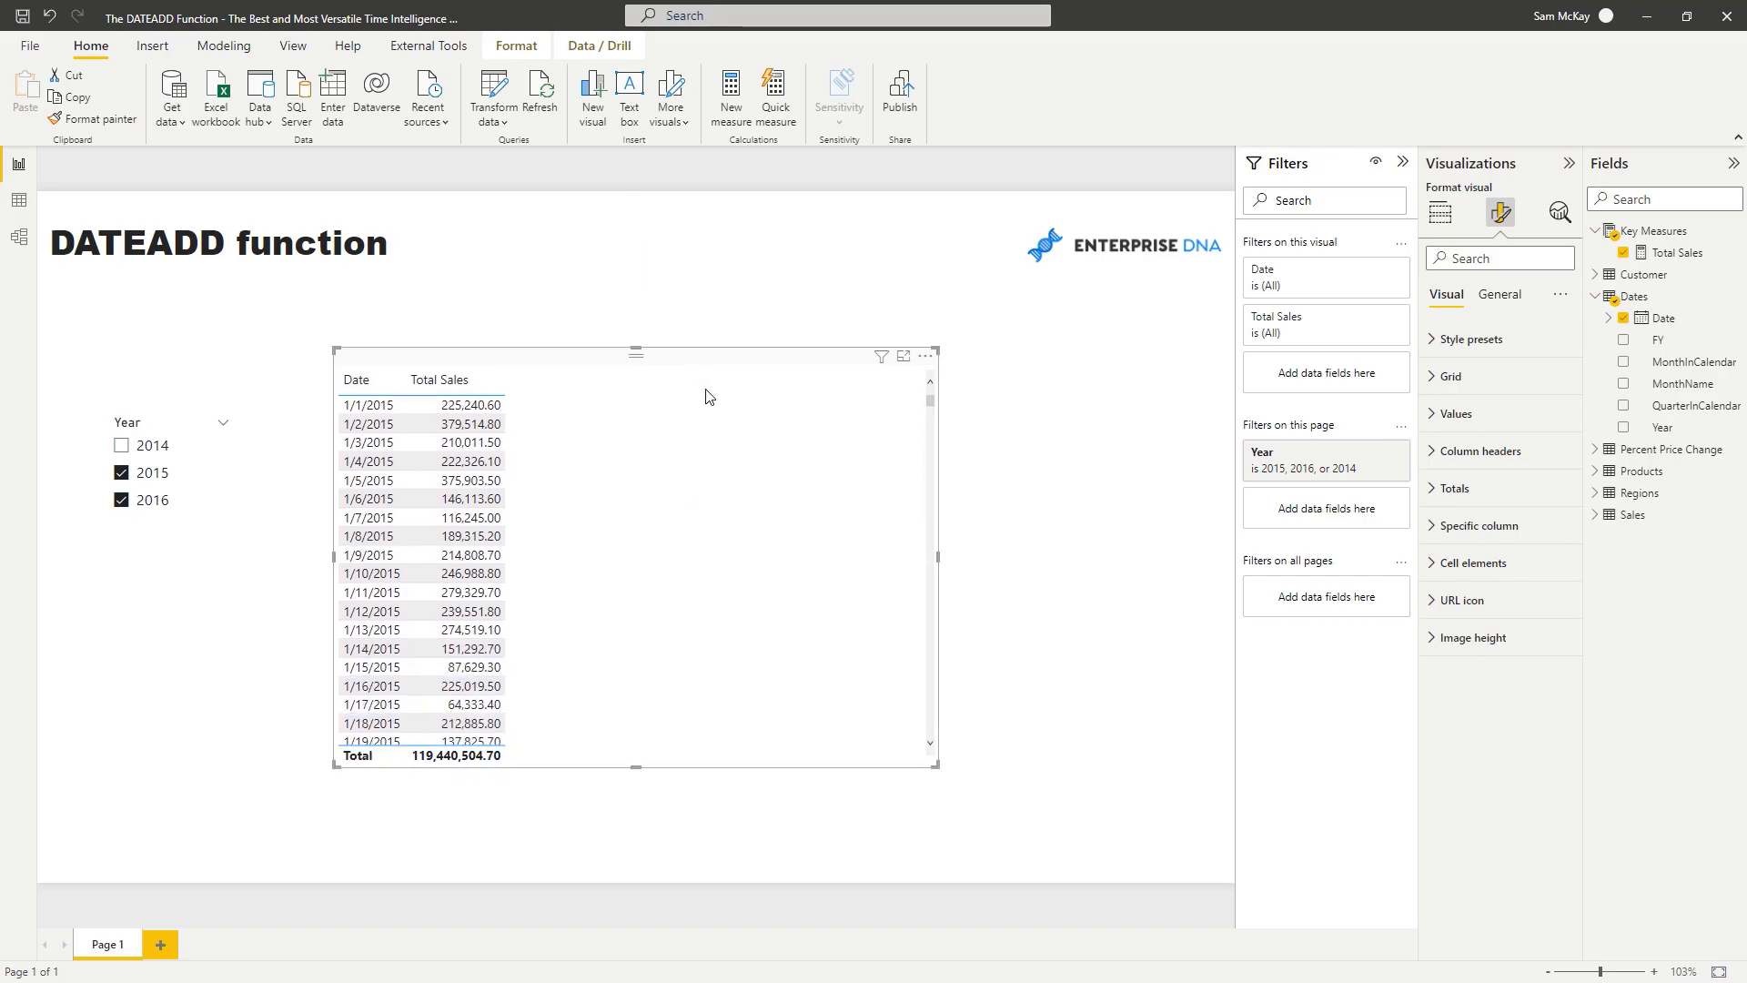
Select the Total Sales measure under Key Measures to start a new Sales LY measure
left_click(1680, 251)
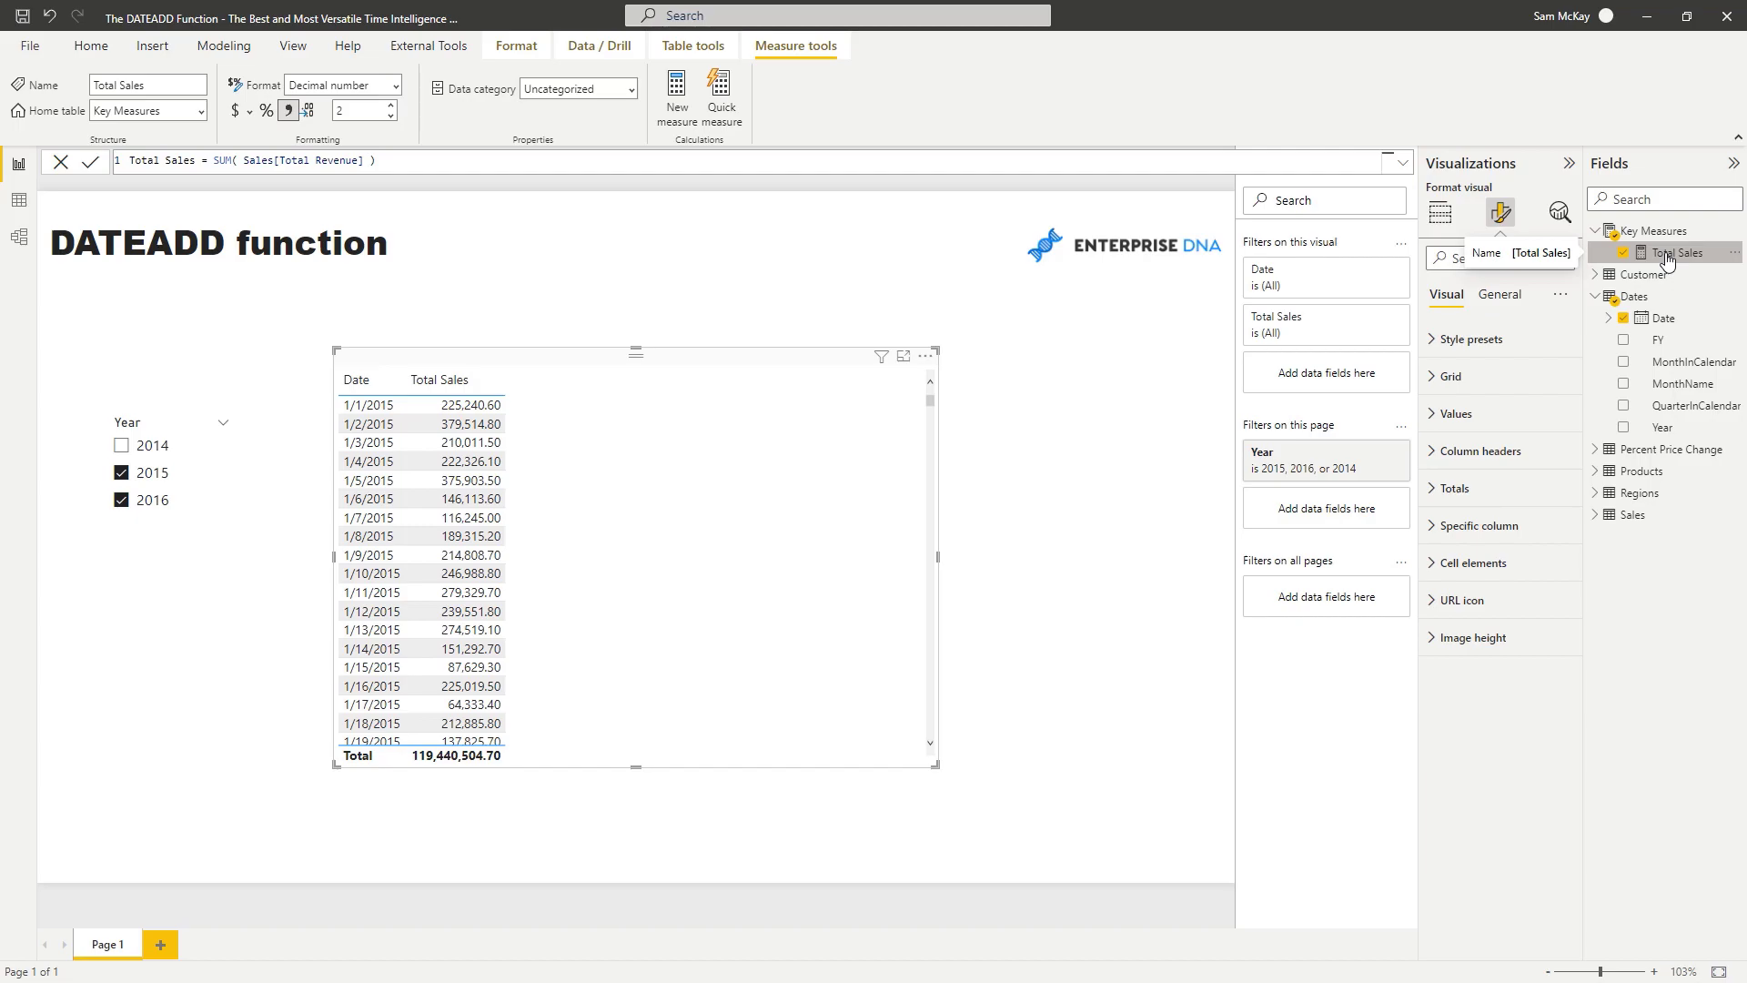
mouse_move(677, 91)
type("Sales LY =")
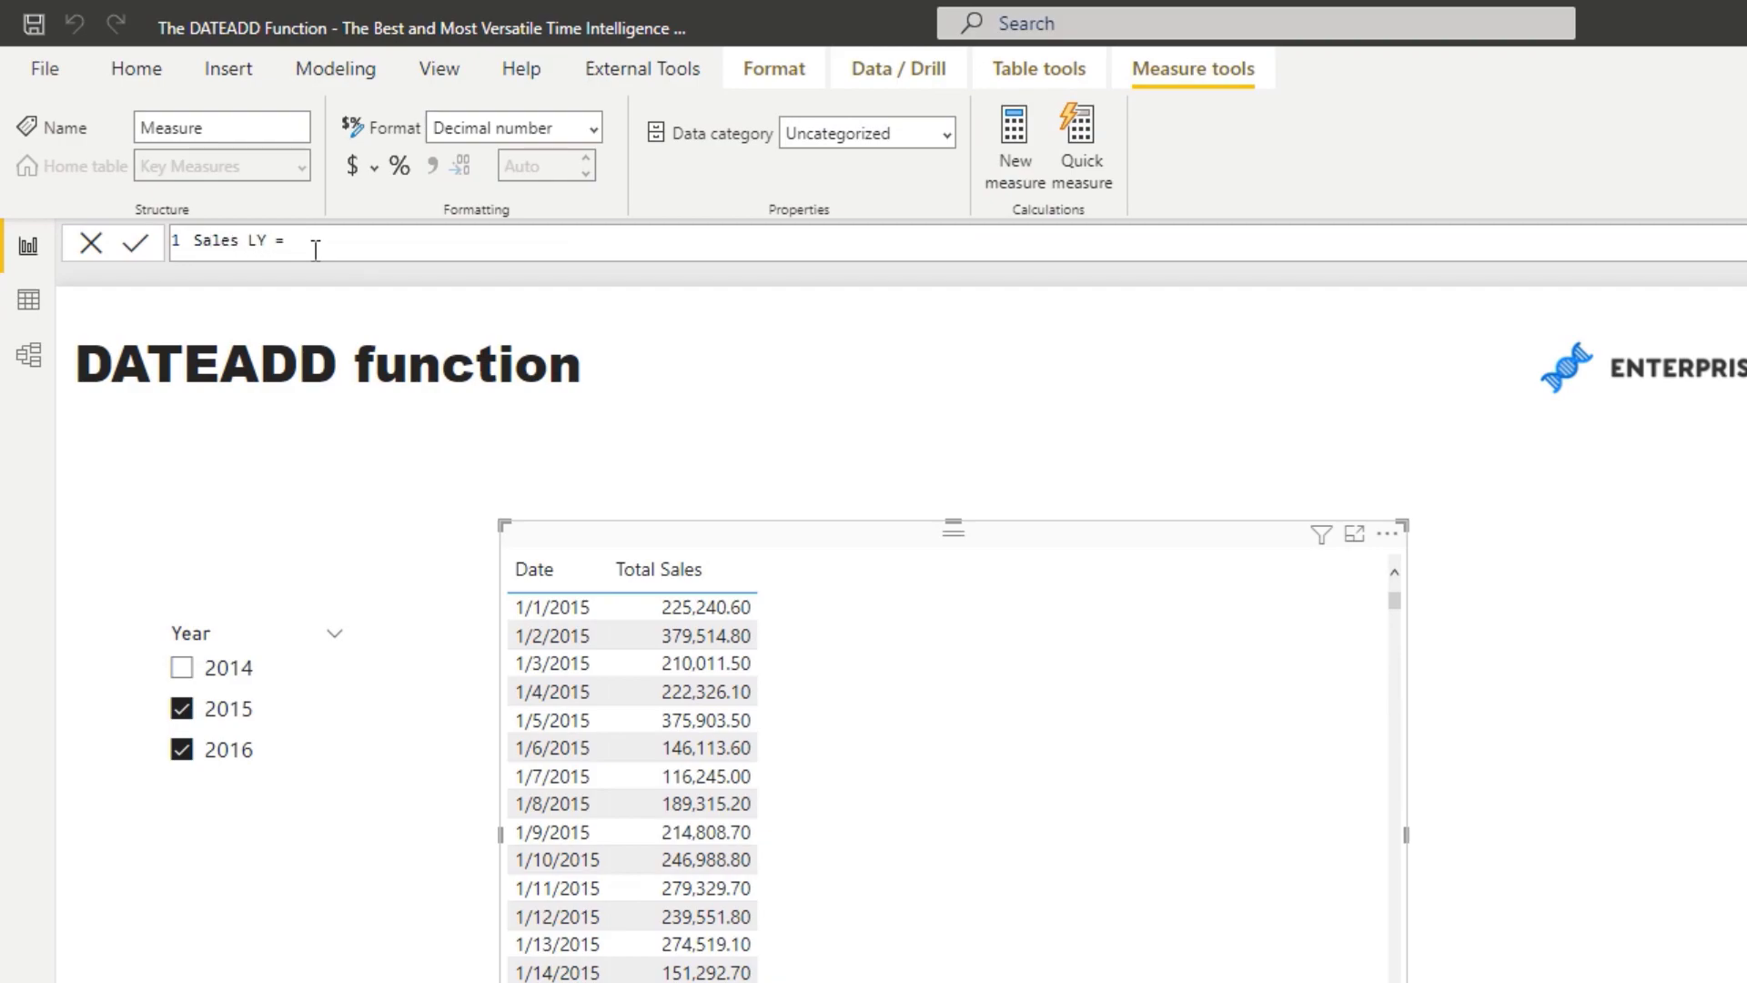
Write Sales LY = CALCULATE([Total Sales], DATEADD(Dates[Date], -1, YEAR))
type("DATEADD(")
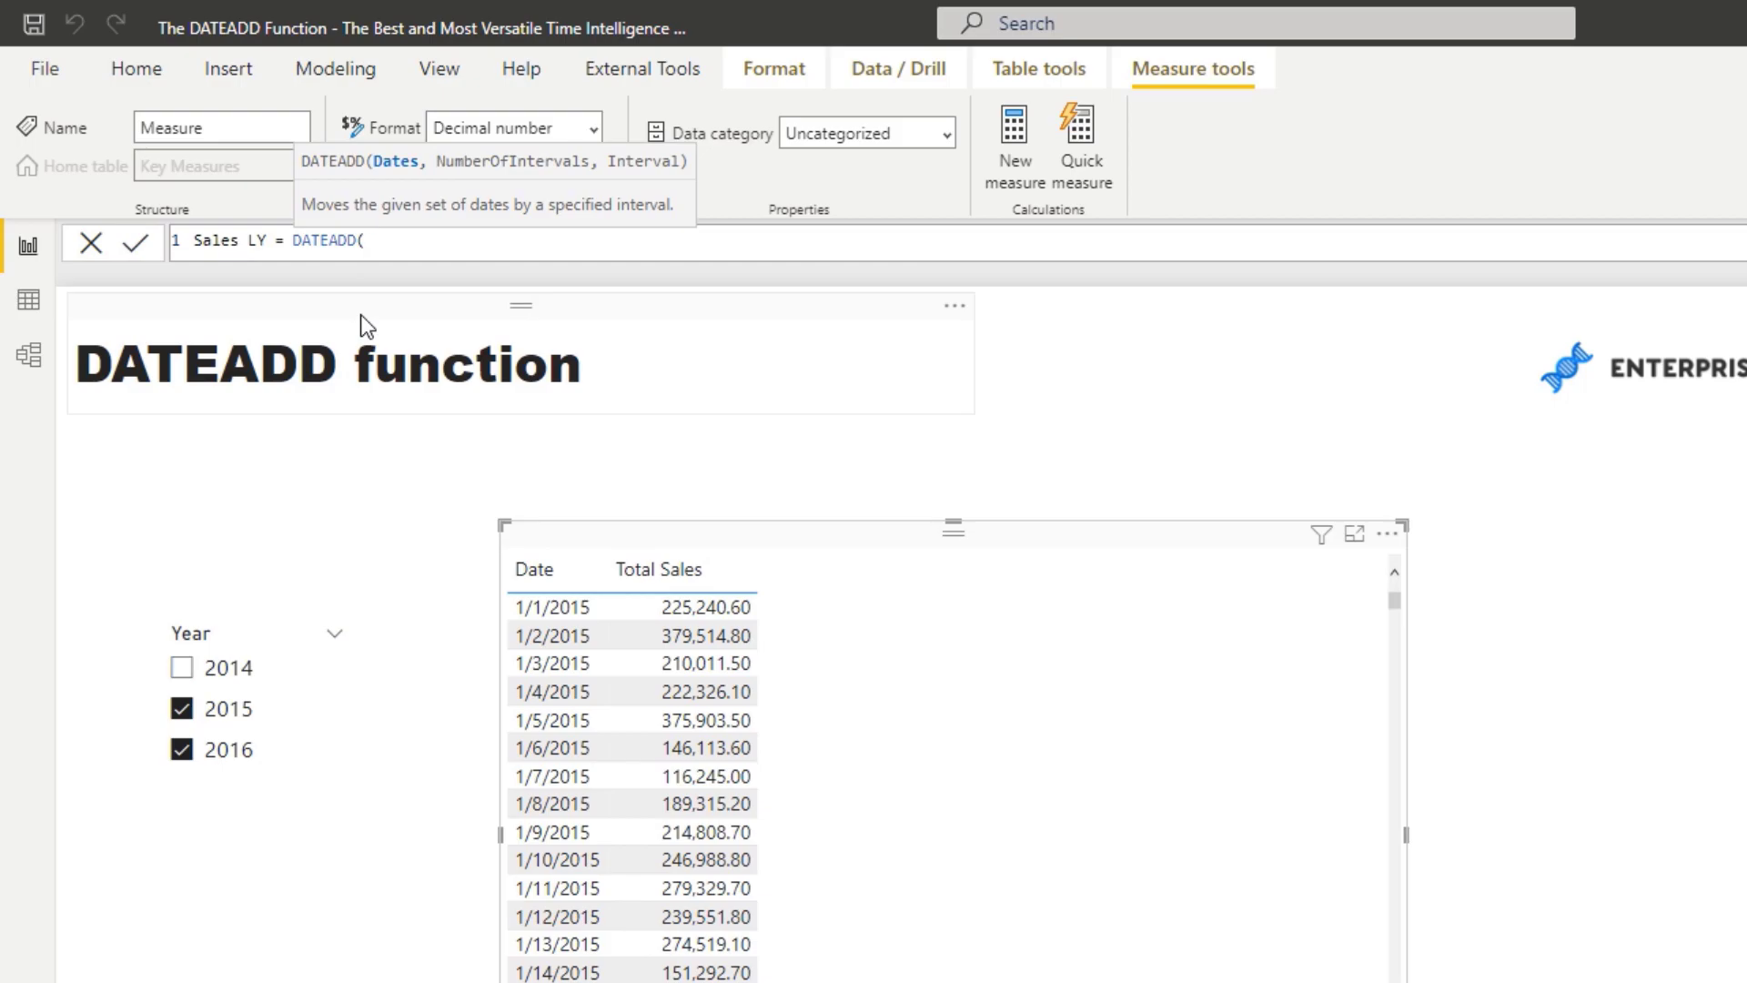
type("Dates[Date]")
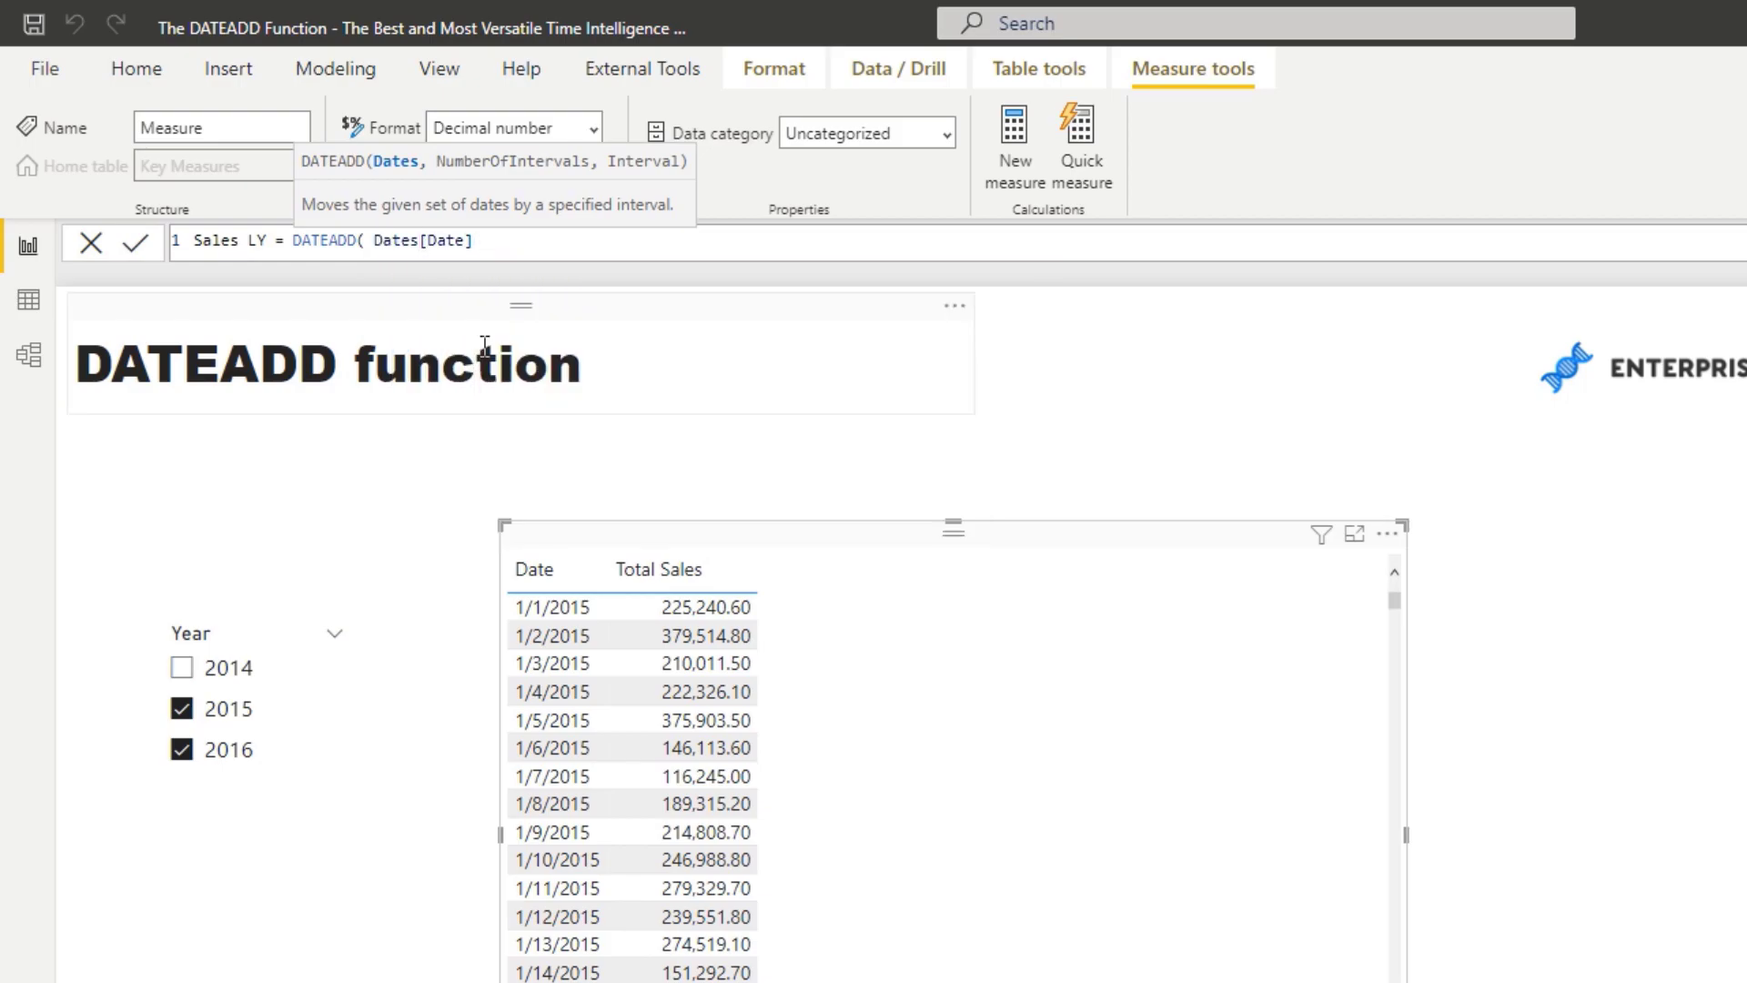
type(",")
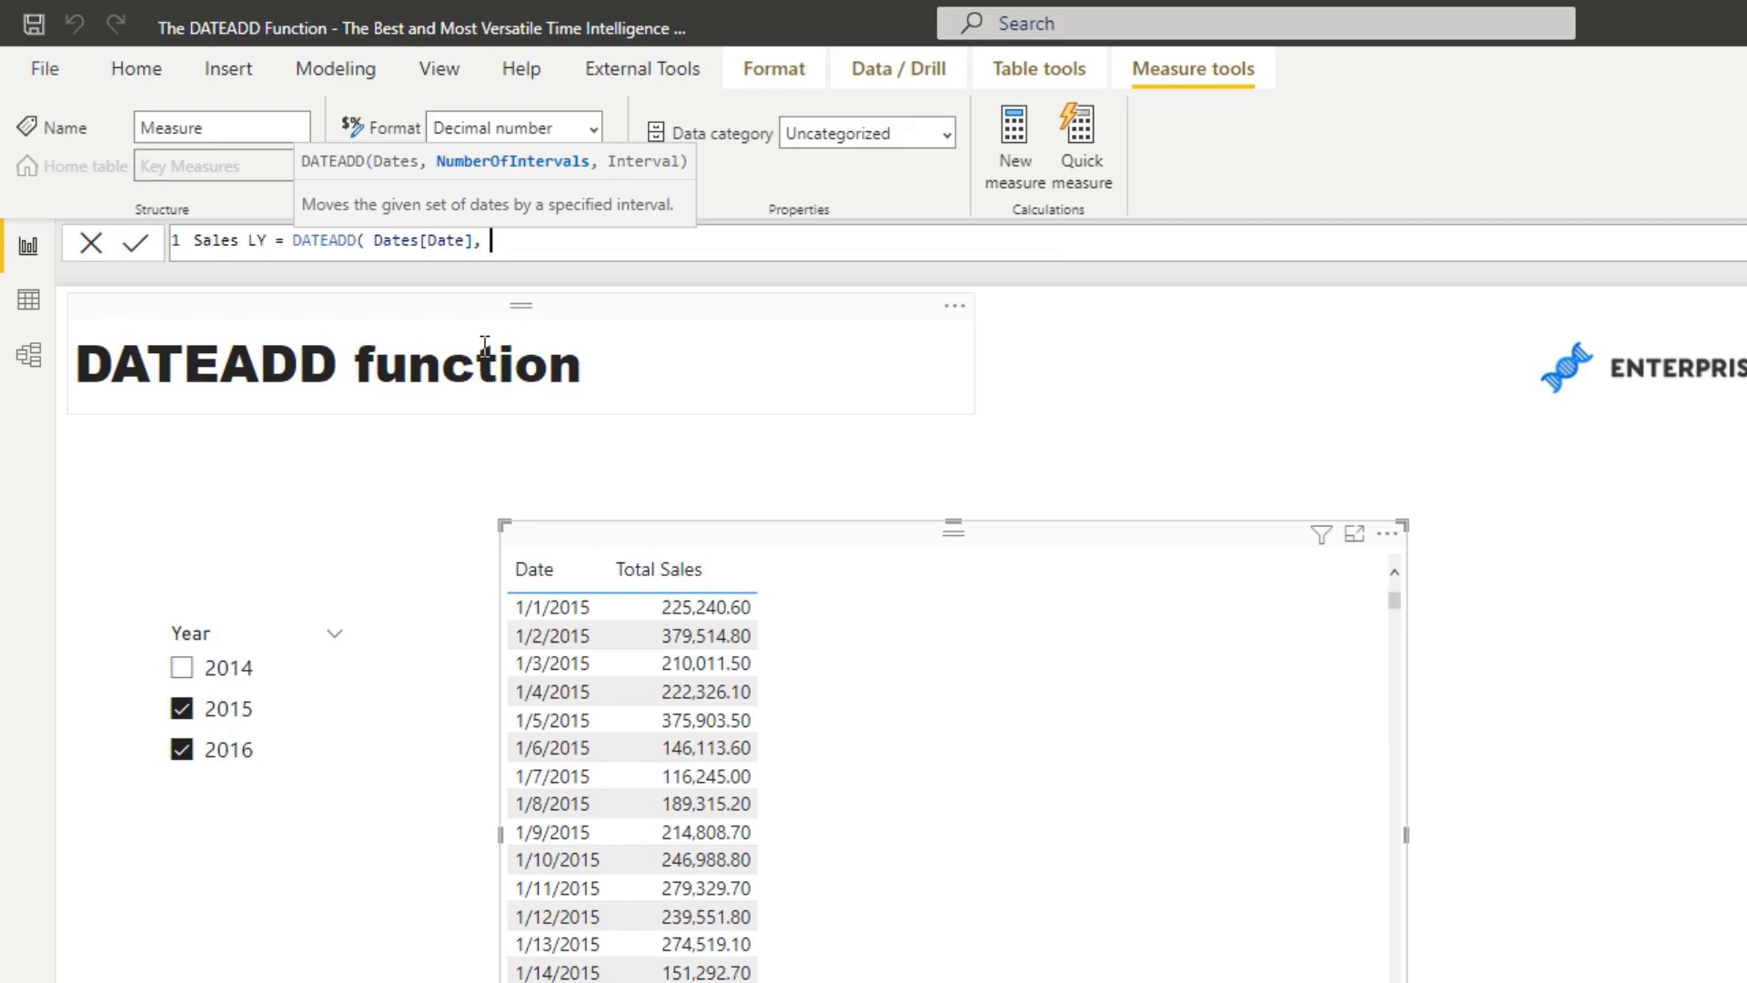
type("-1, Y")
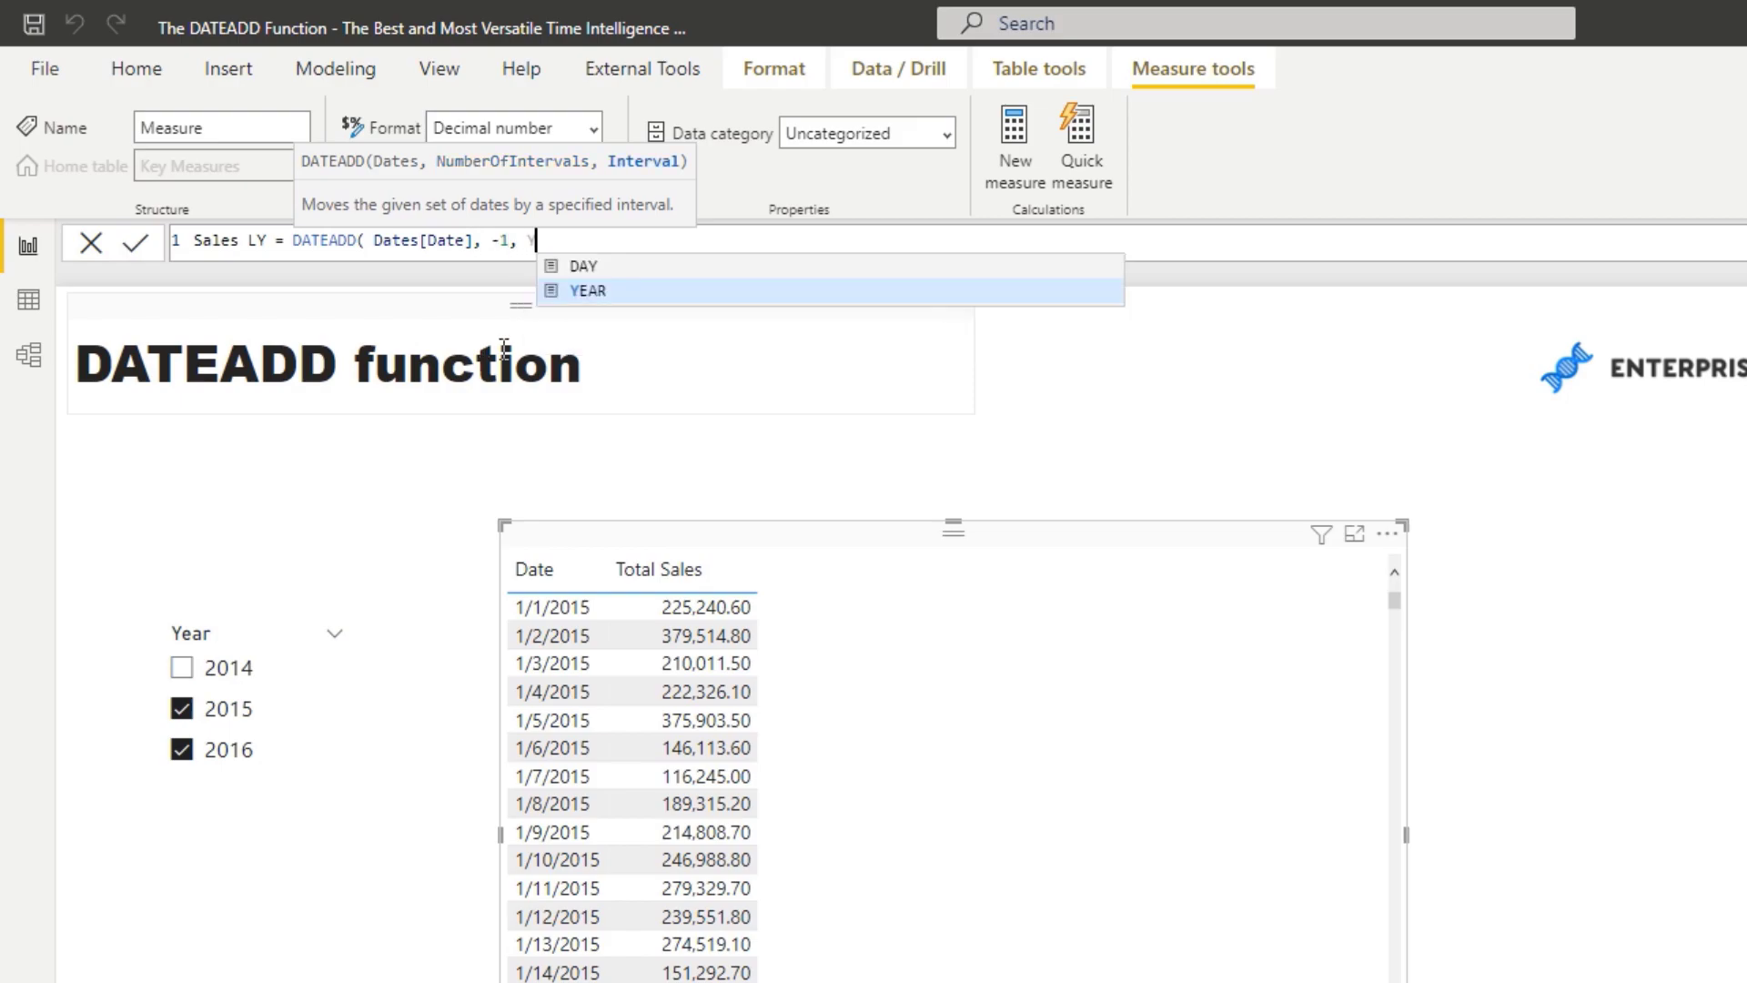
left_click(588, 291)
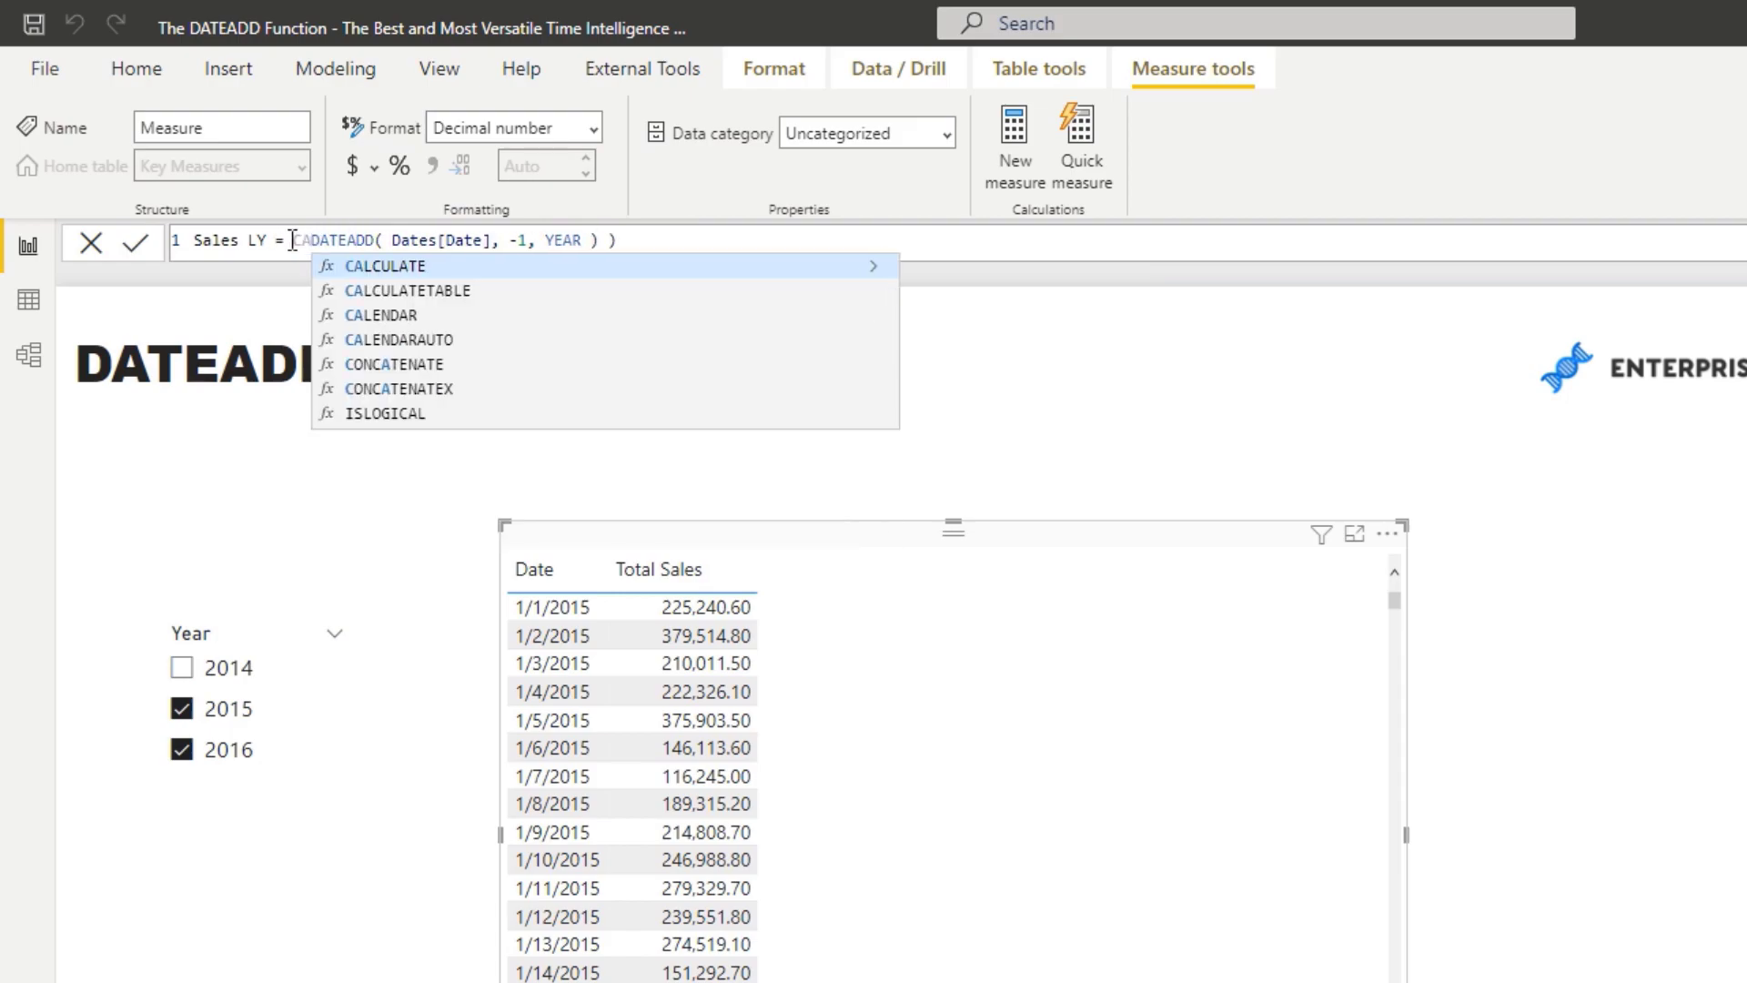
type("CALCULATE( Dat")
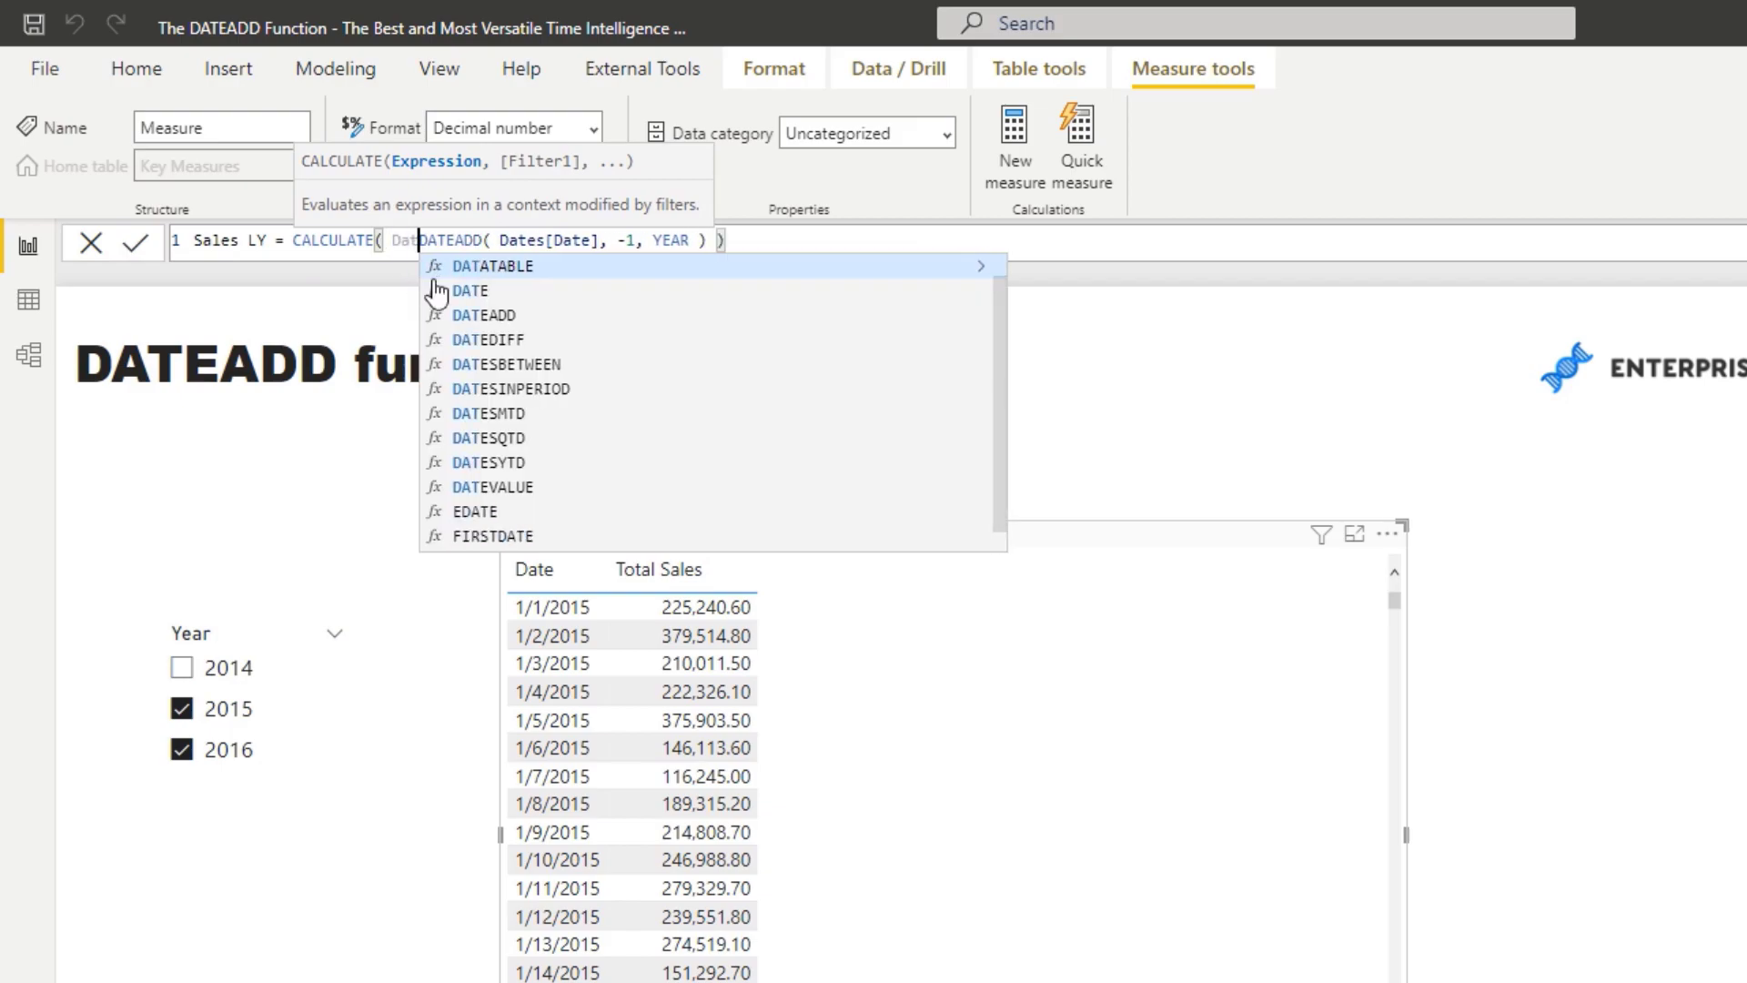
type("Tot")
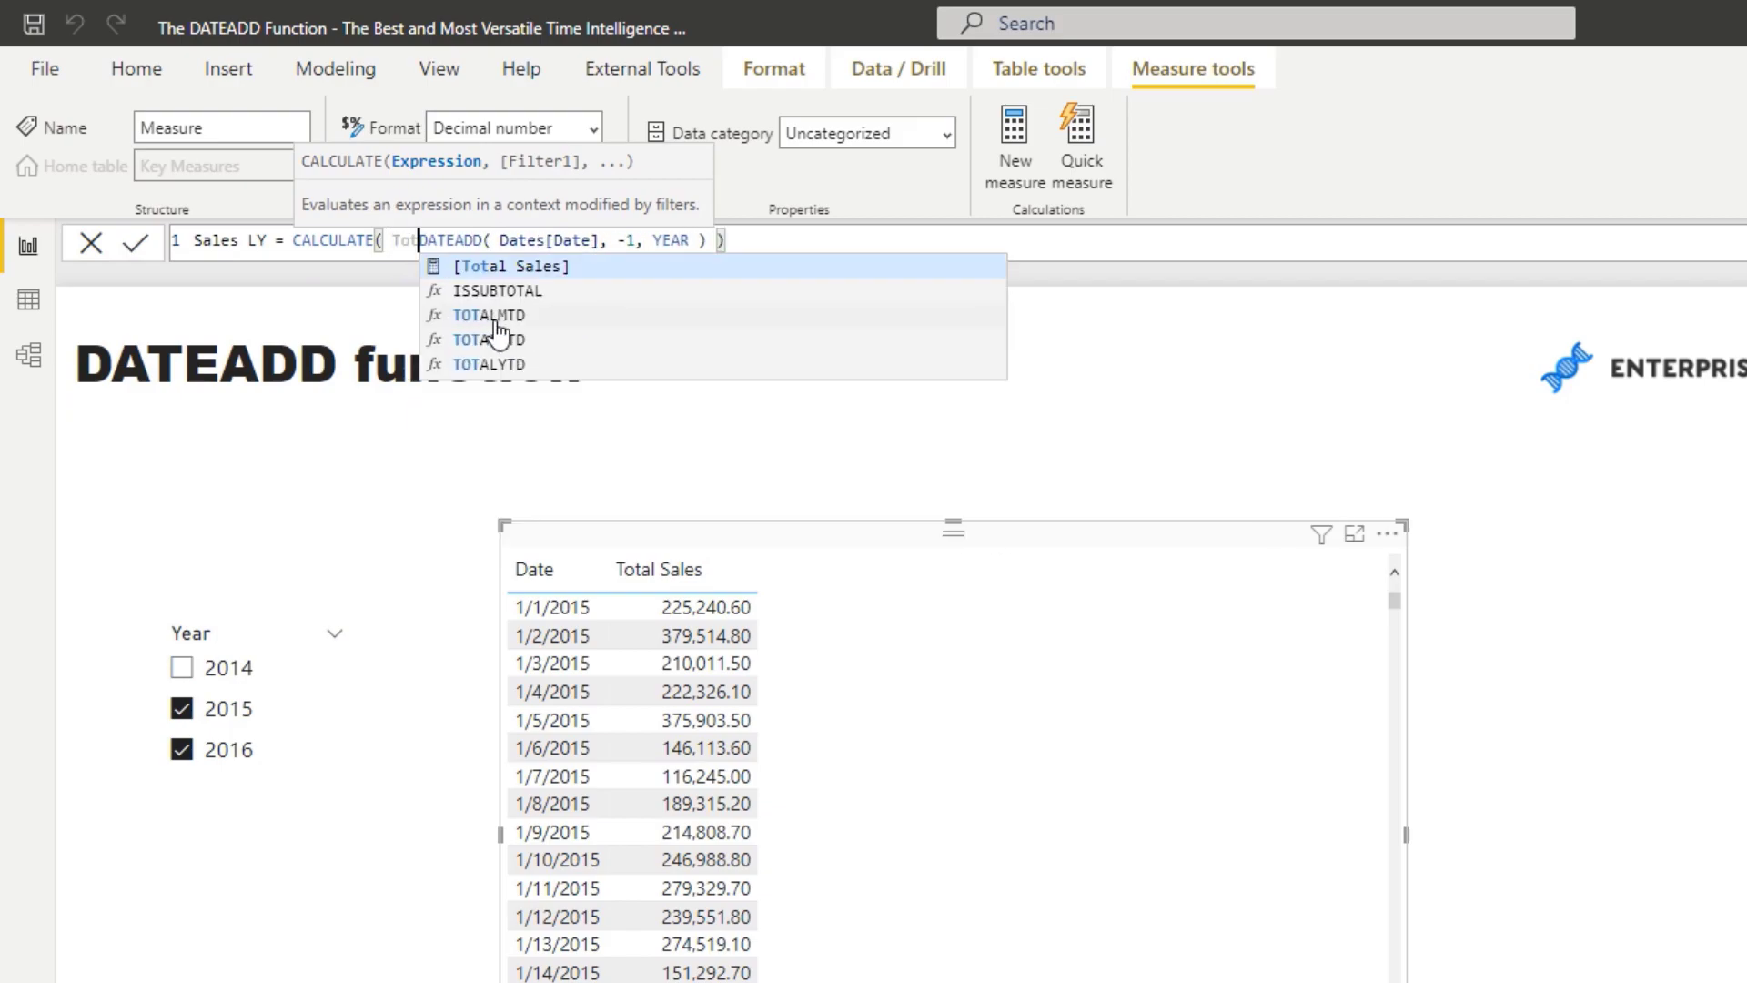
left_click(508, 265)
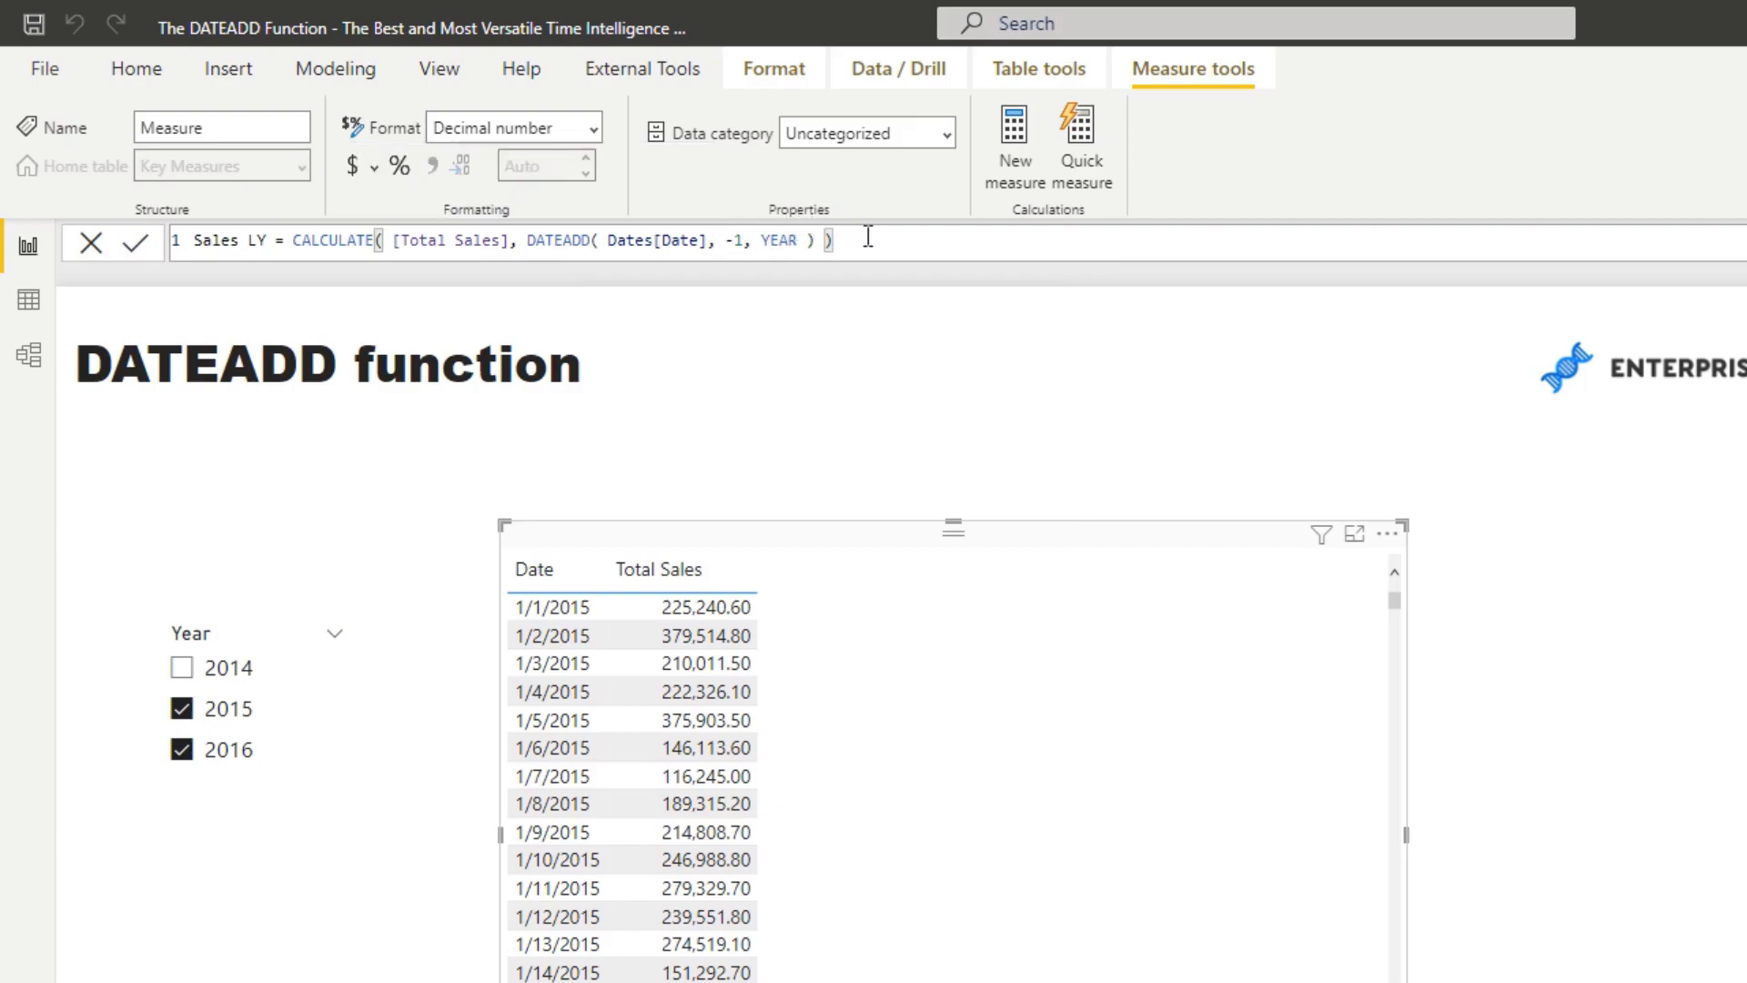
key("ctrl+a")
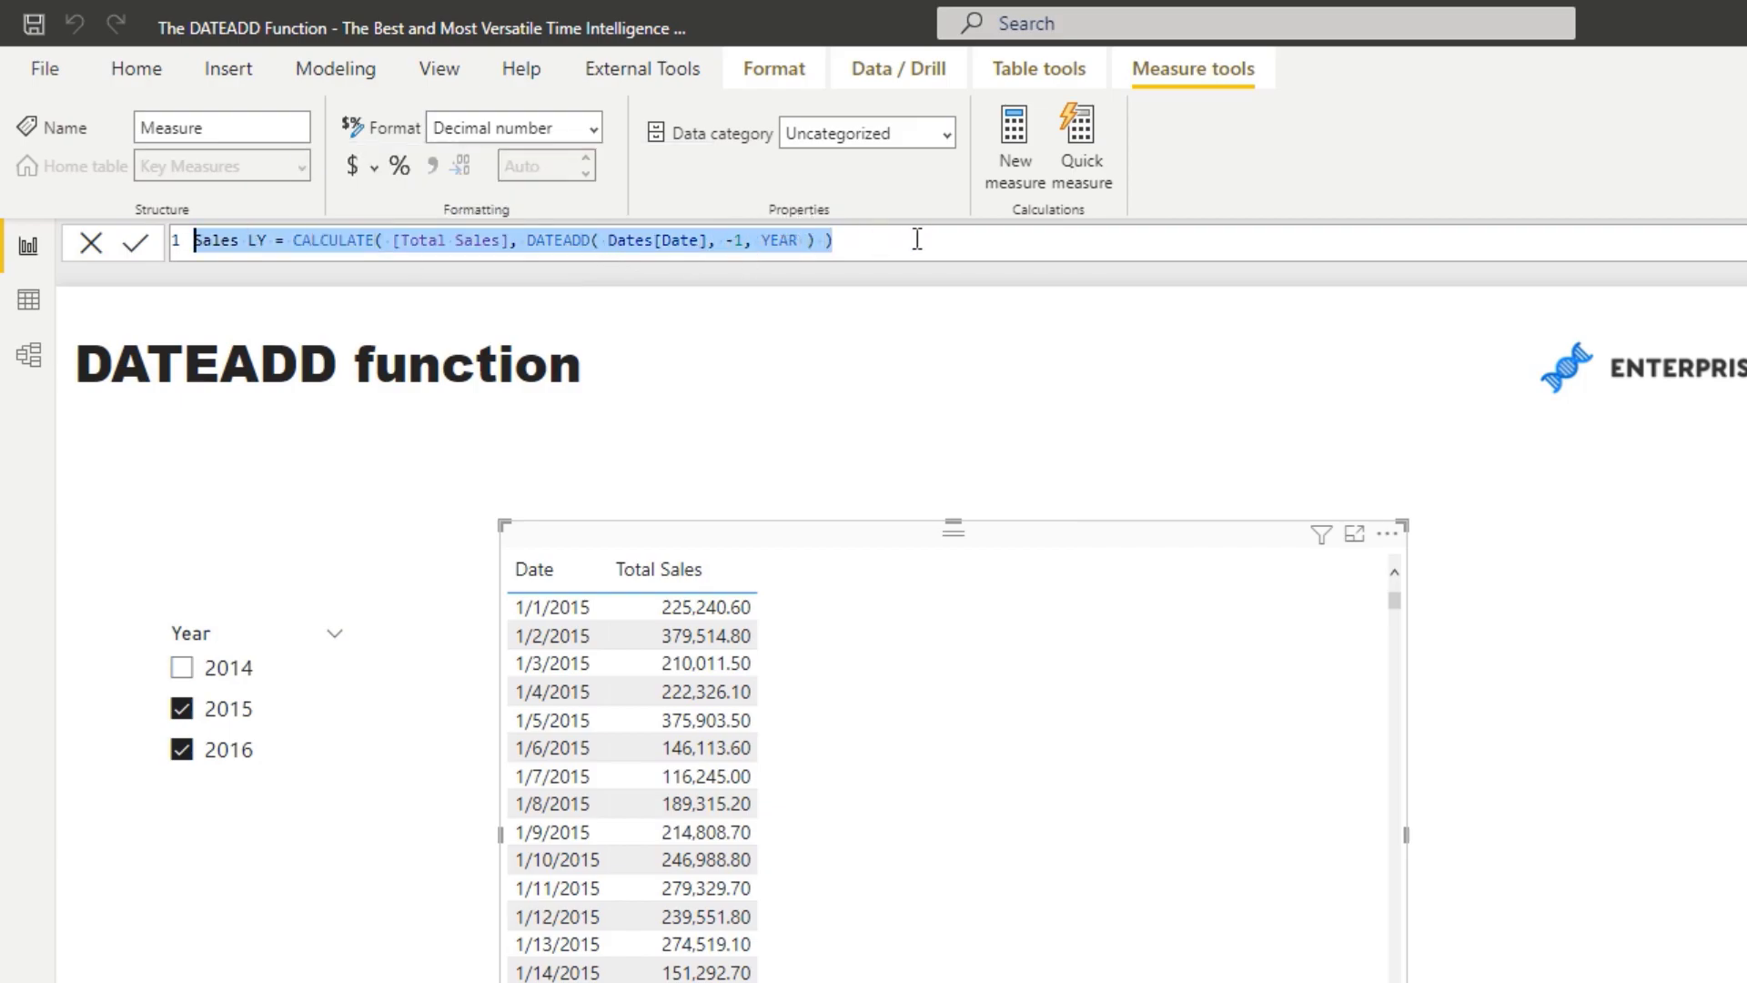
mouse_move(812, 528)
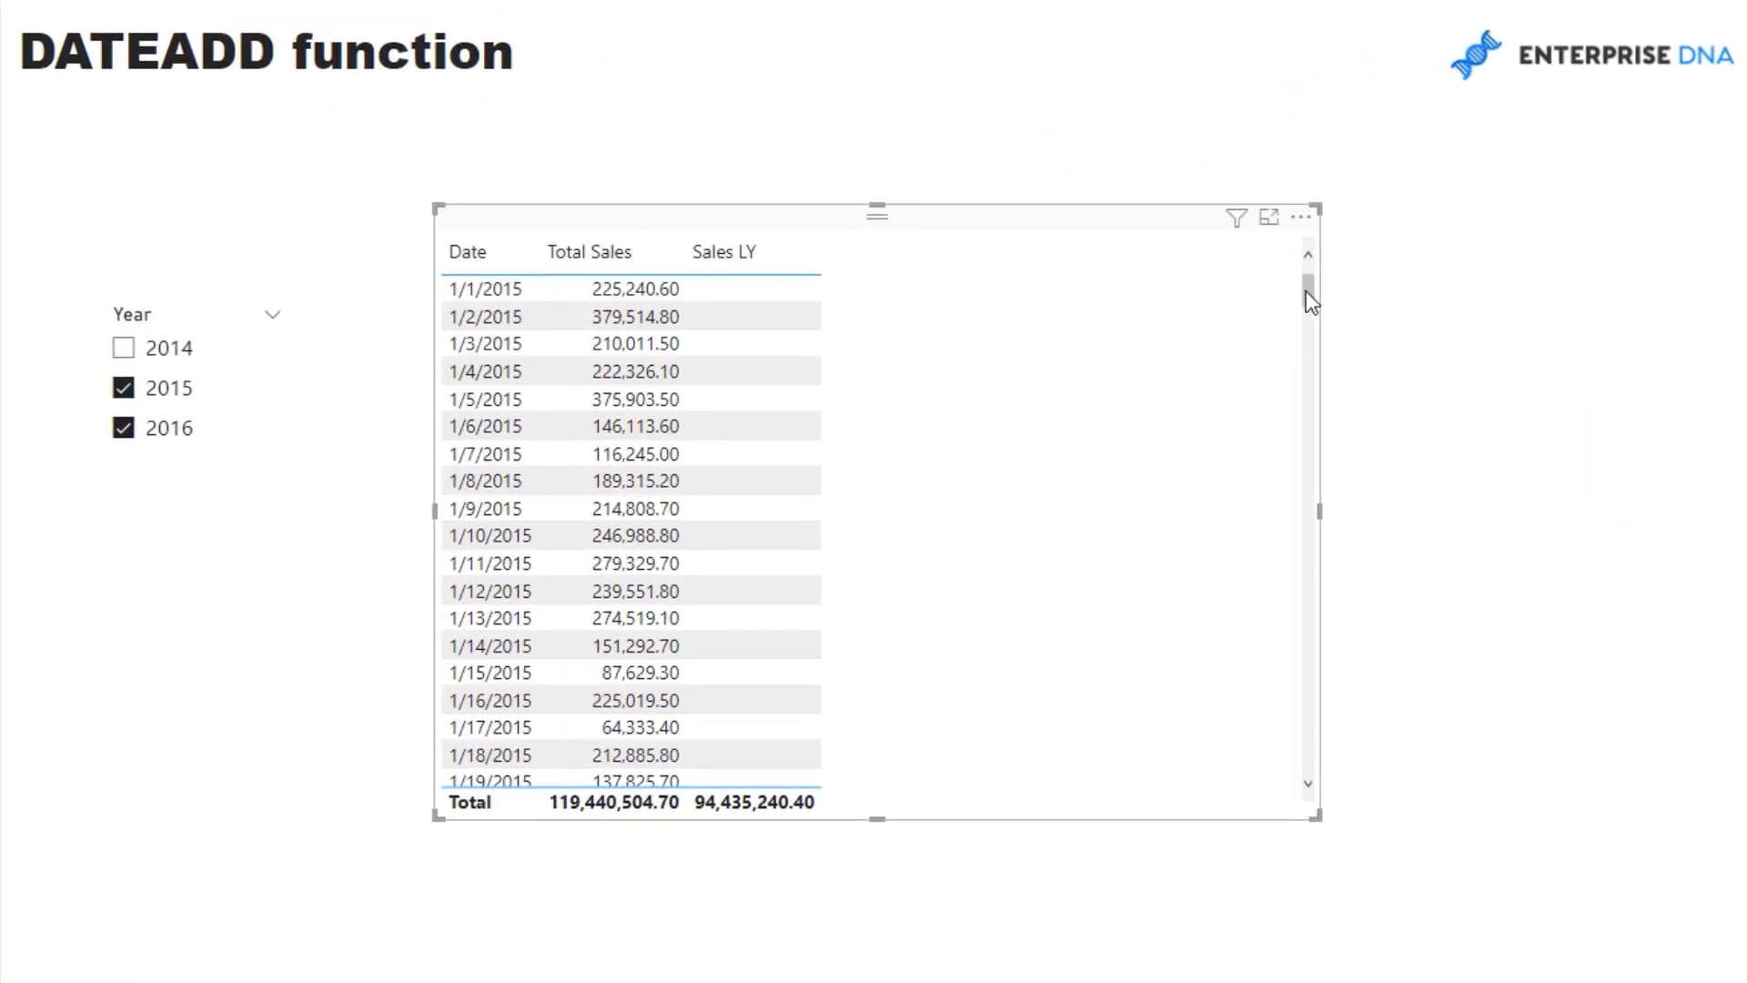
left_click_drag(1306, 294, 1314, 435)
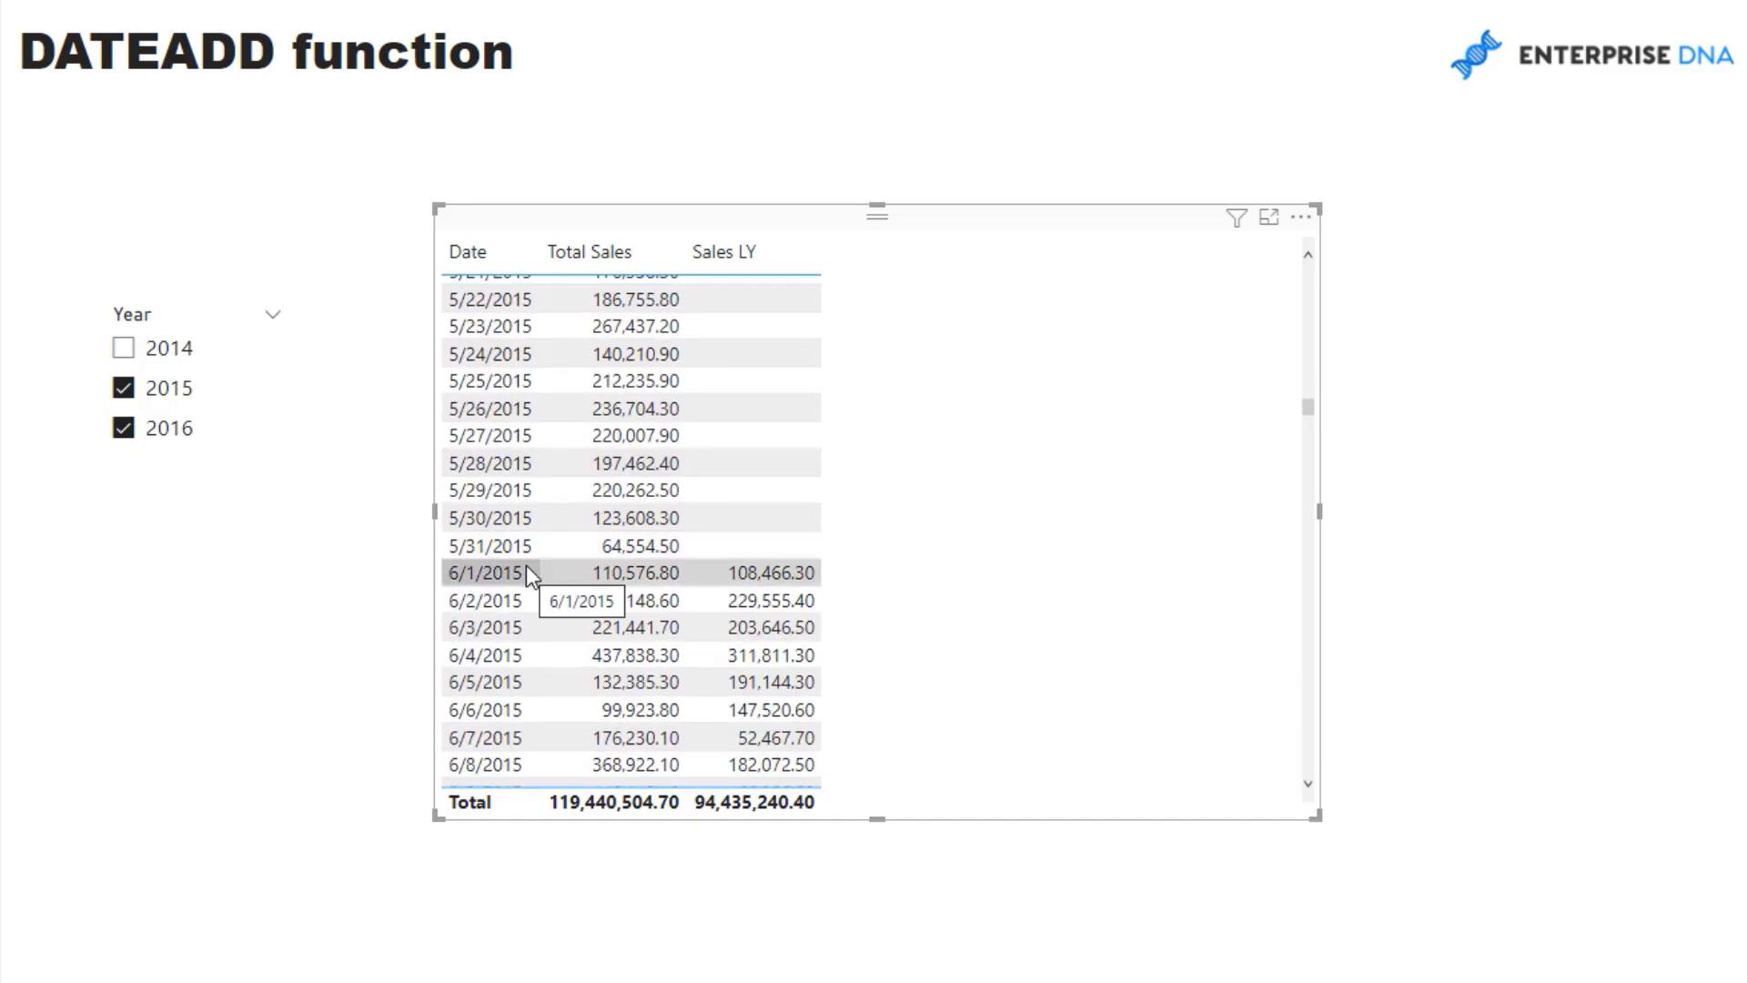
mouse_move(538, 576)
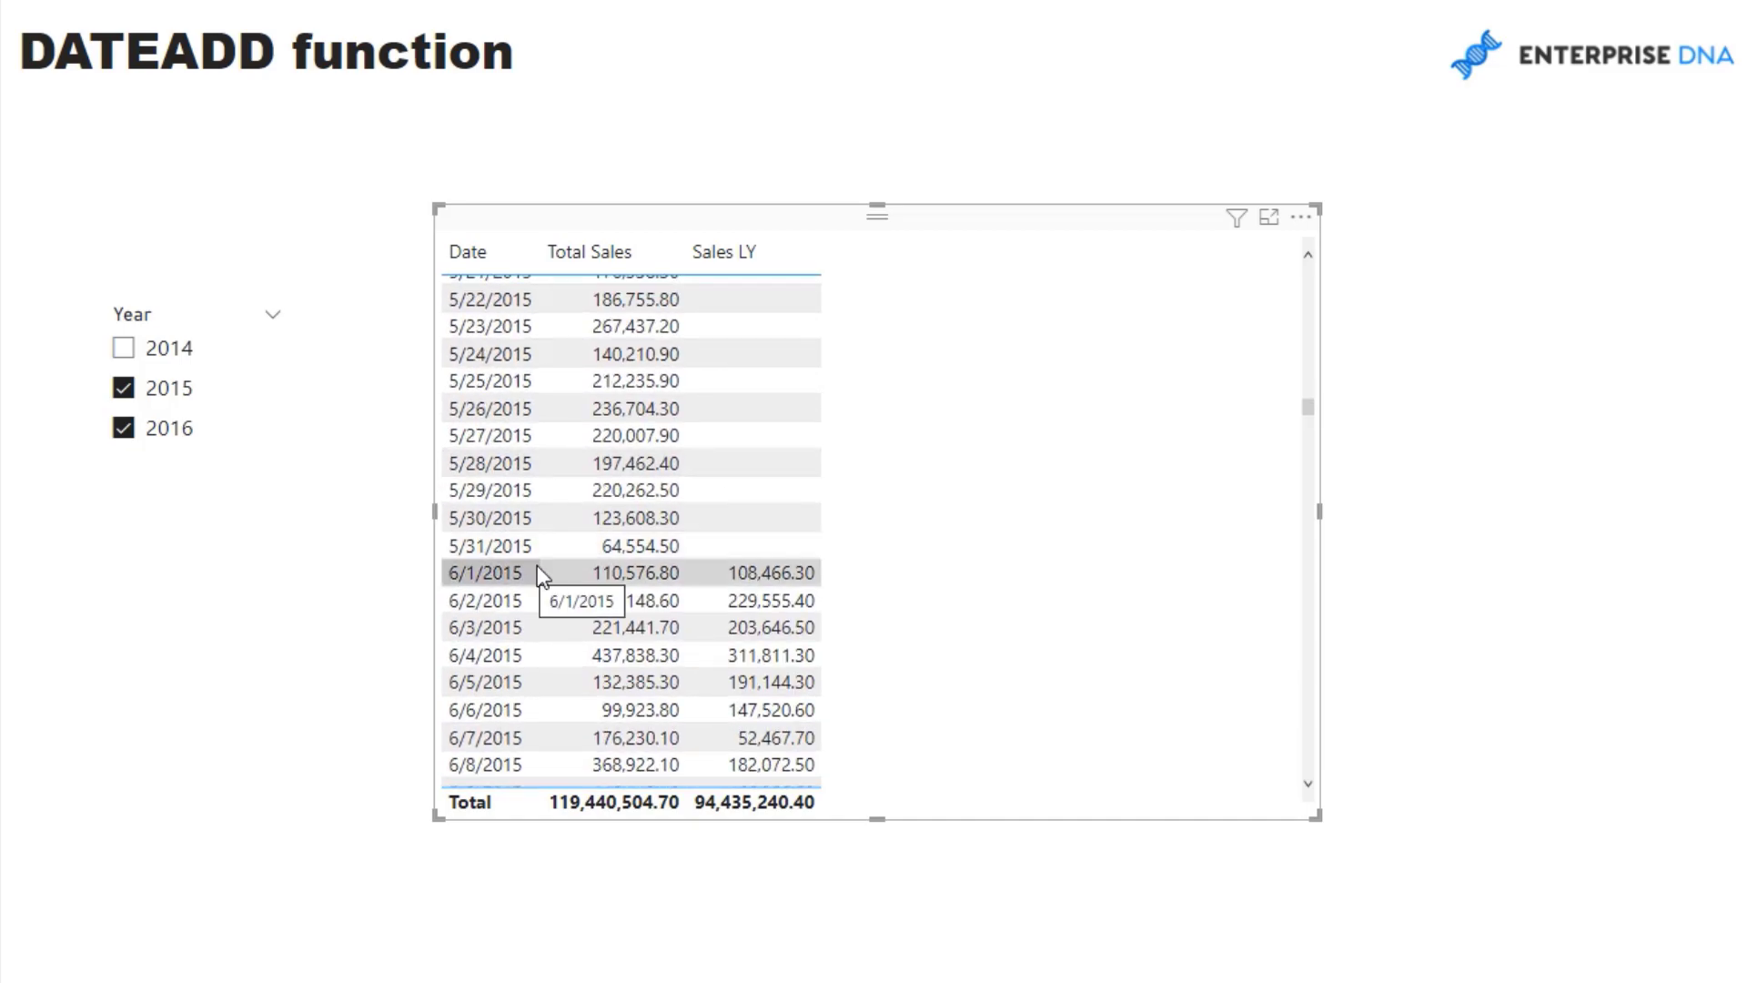
mouse_move(616, 590)
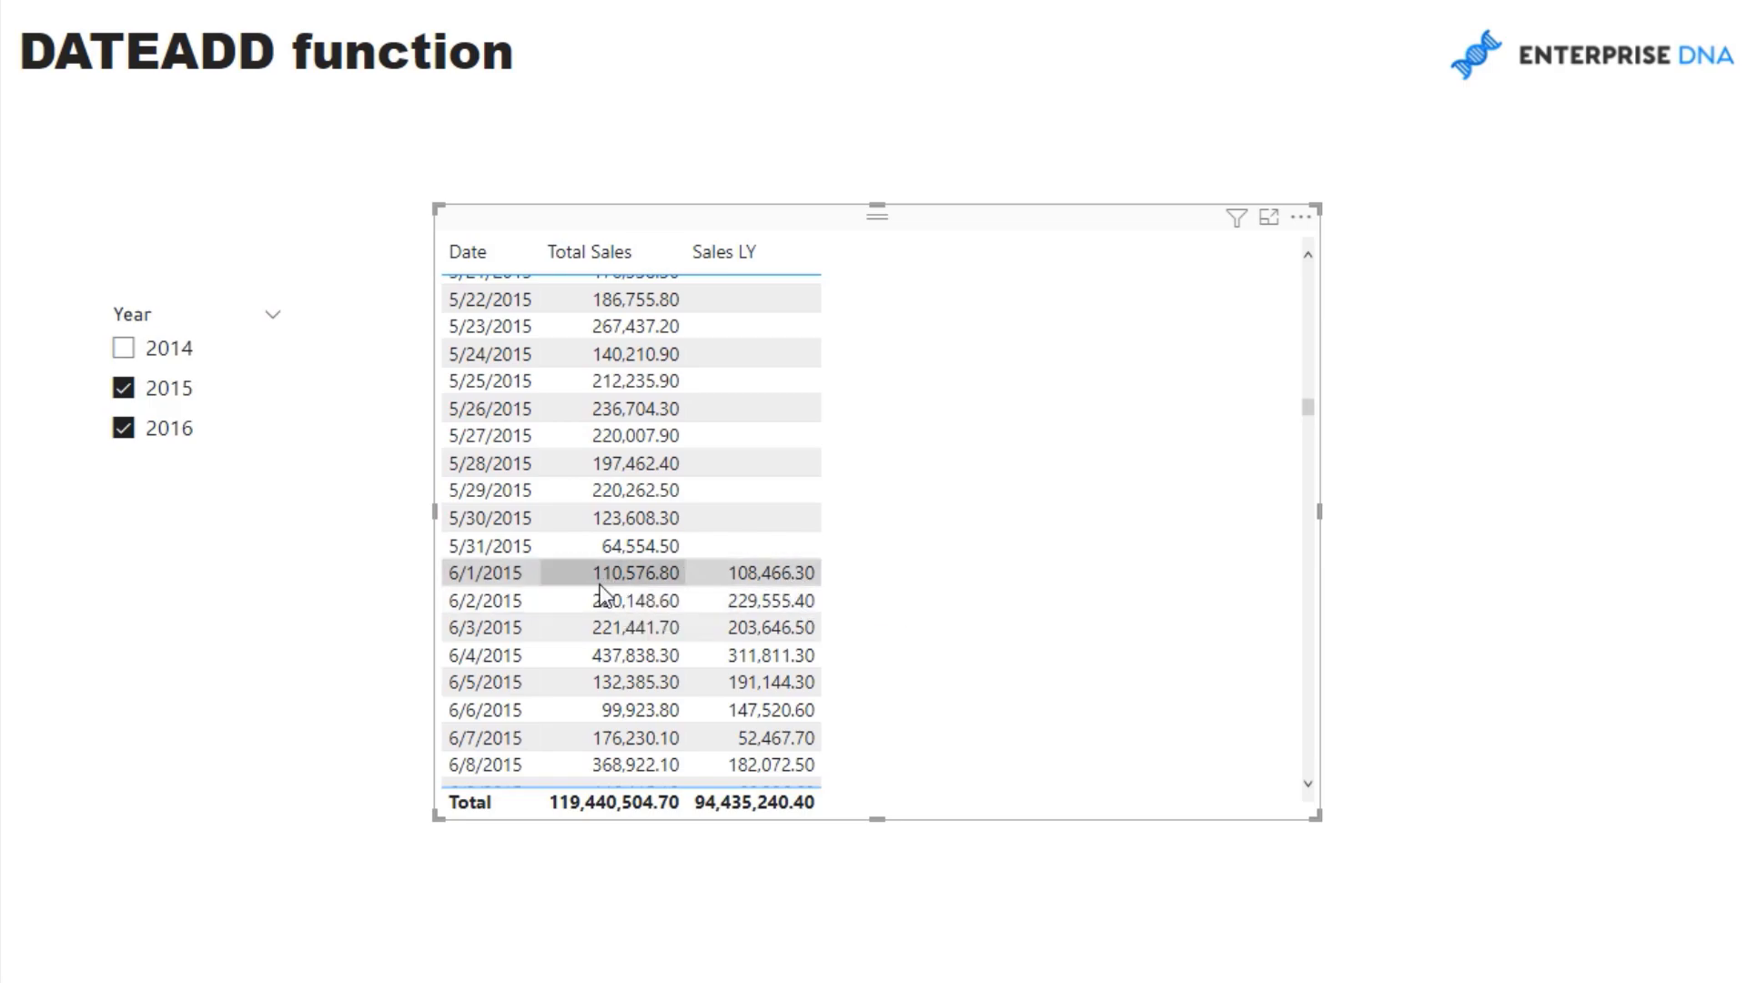
mouse_move(525, 585)
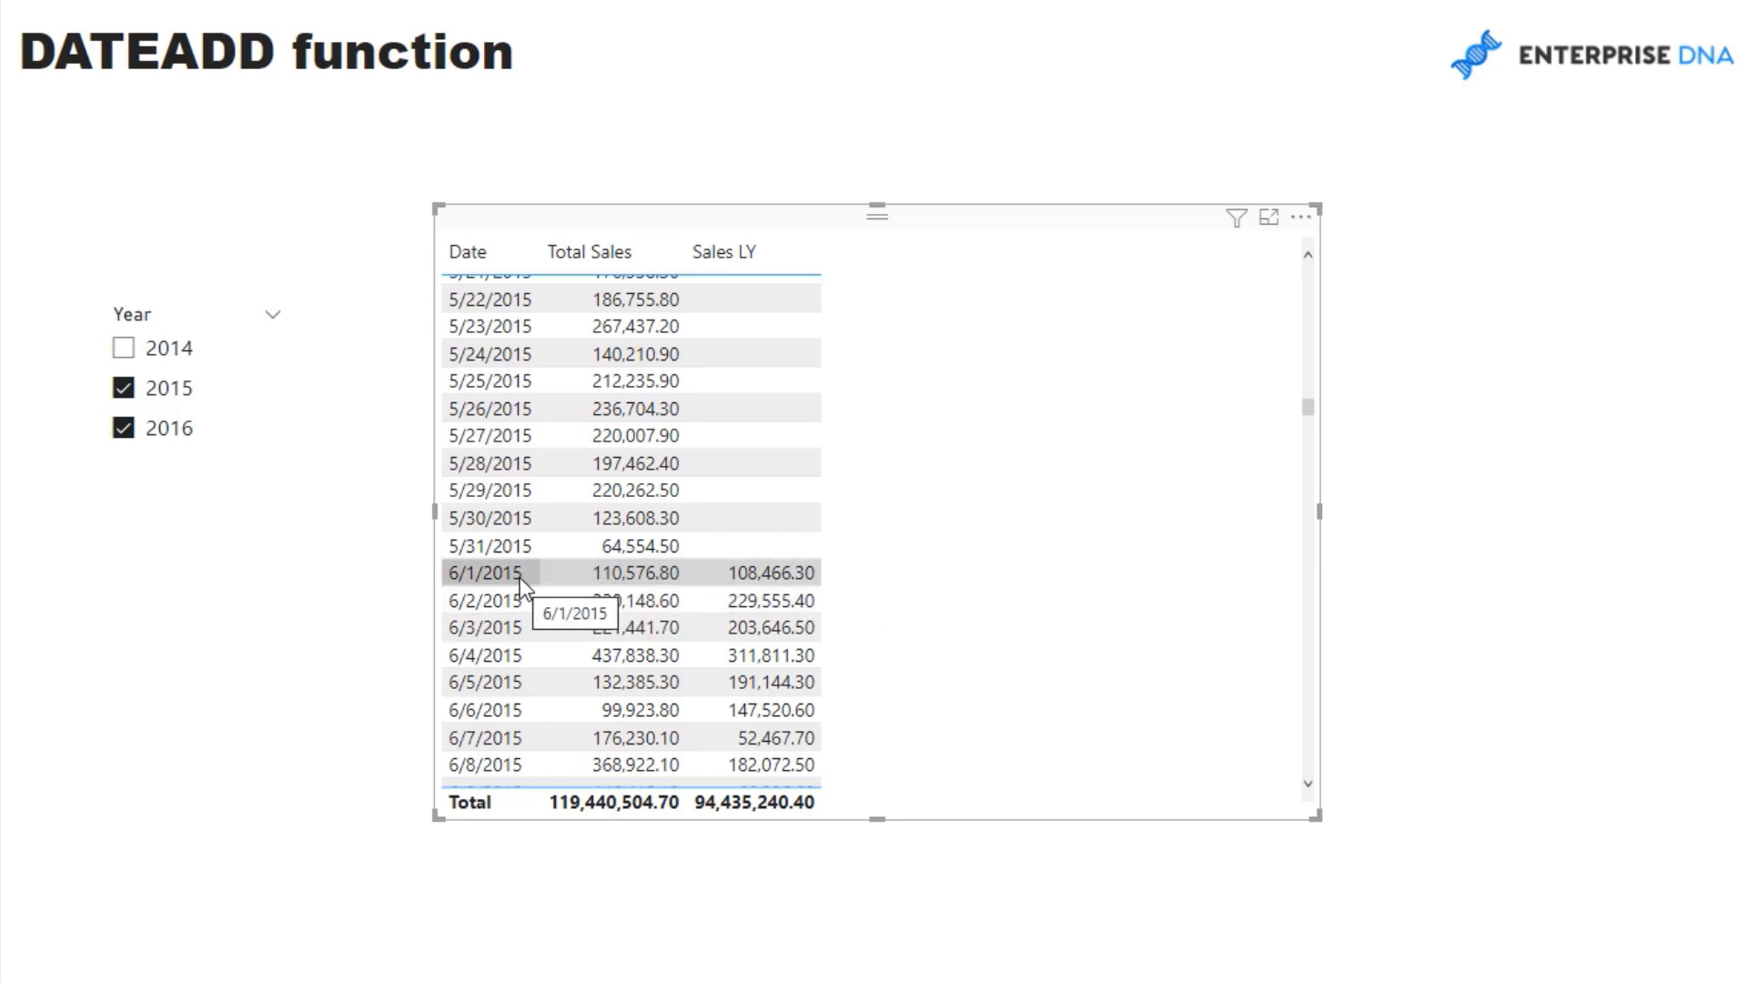
mouse_move(733, 571)
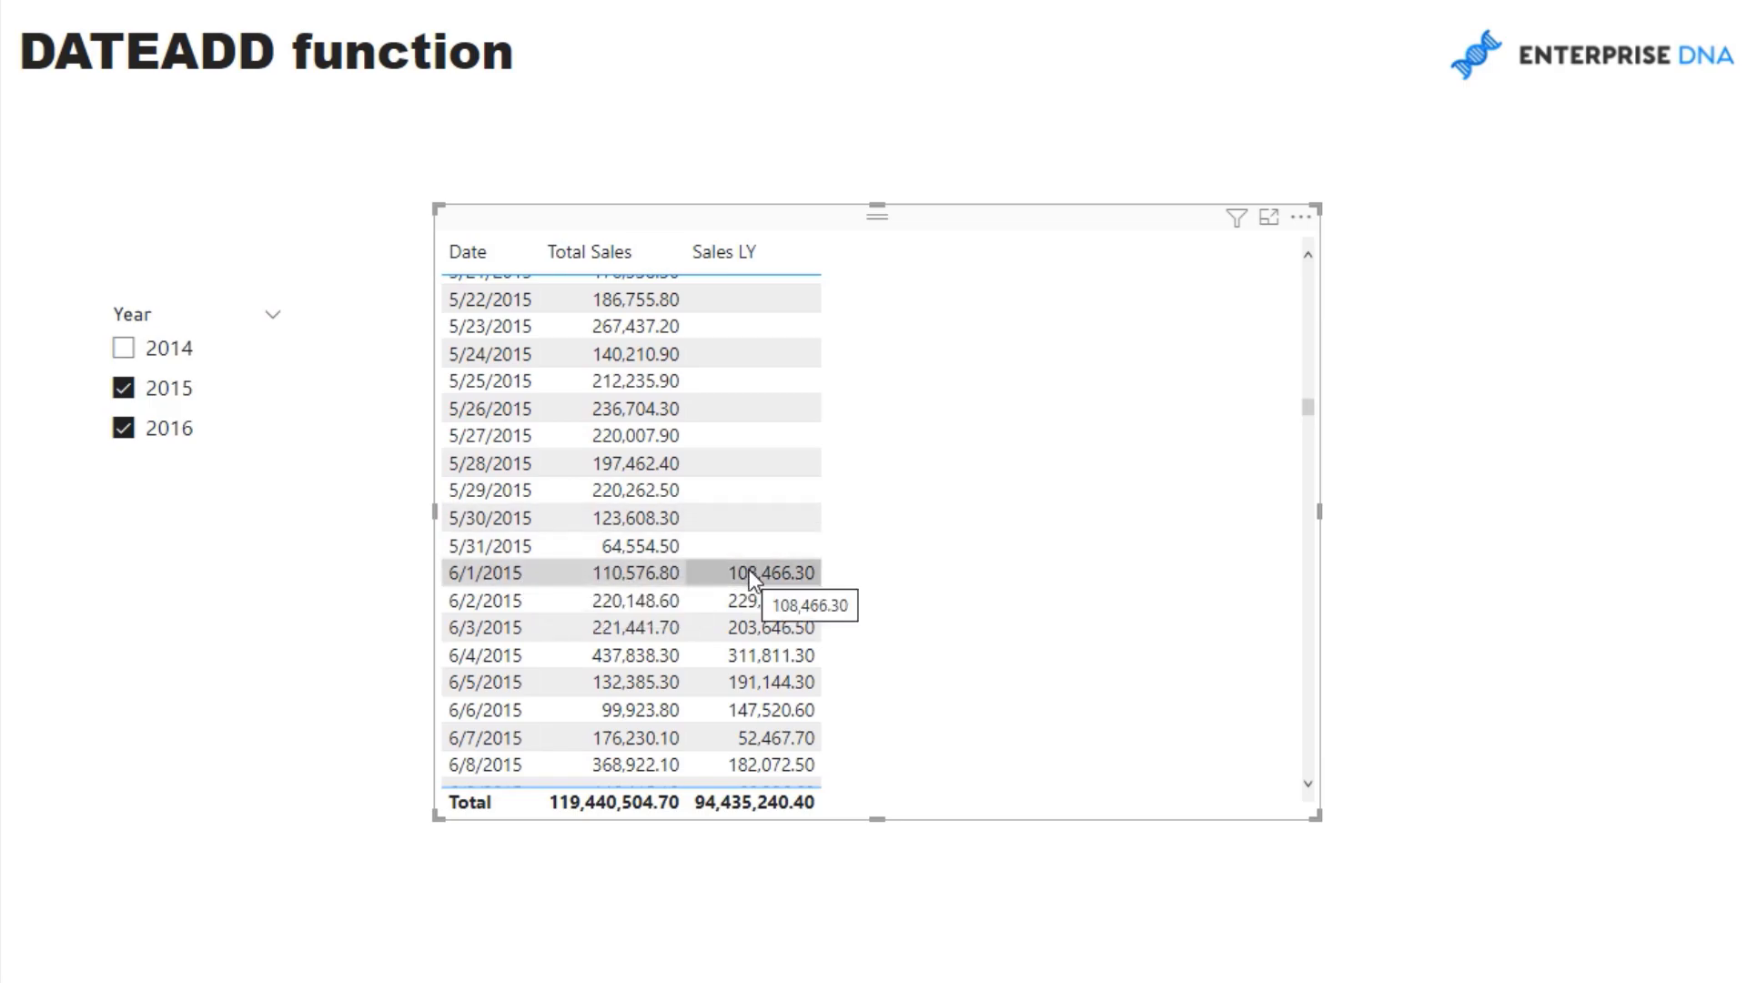
mouse_move(1314, 419)
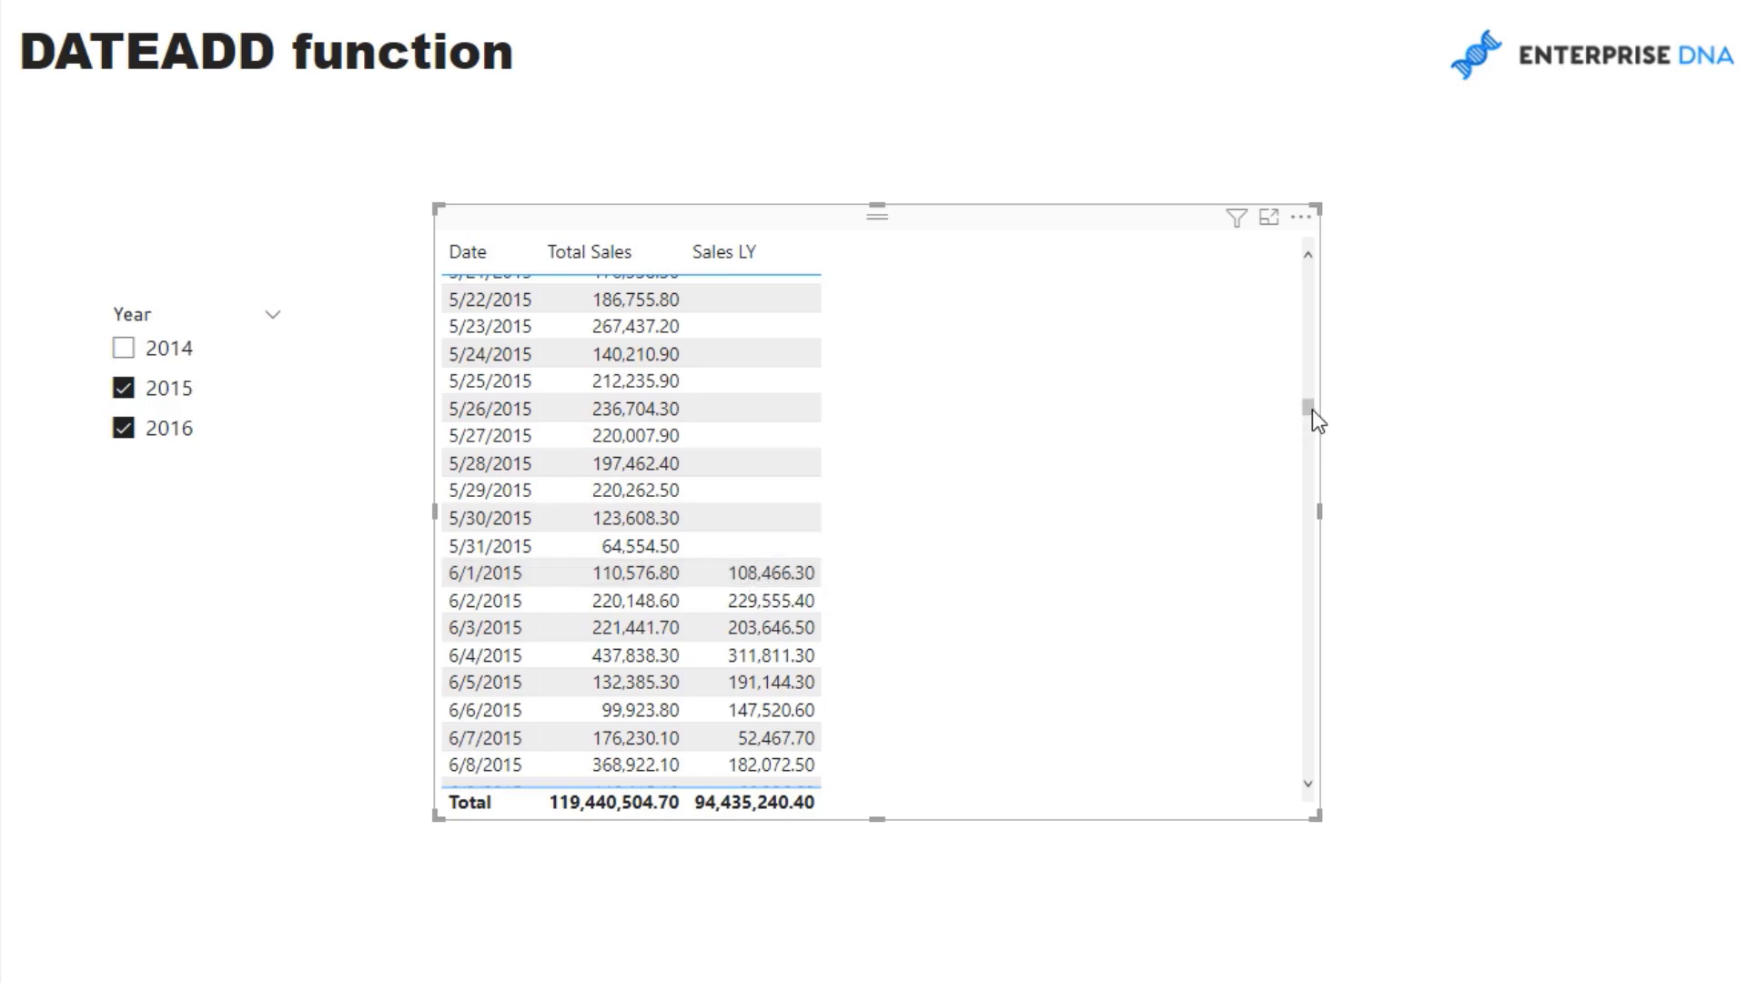
mouse_move(526, 571)
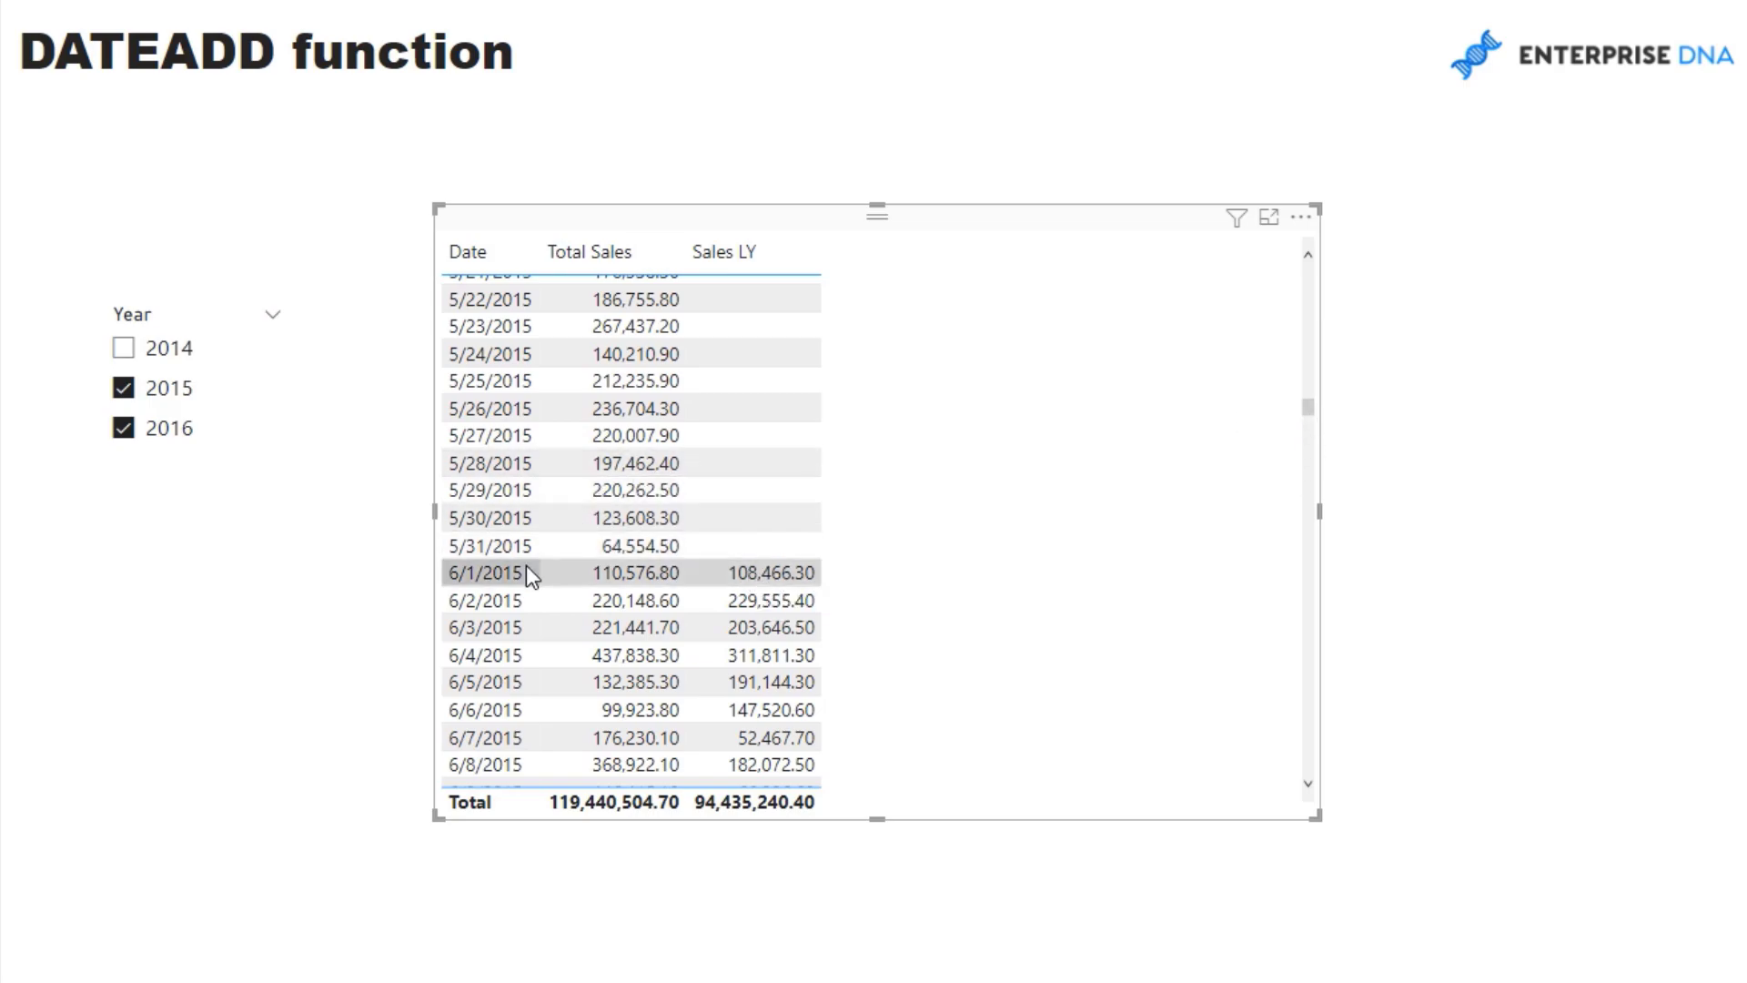
mouse_move(624, 584)
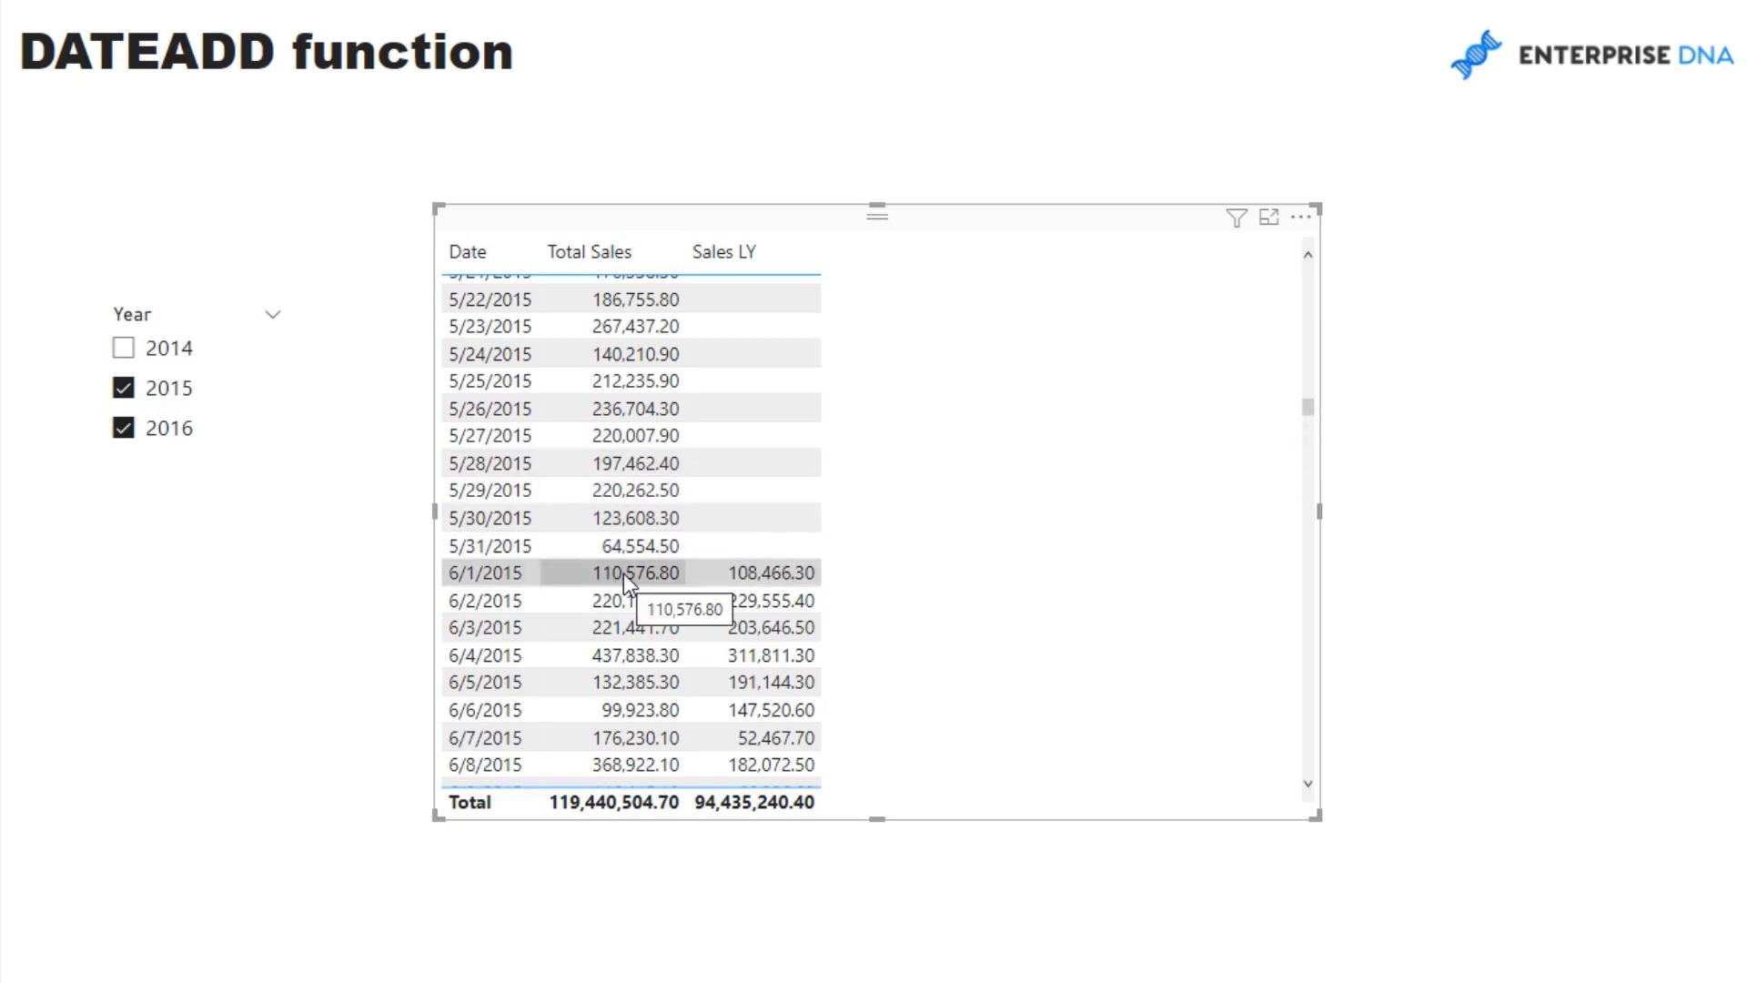
mouse_move(1307, 413)
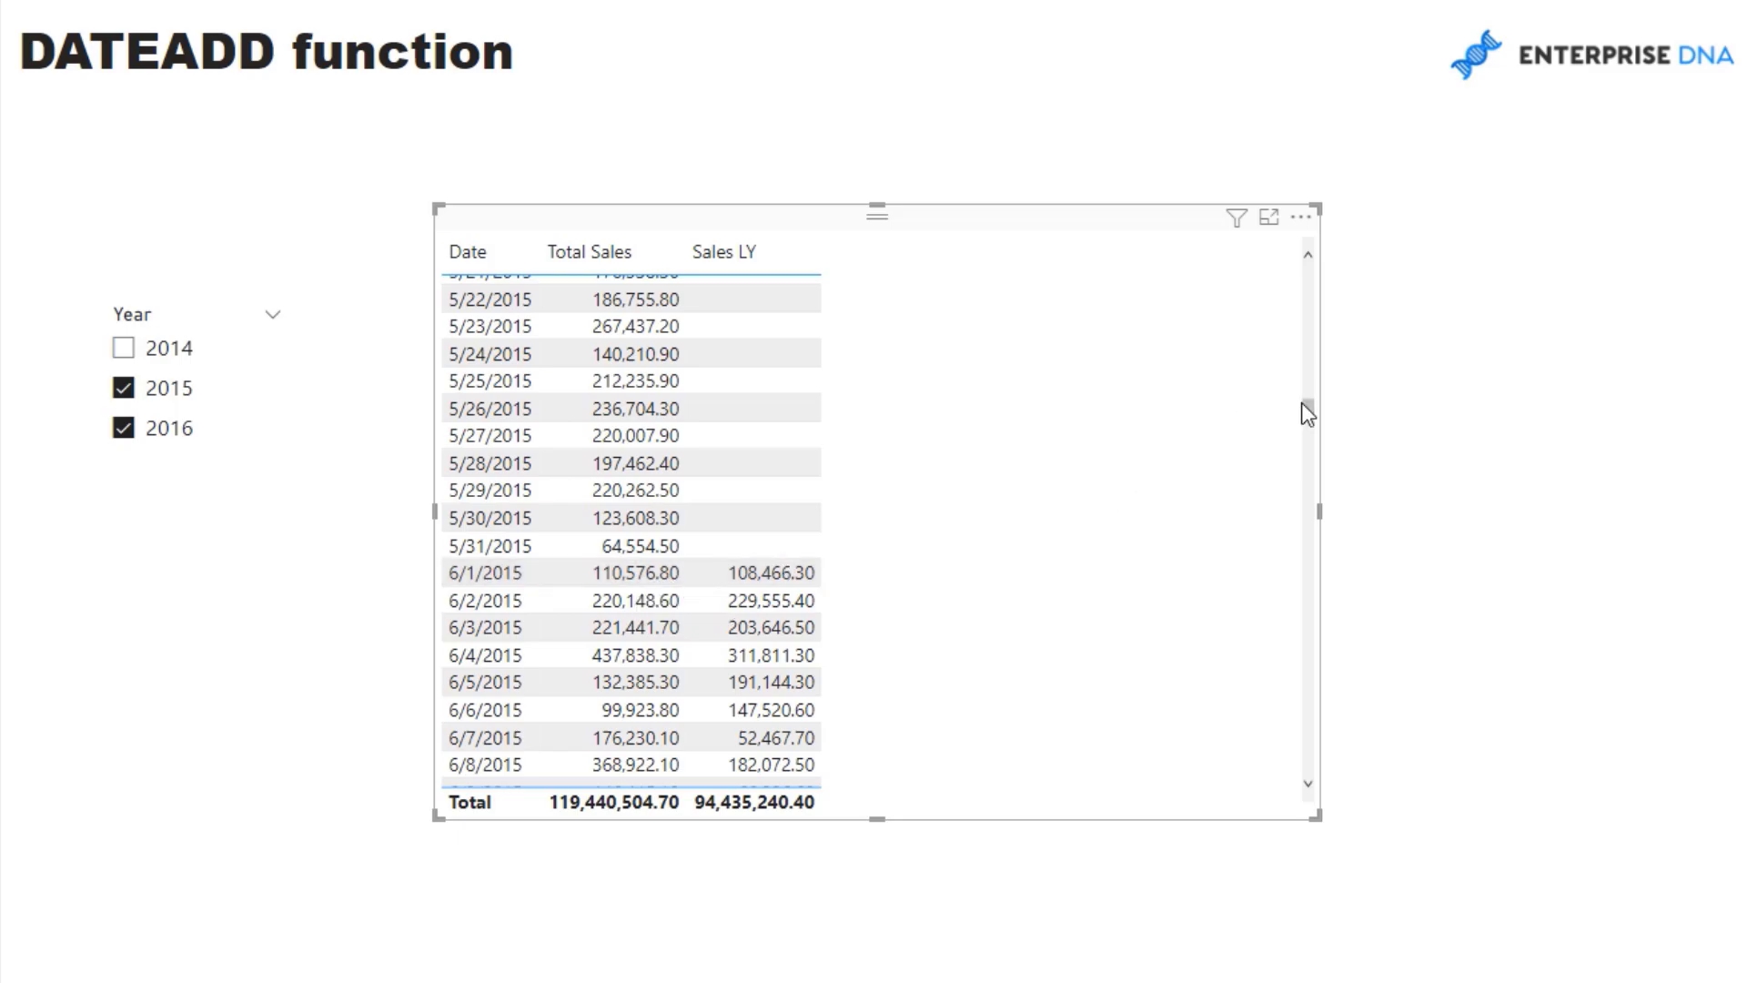
scroll("down", 3)
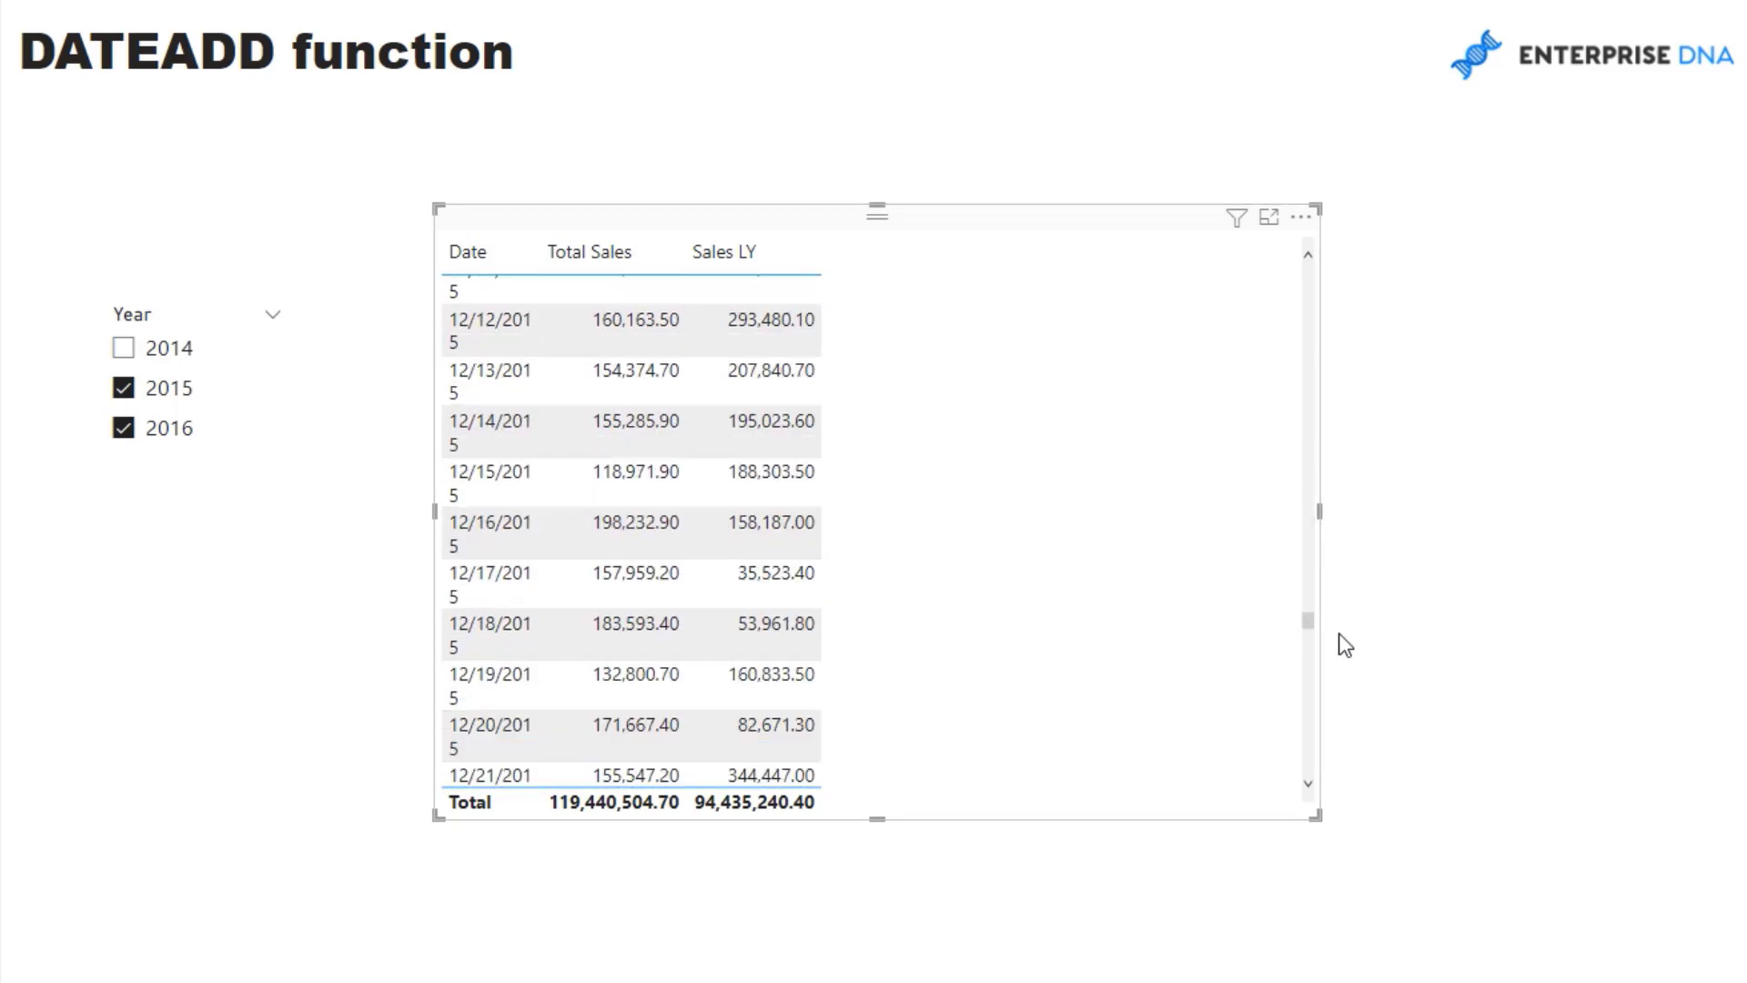
scroll("down", 3)
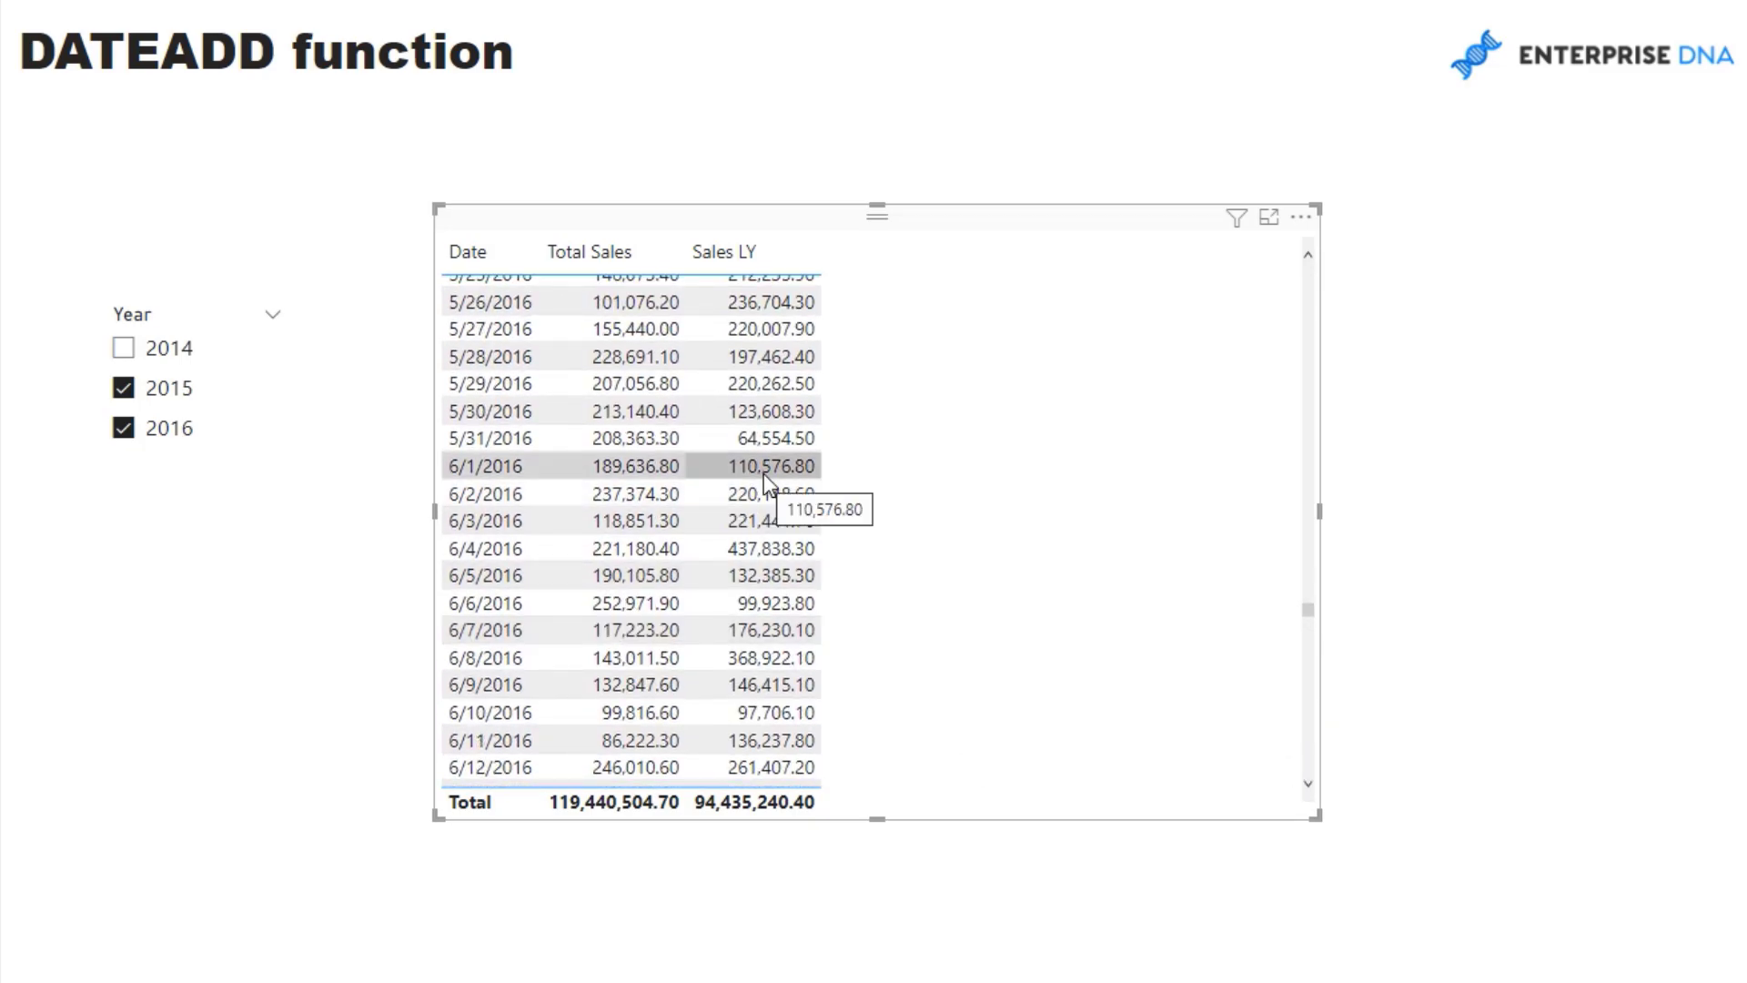
mouse_move(731, 478)
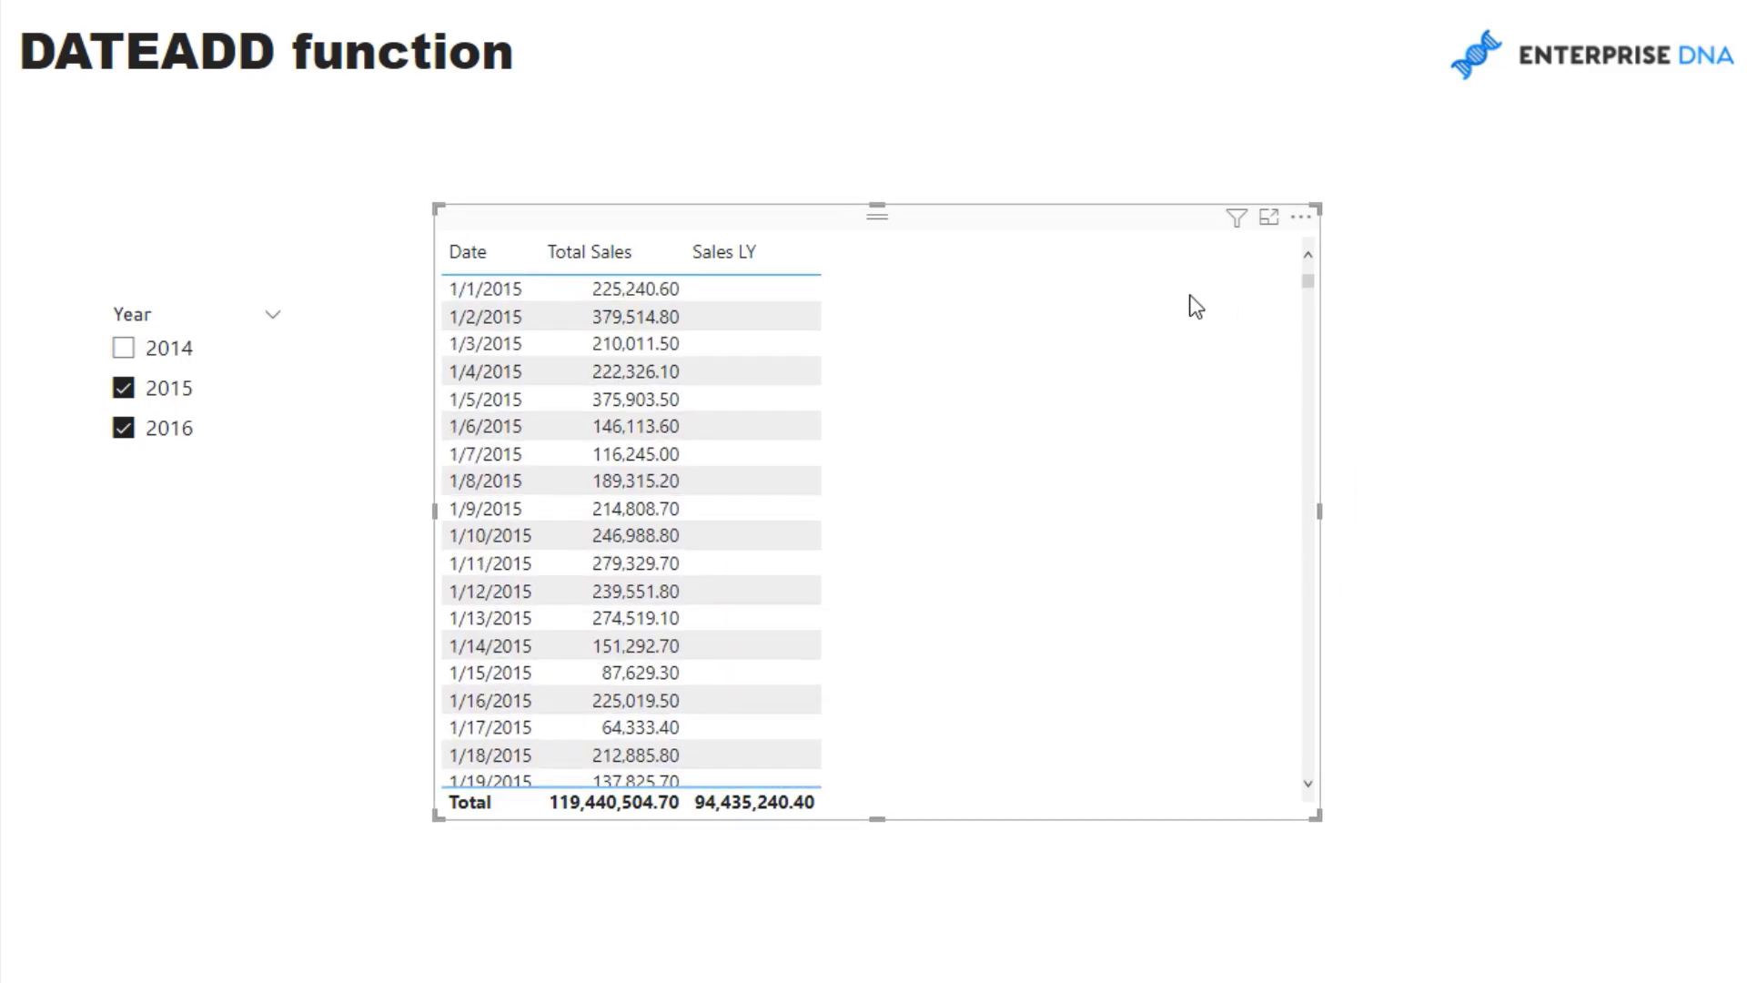
mouse_move(940, 73)
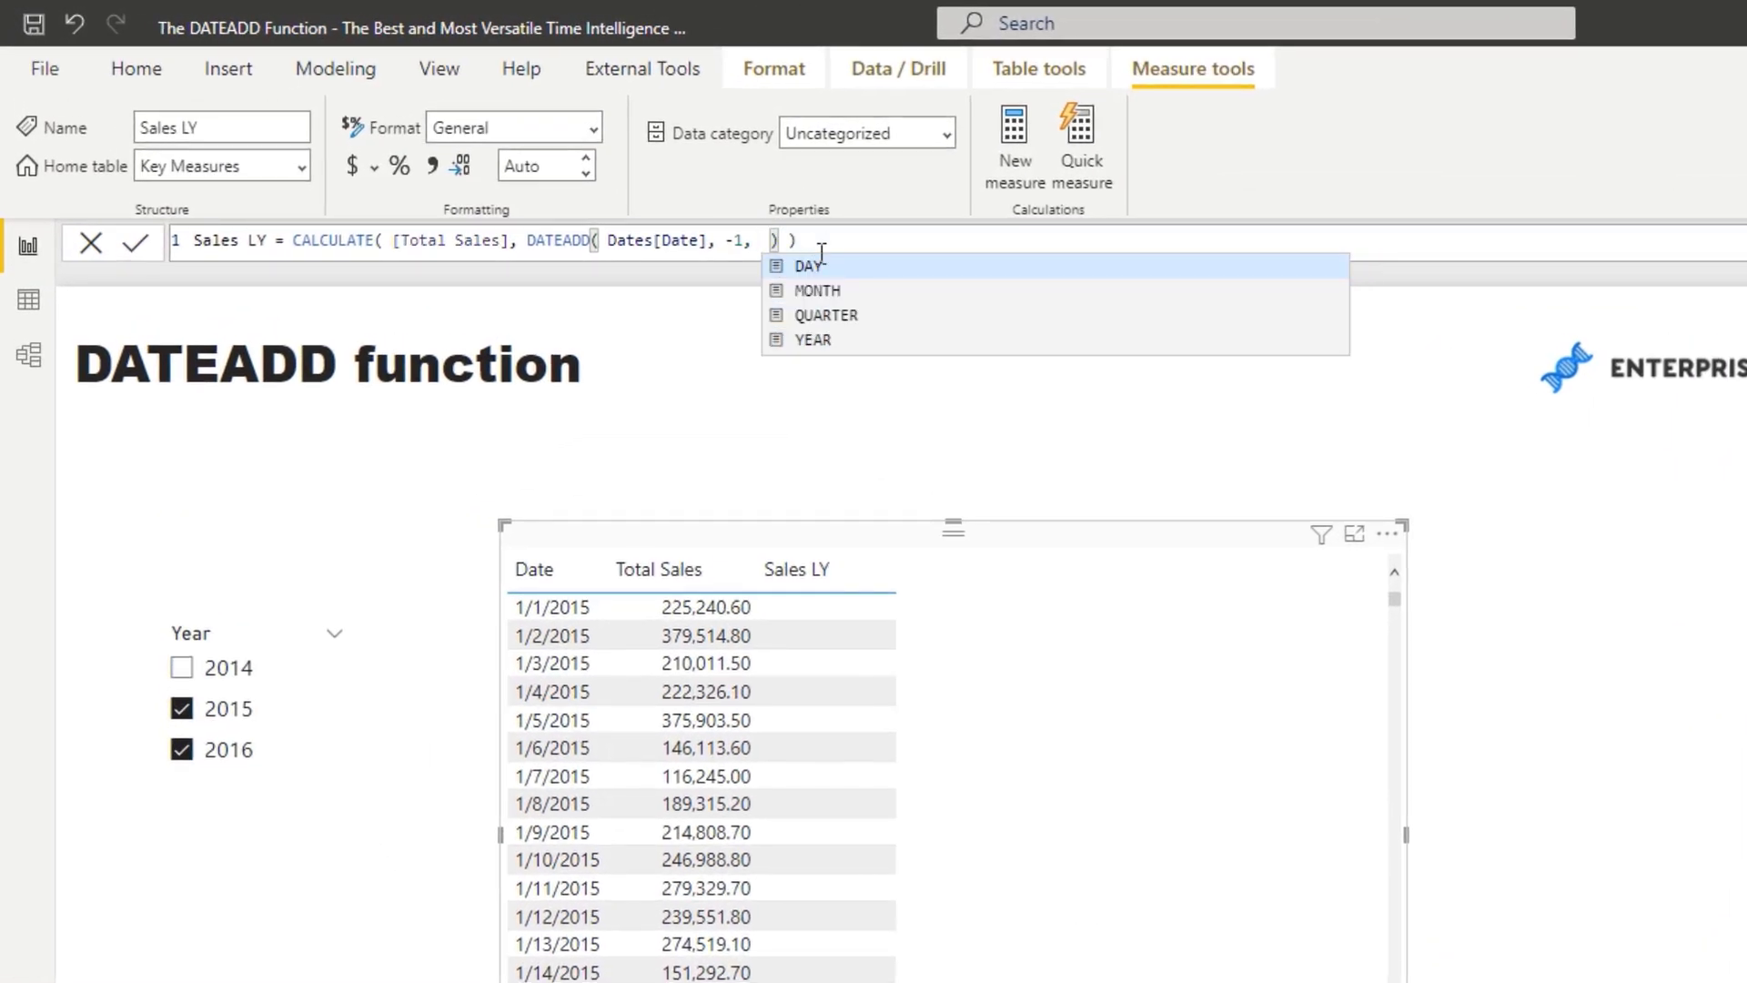
mouse_move(852, 289)
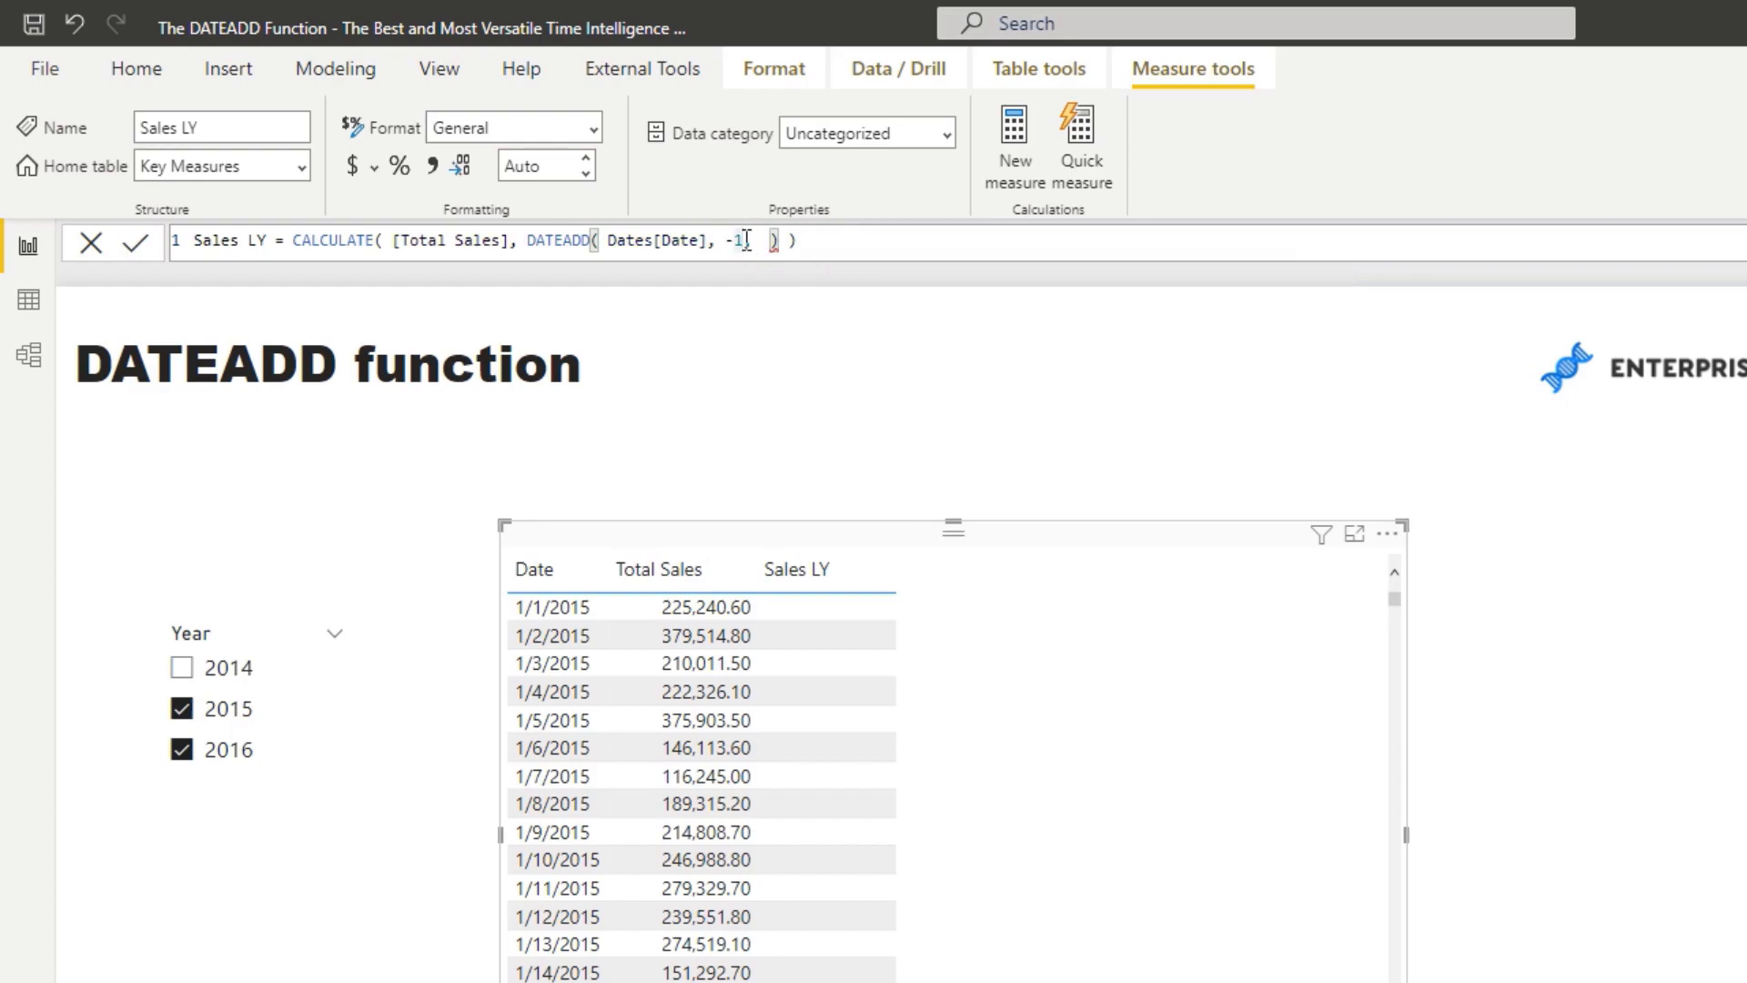
Rework the measure into Sales LQ using DATEADD(Dates[Date], -1, QUARTER), after trying -3 MONTH
type(",")
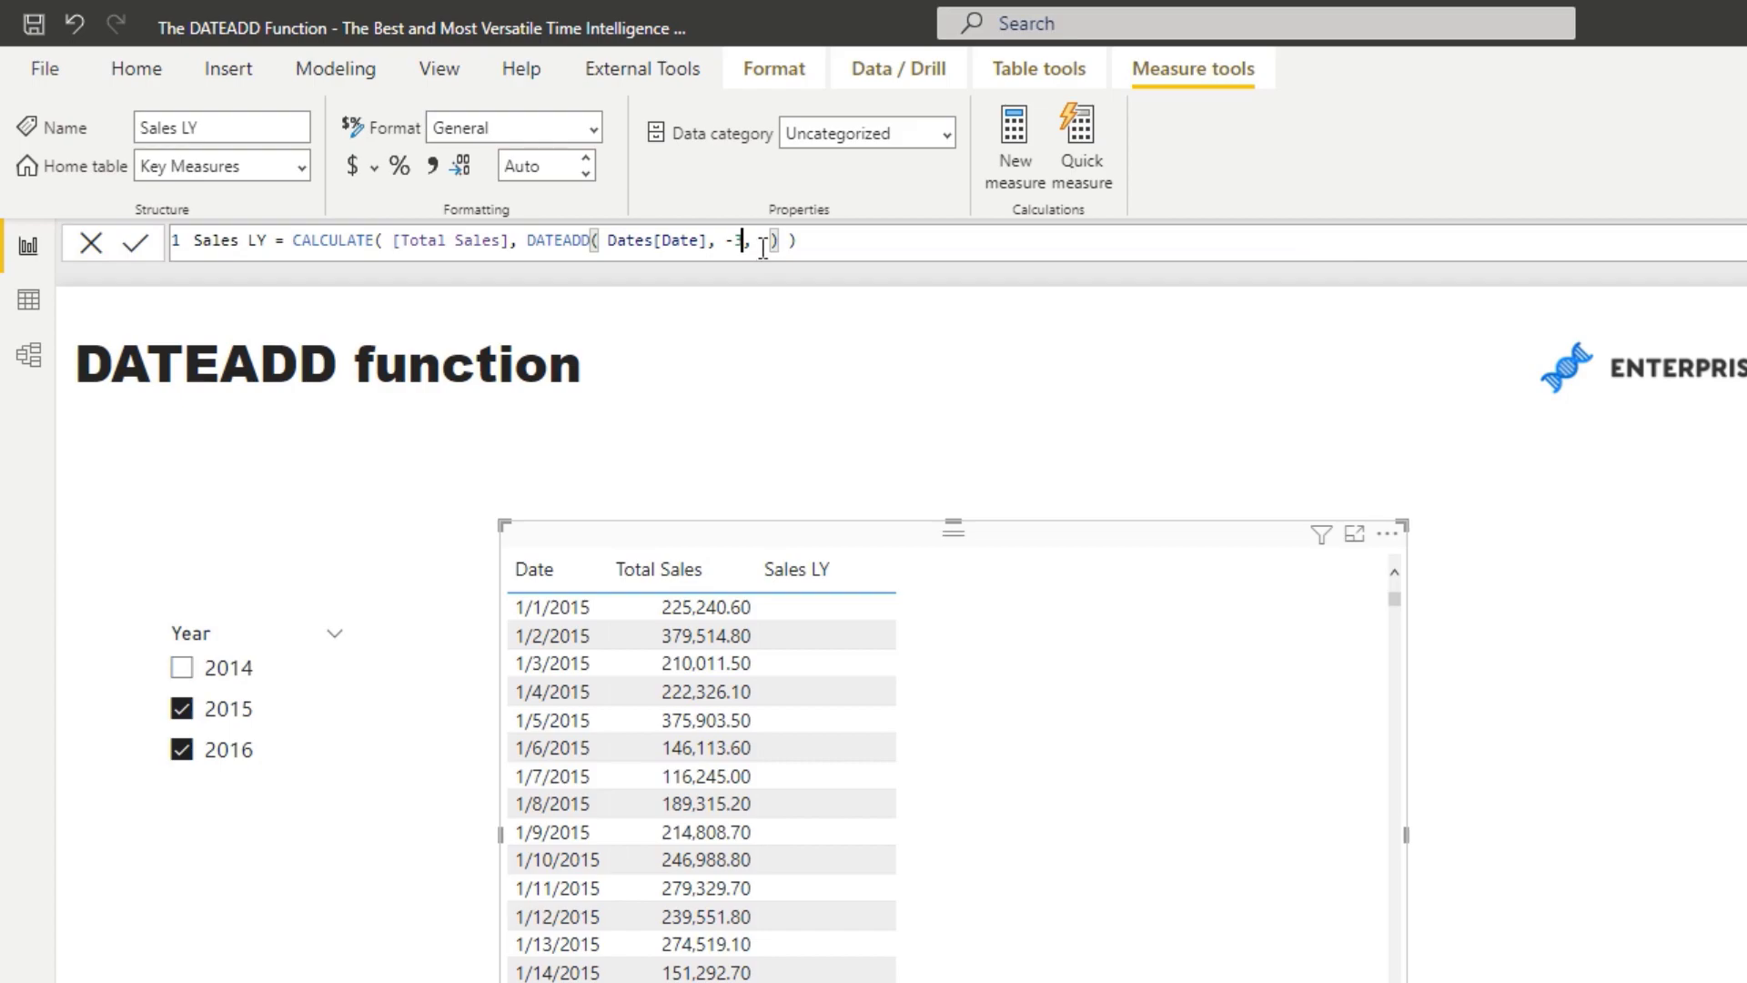
type("3")
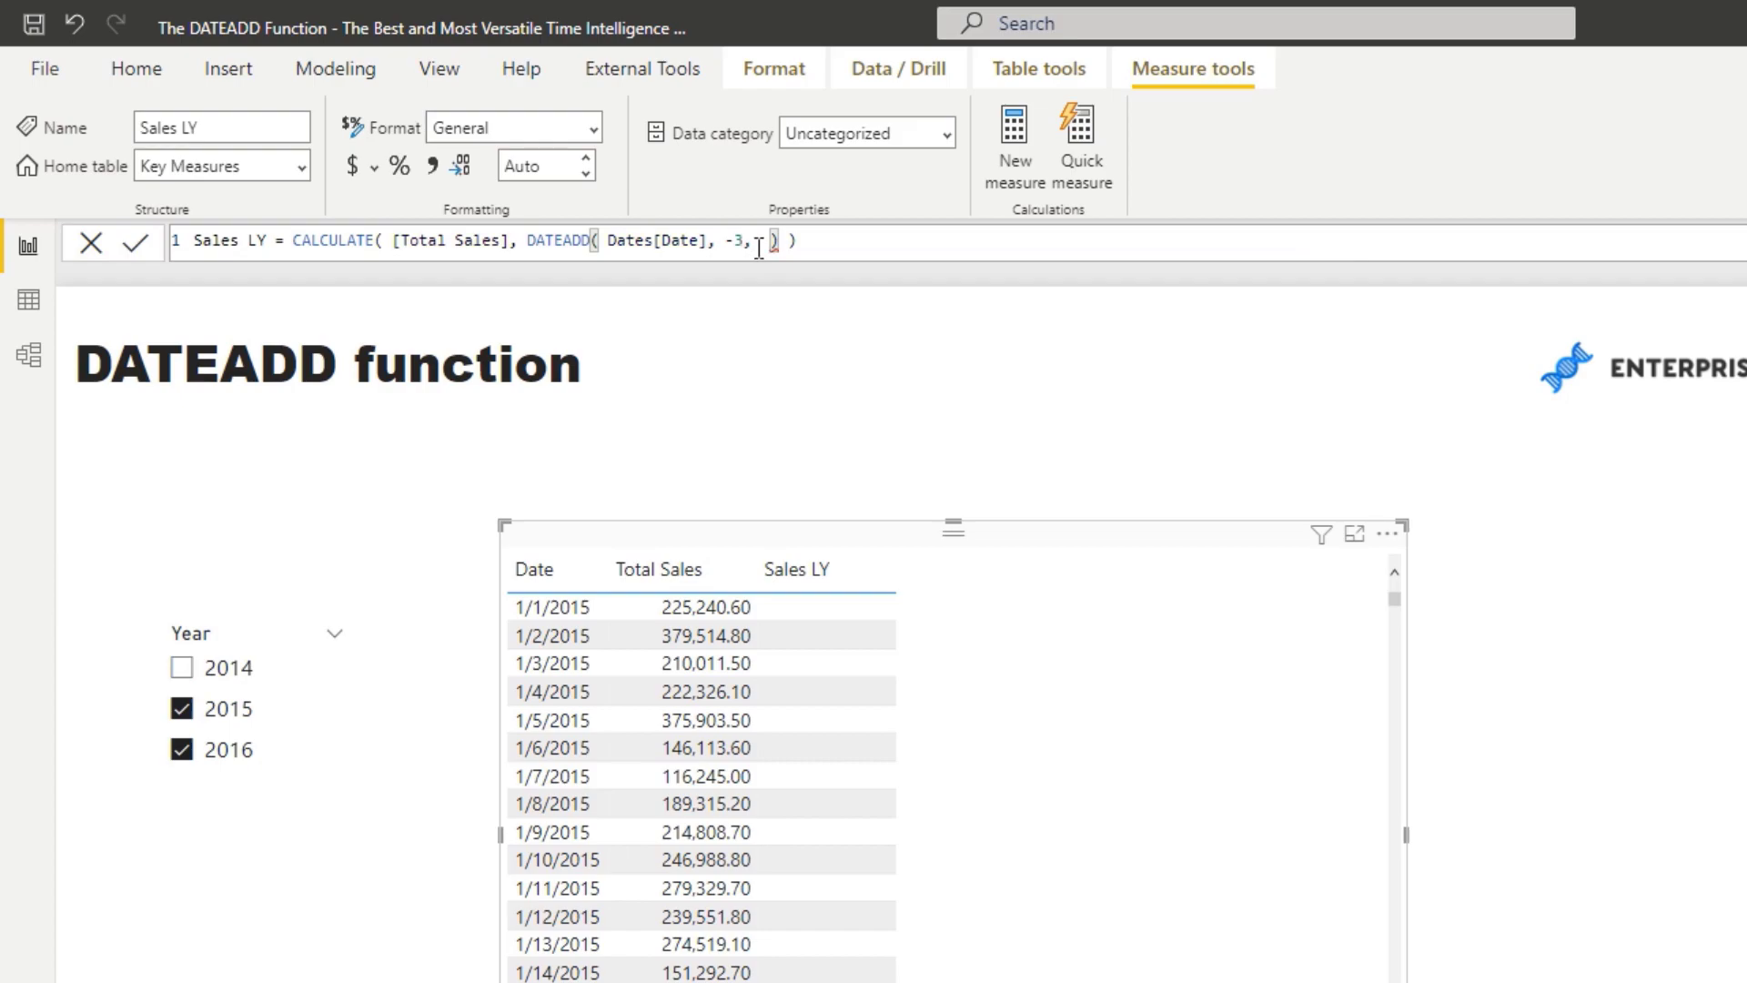
type("q")
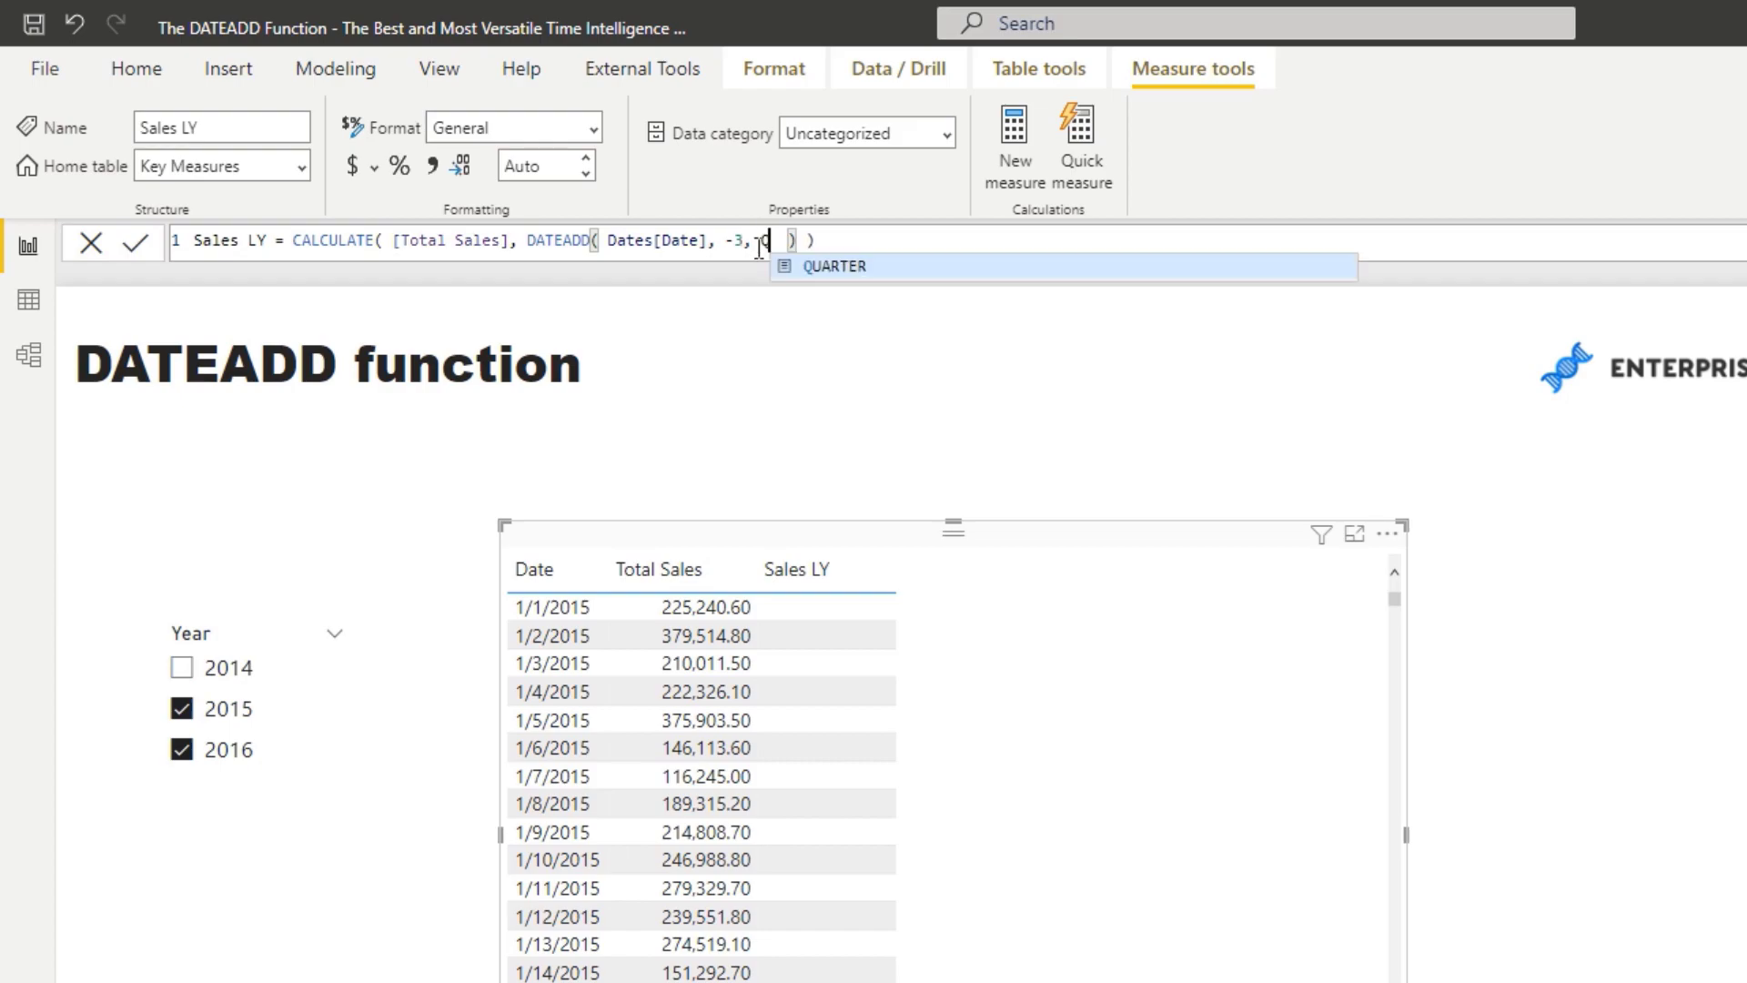
type("M")
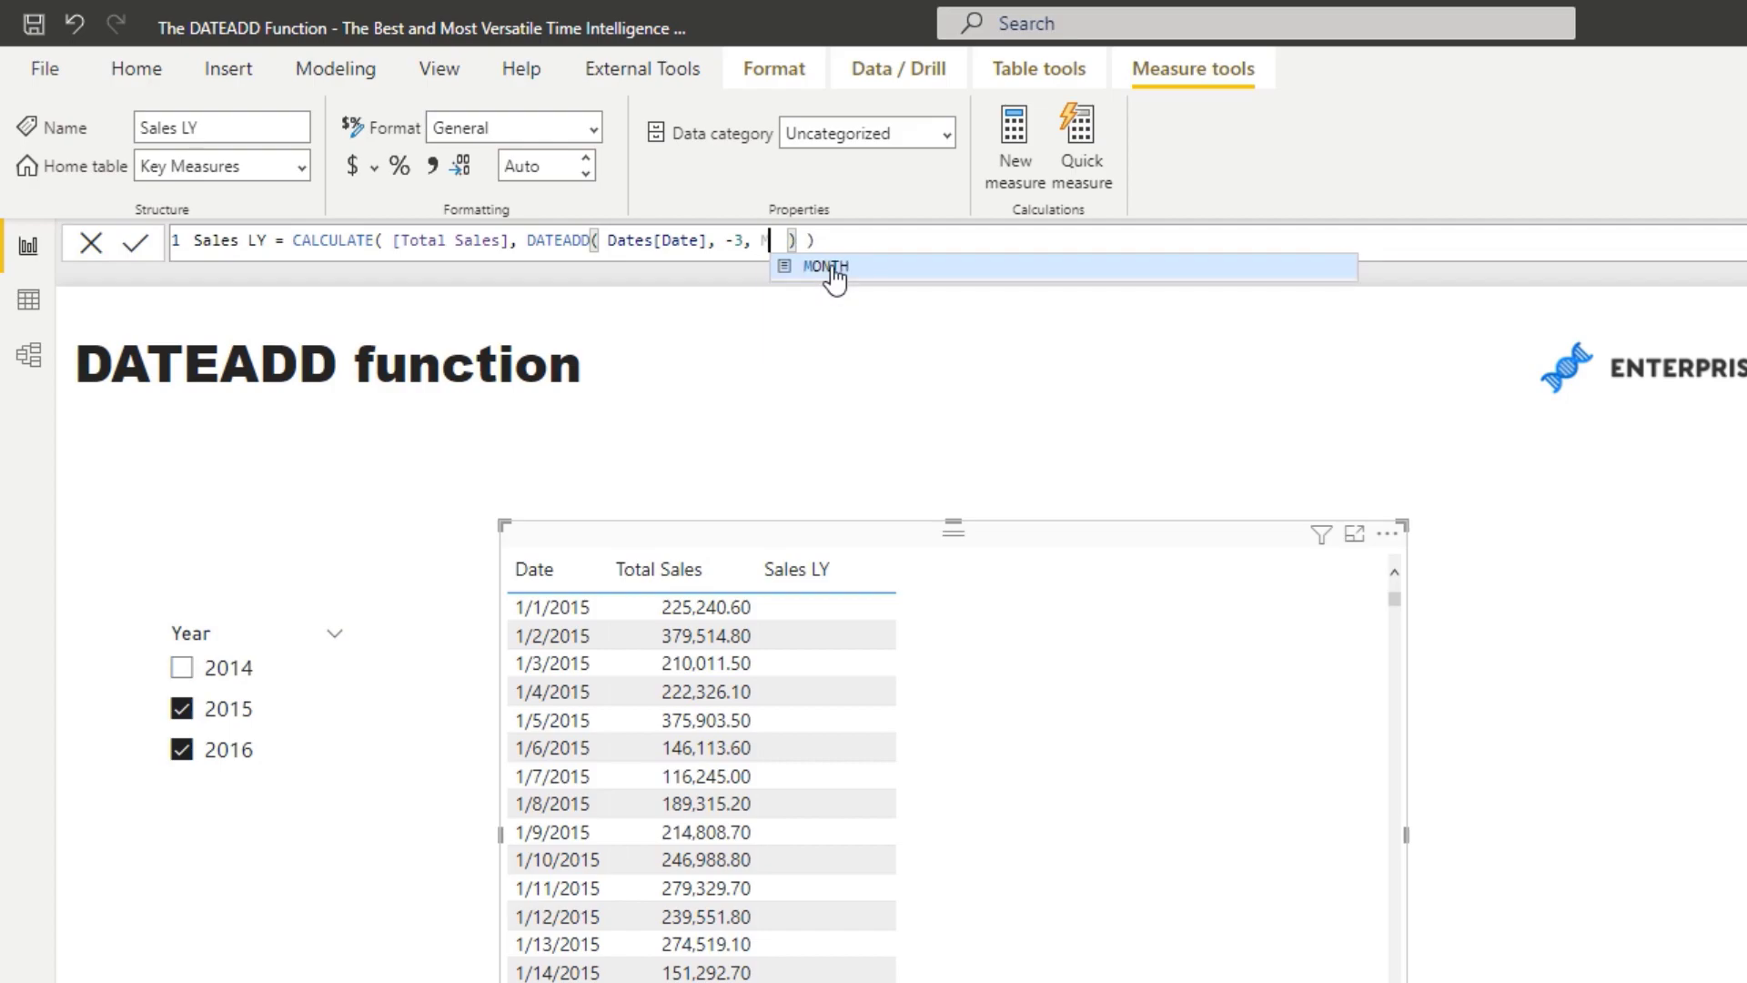
left_click(823, 265)
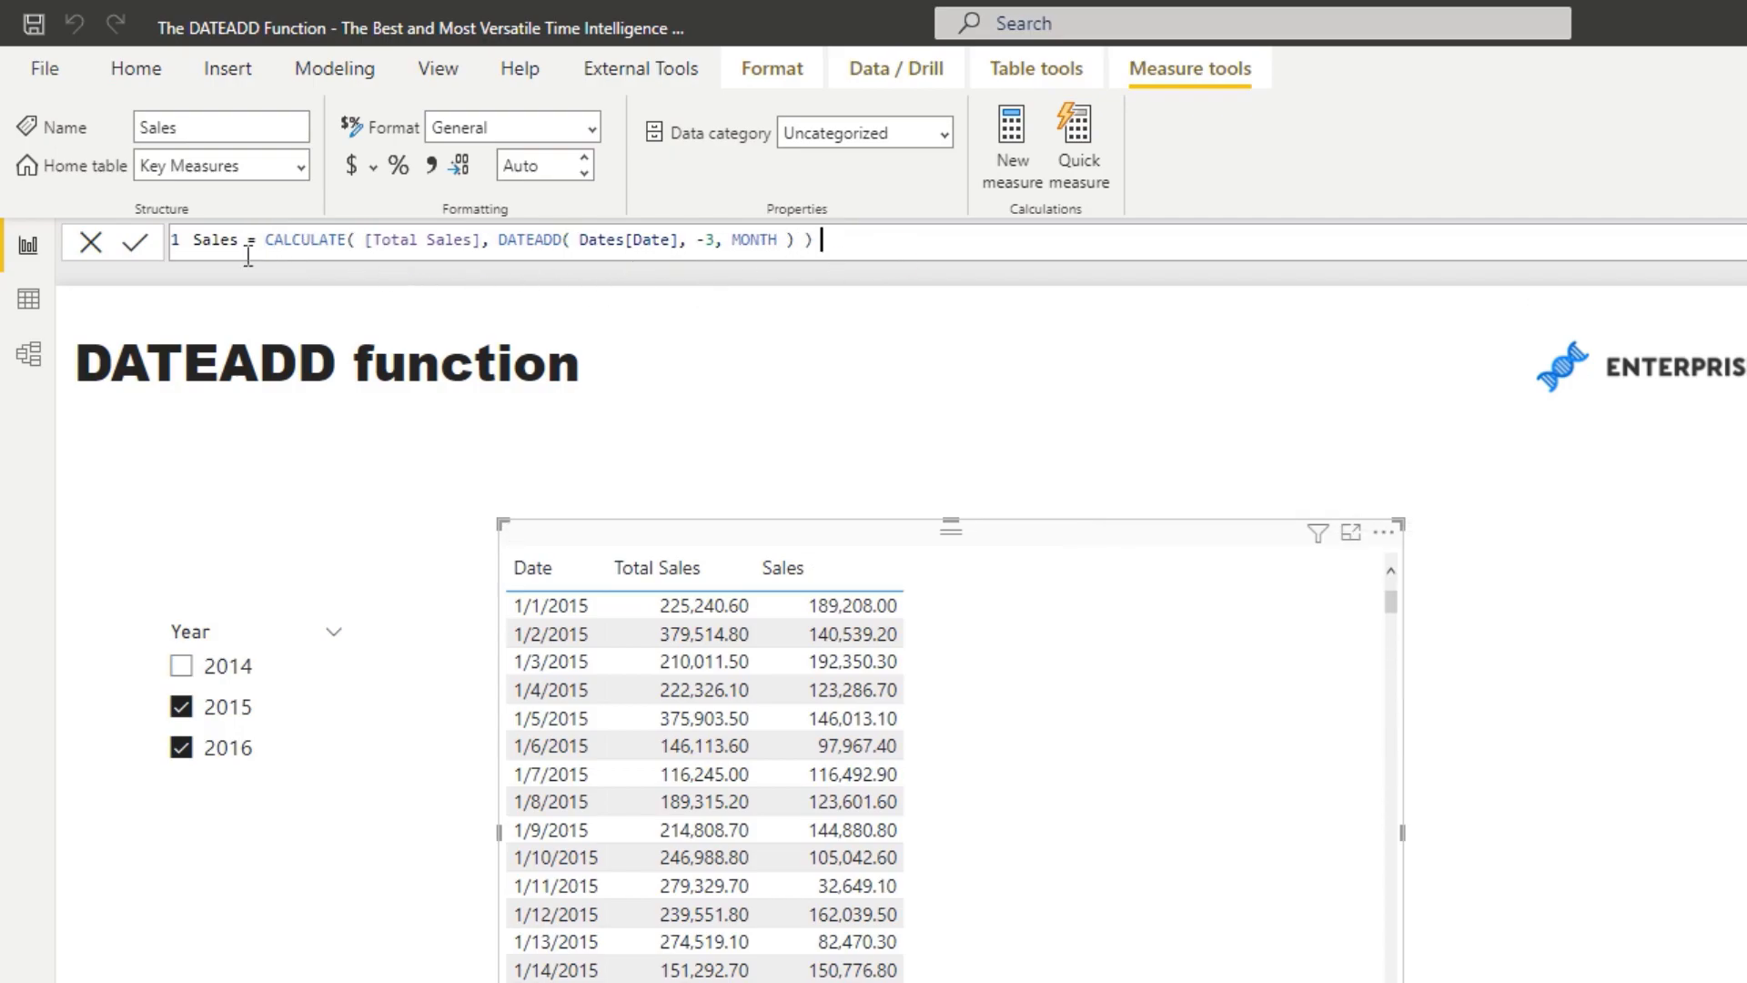
mouse_move(300, 275)
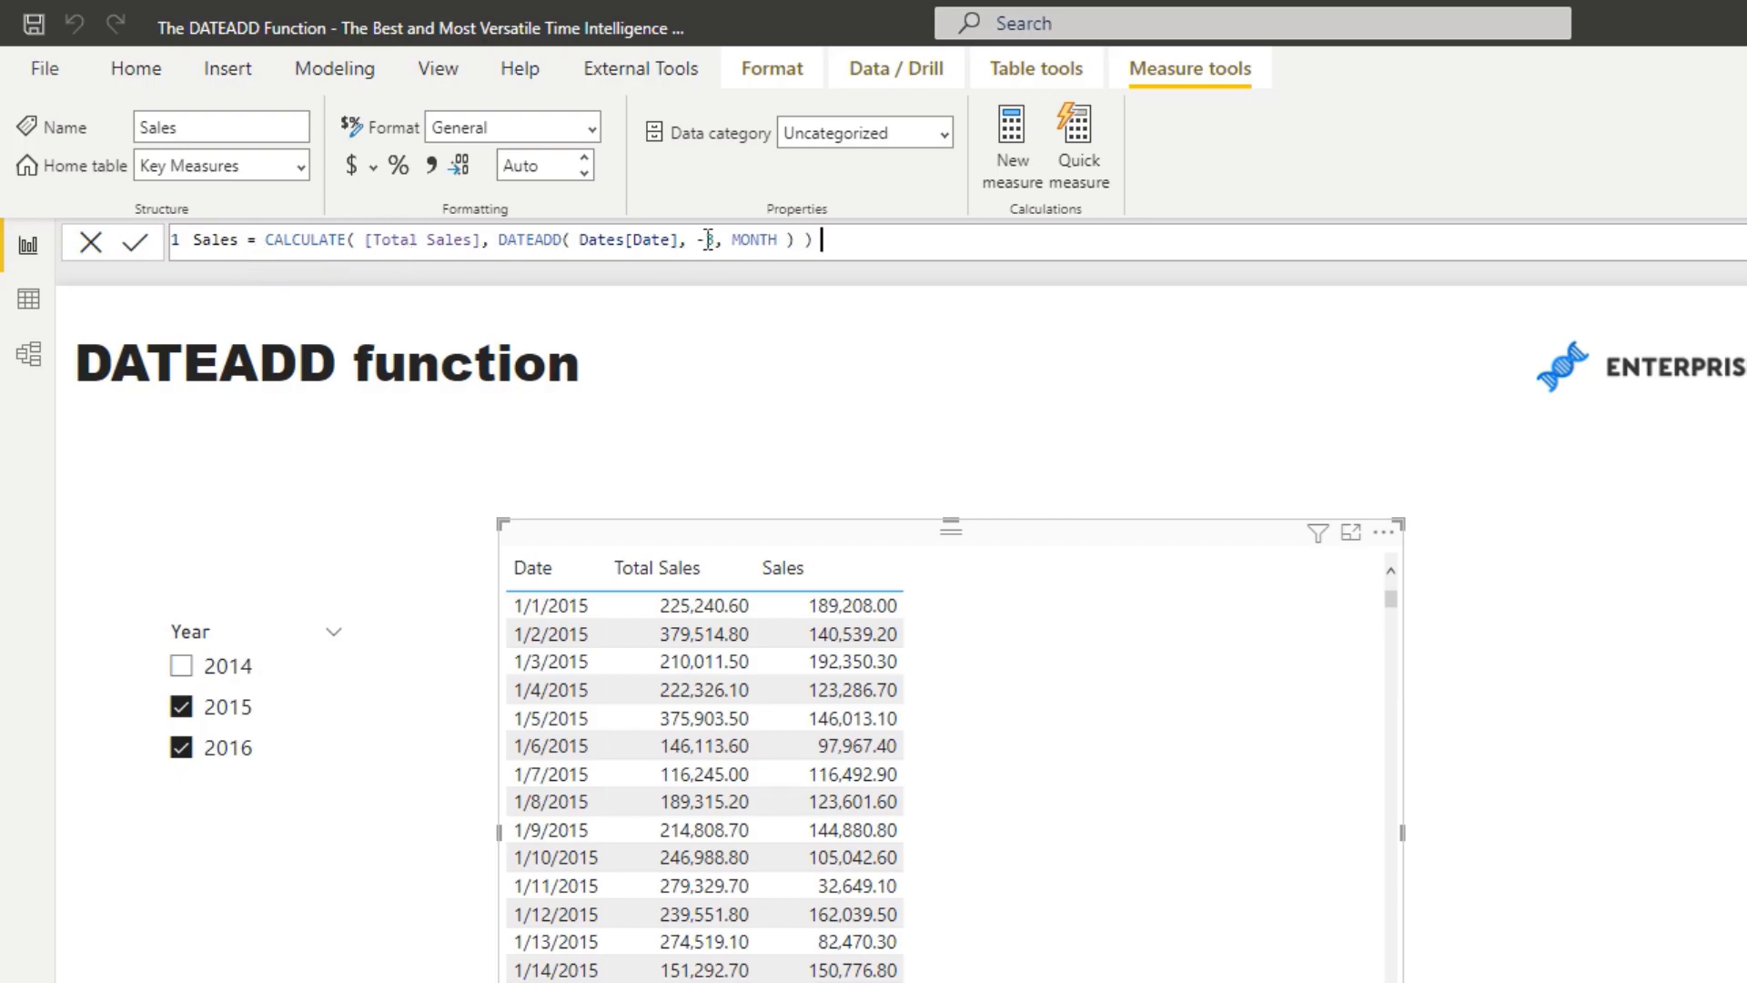
type("1")
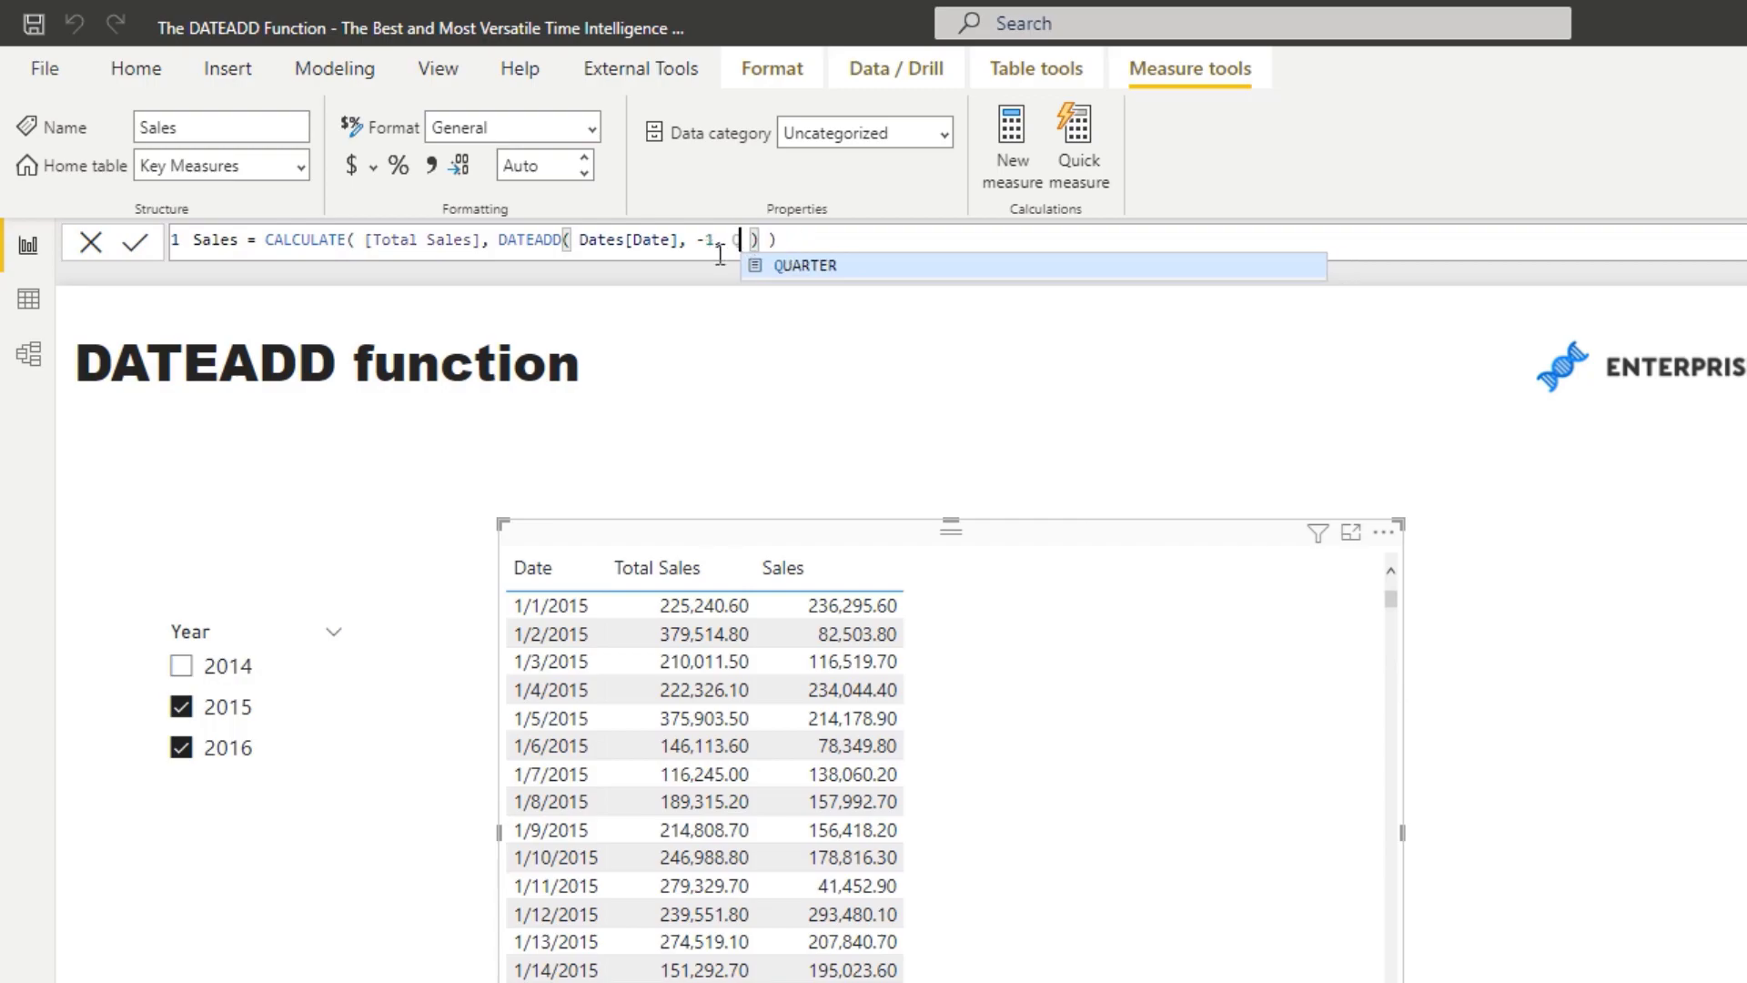
type("QUARTER")
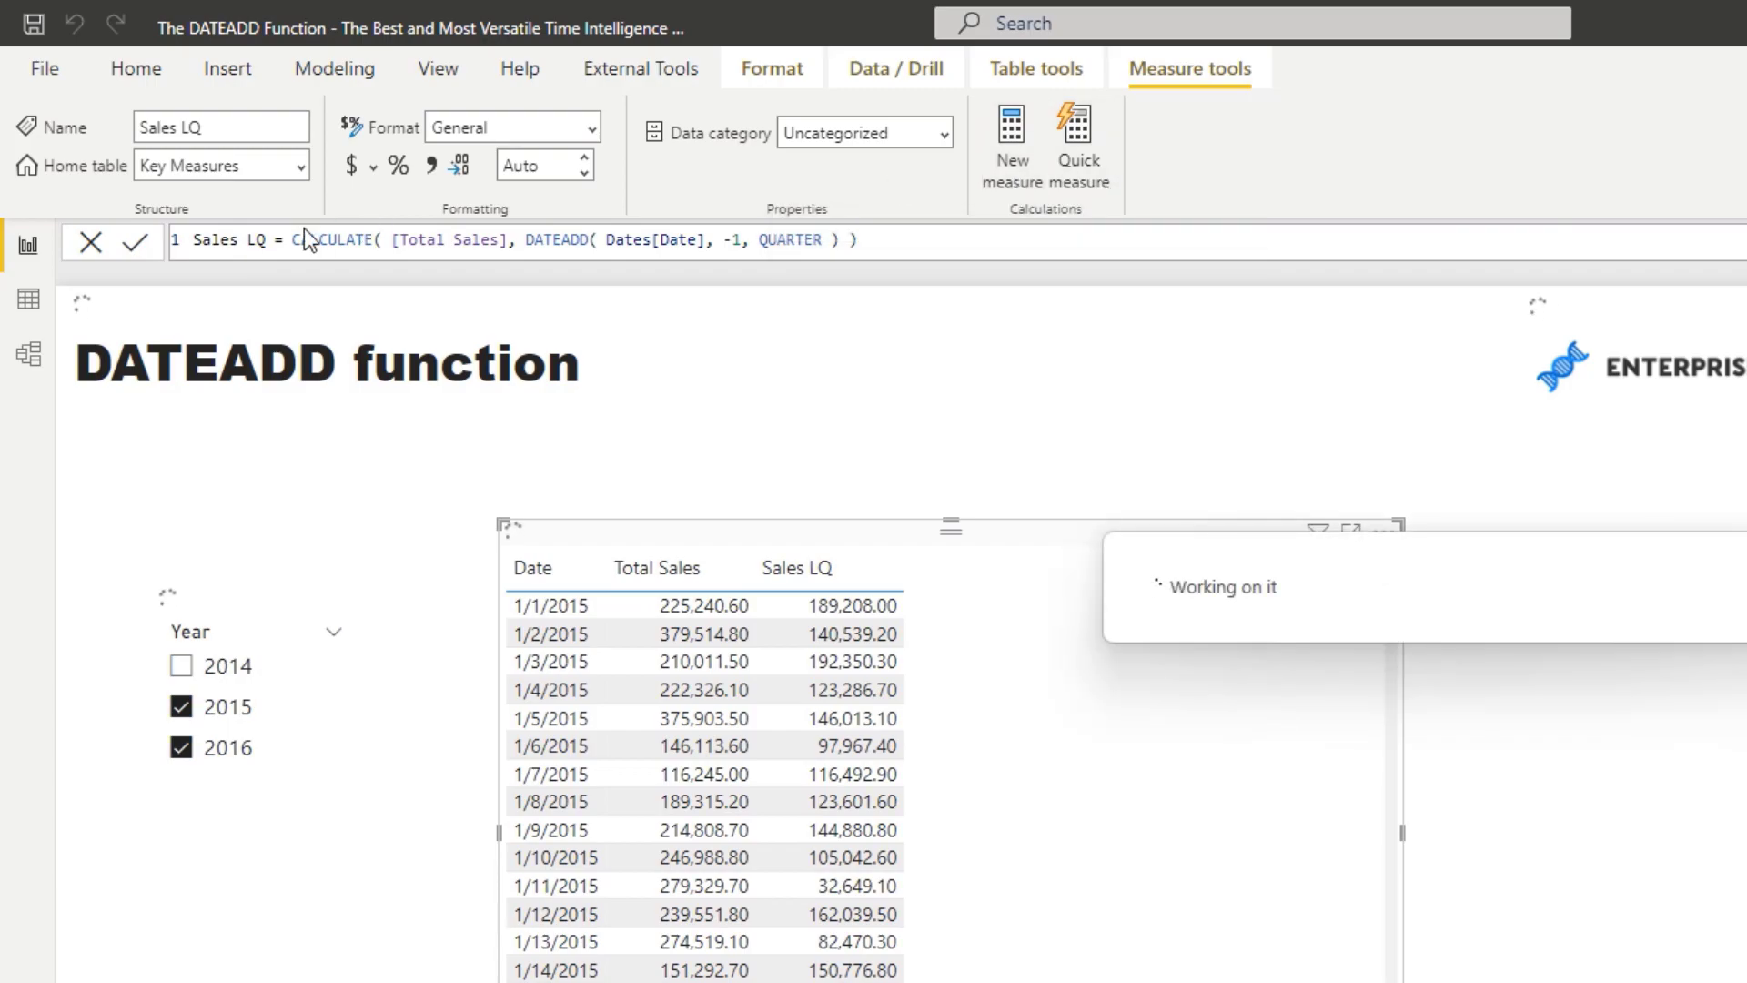
Create Diff in Sales = [Total Sales] - [Sales LQ] as a table column
type("Diff in Sales")
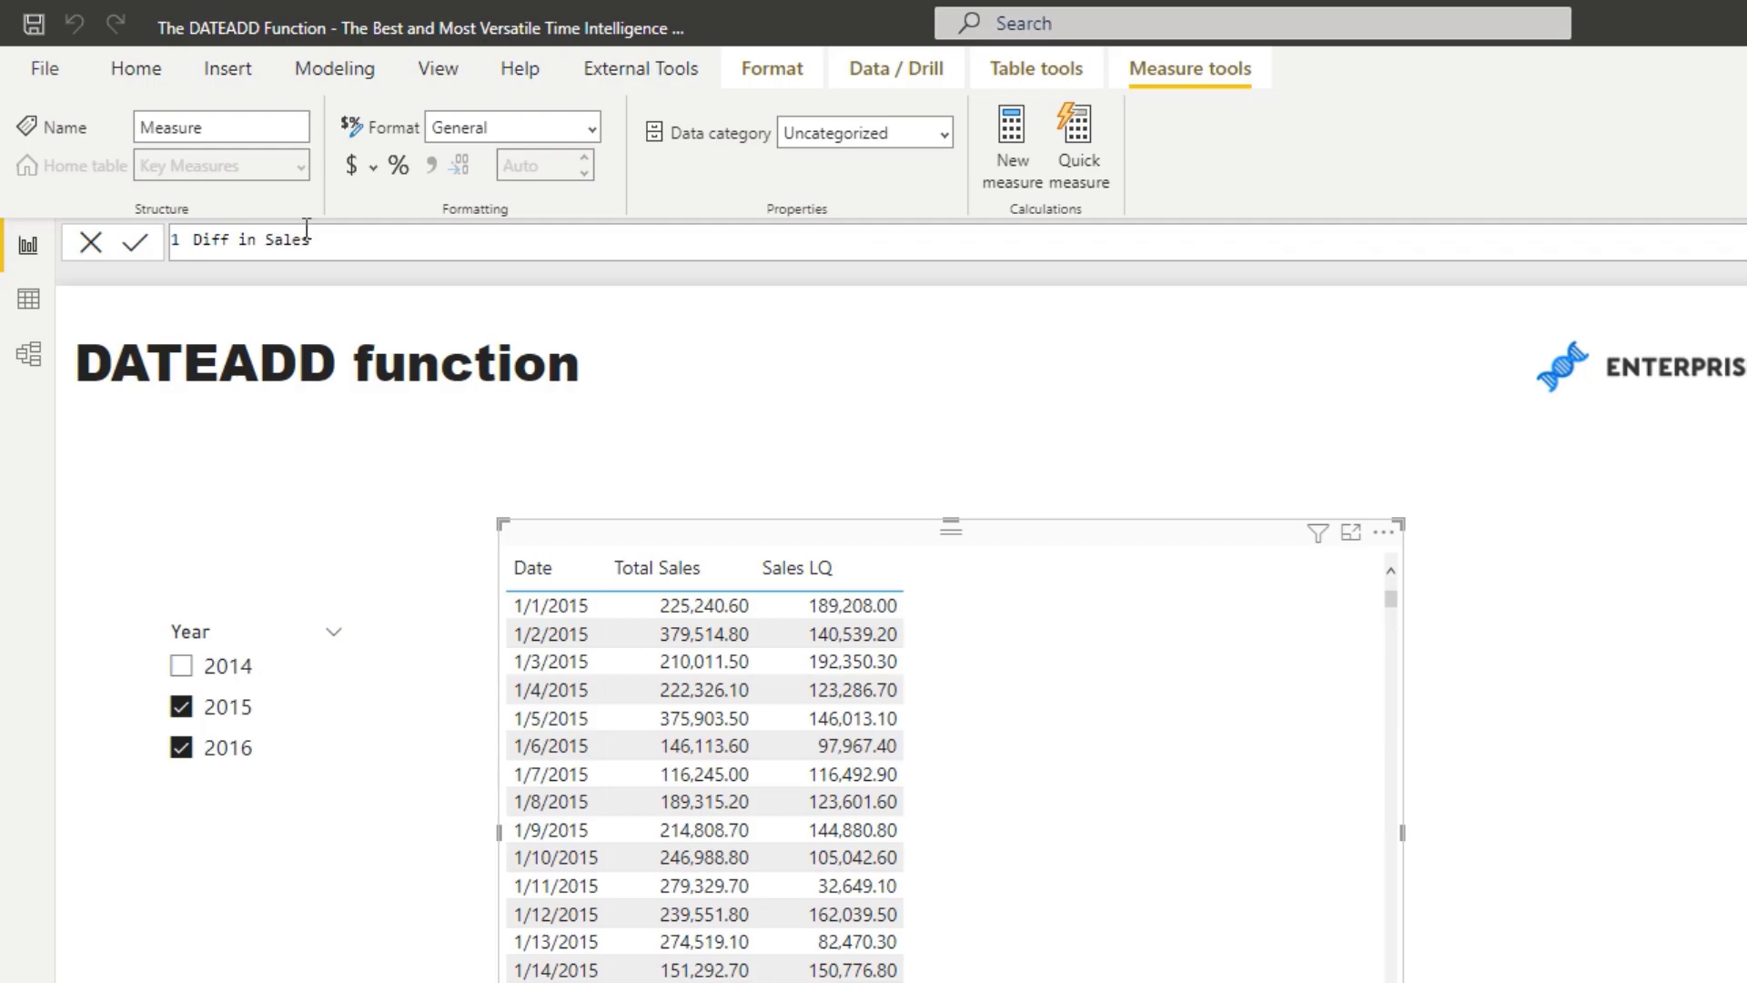
type("= [Total Sales]")
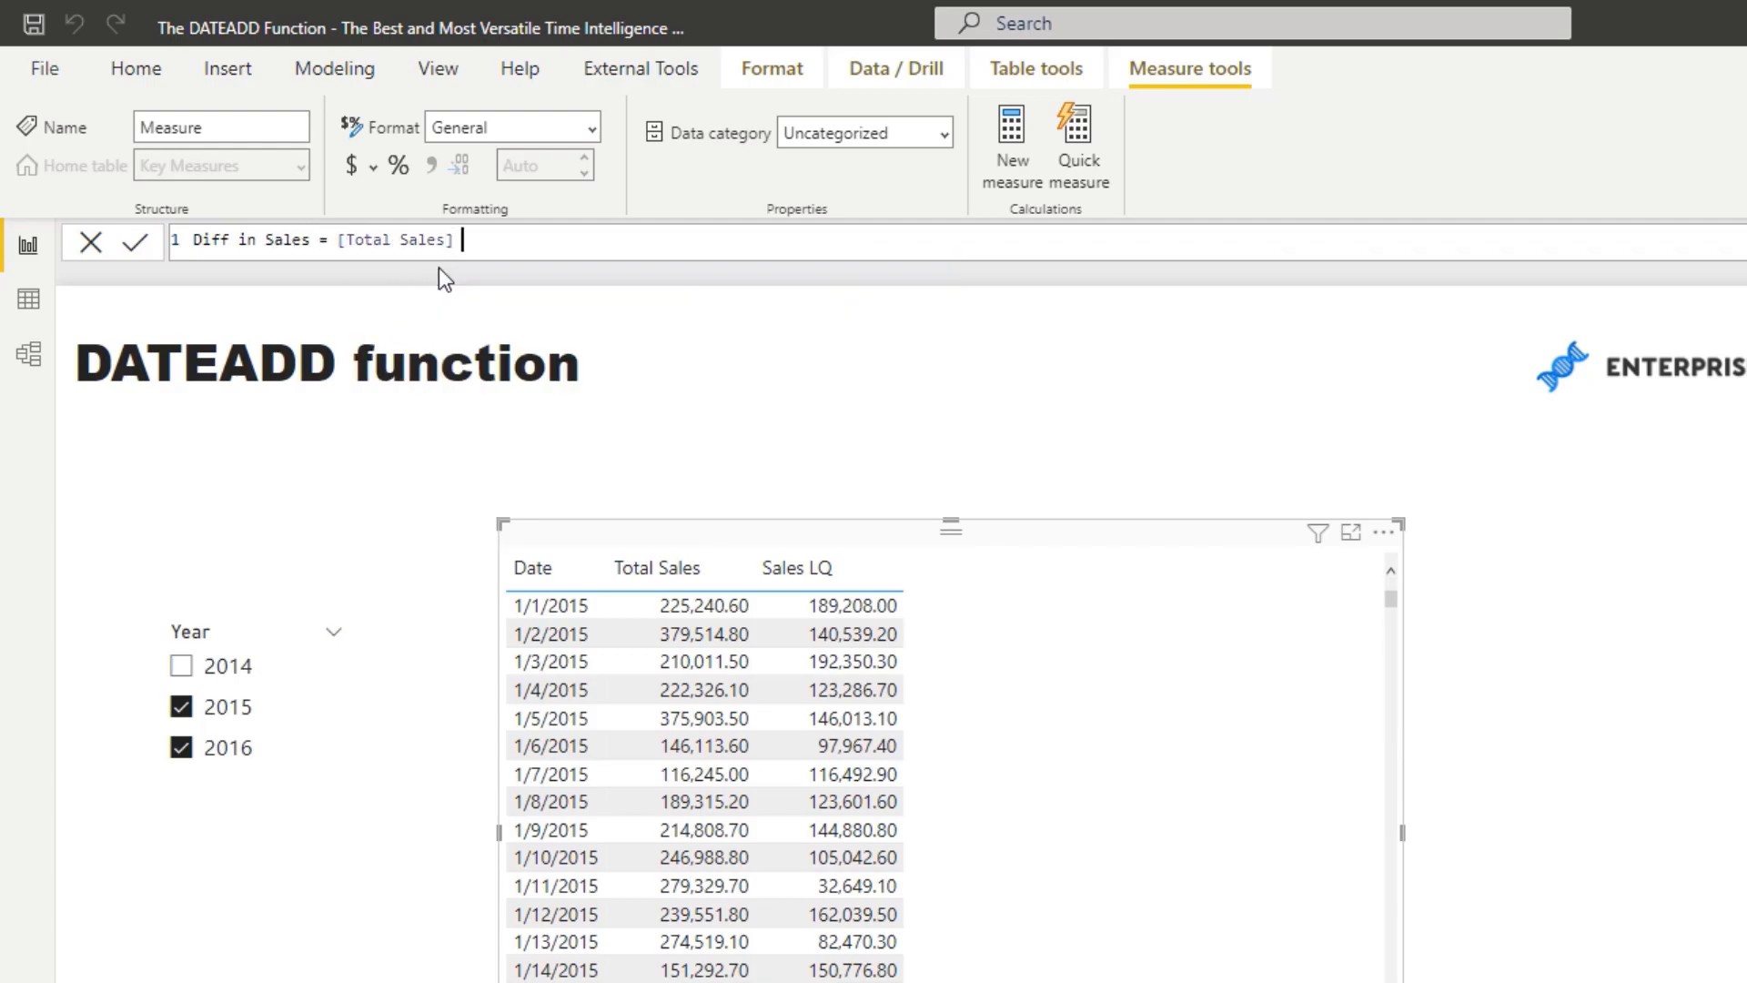
type("- [Sales LQ]")
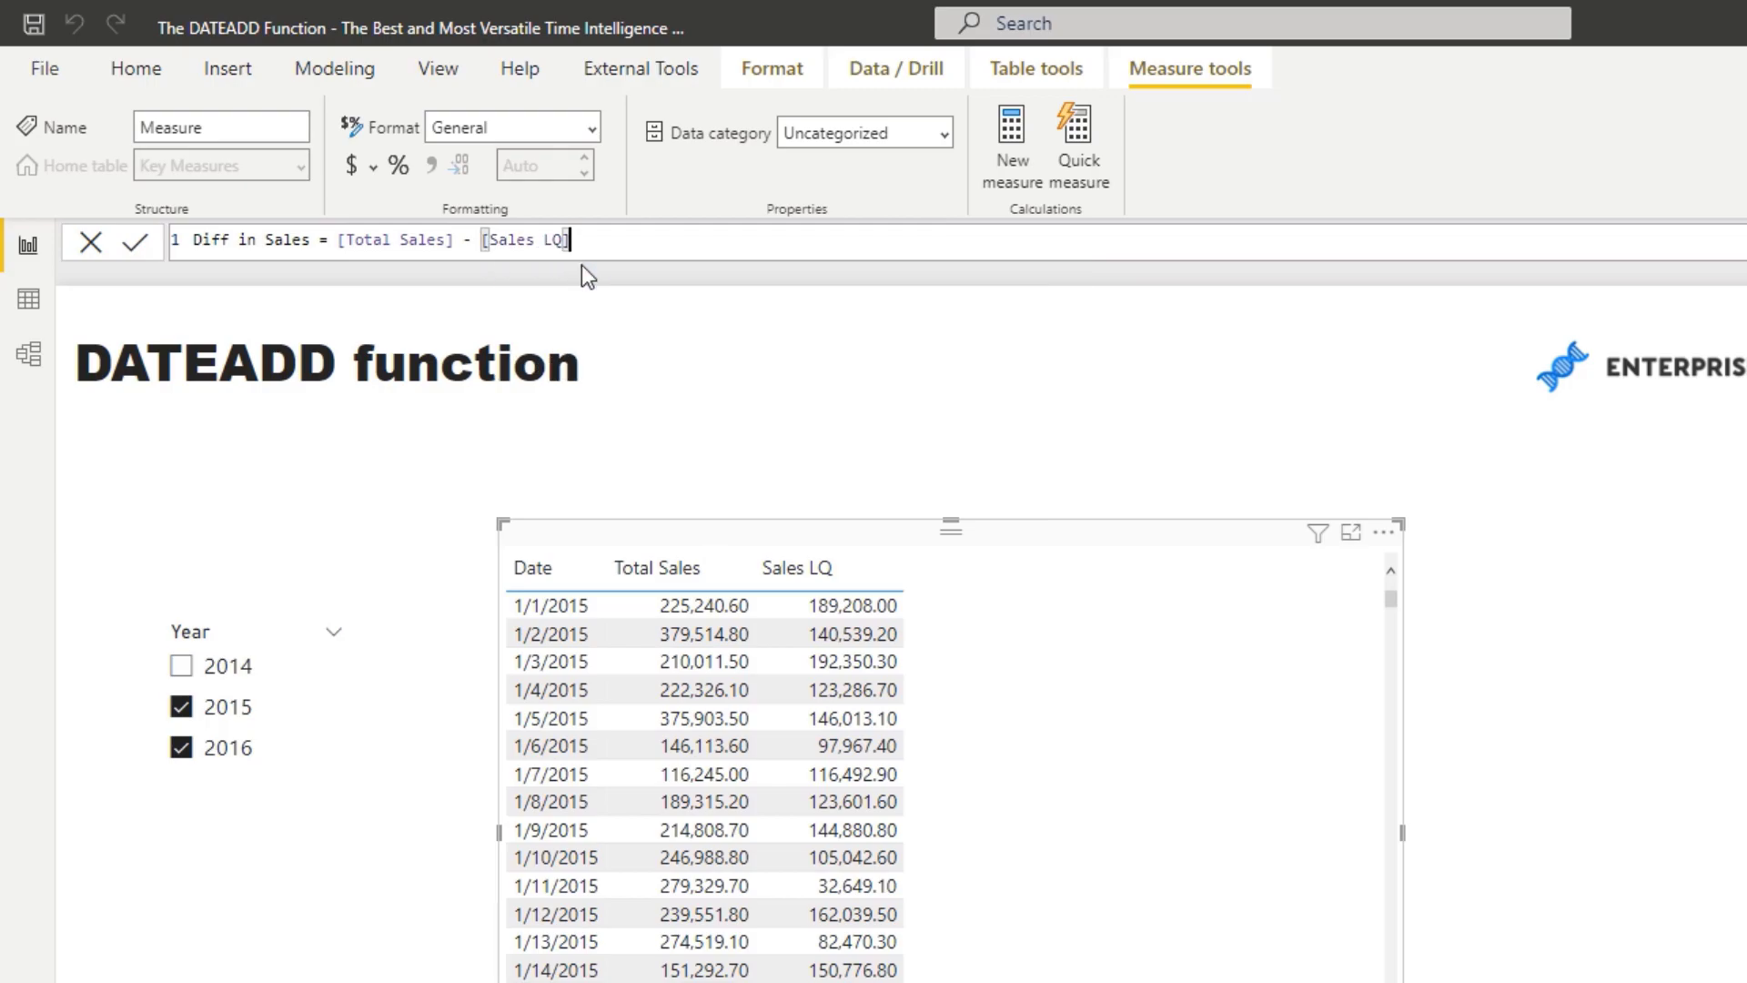
key("Enter")
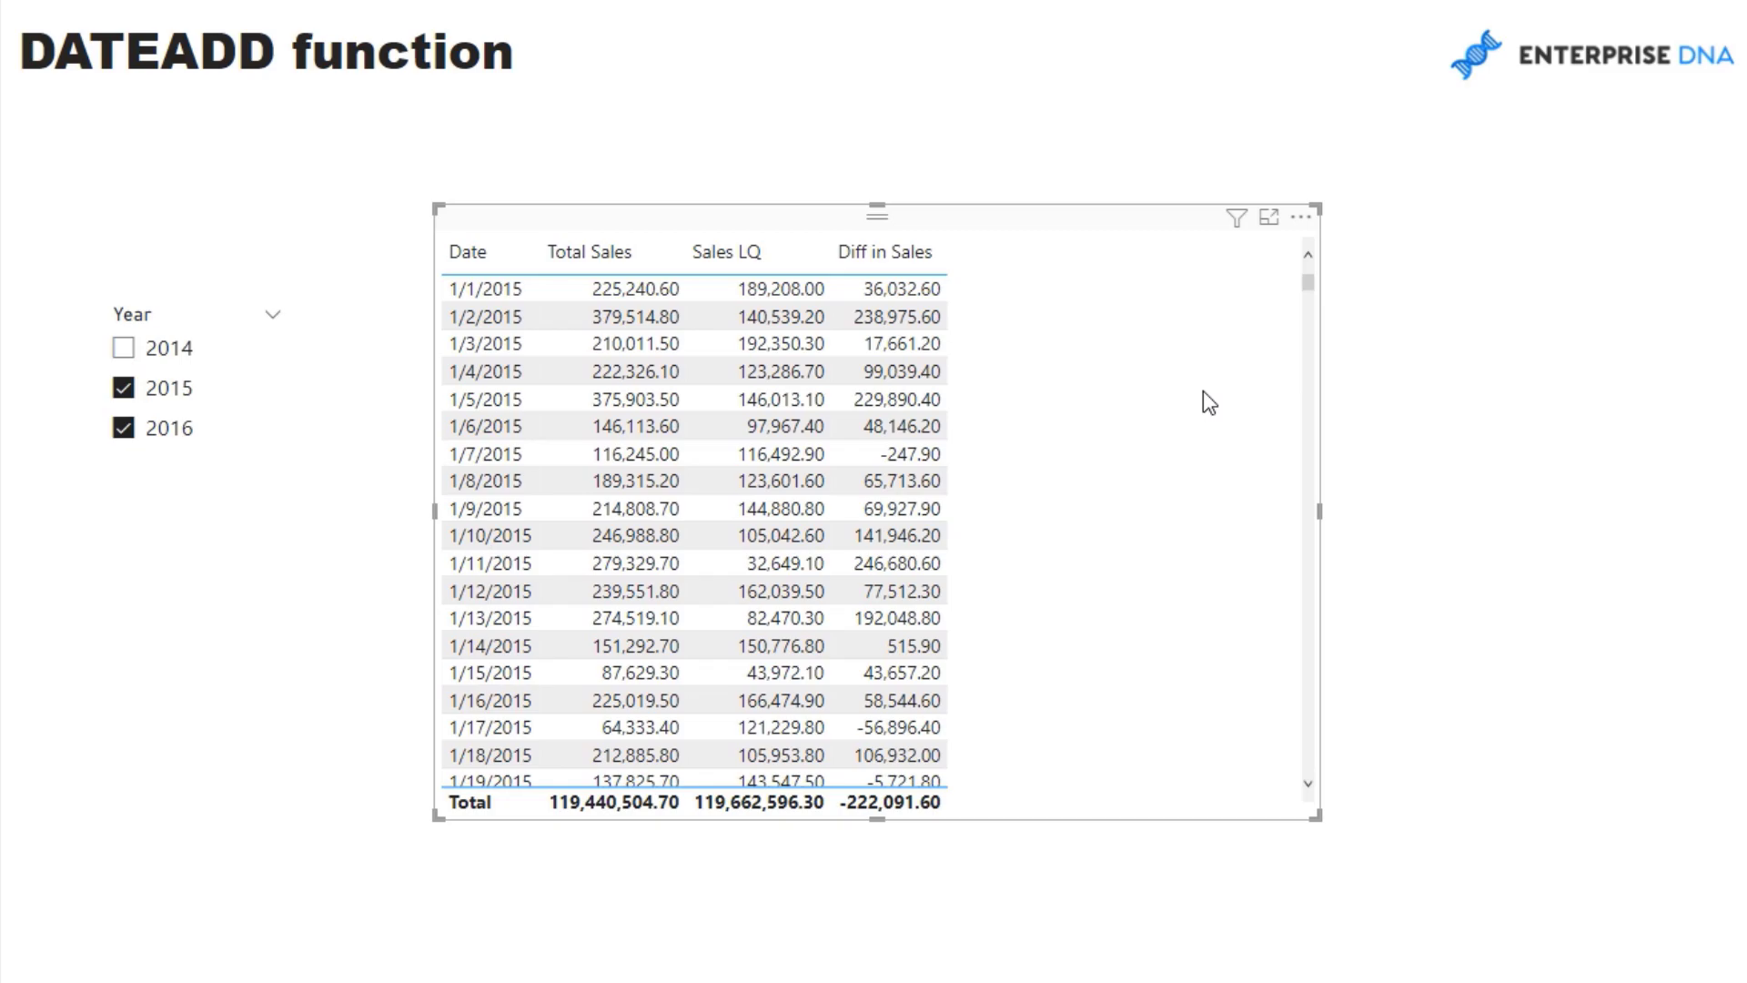
mouse_move(1123, 433)
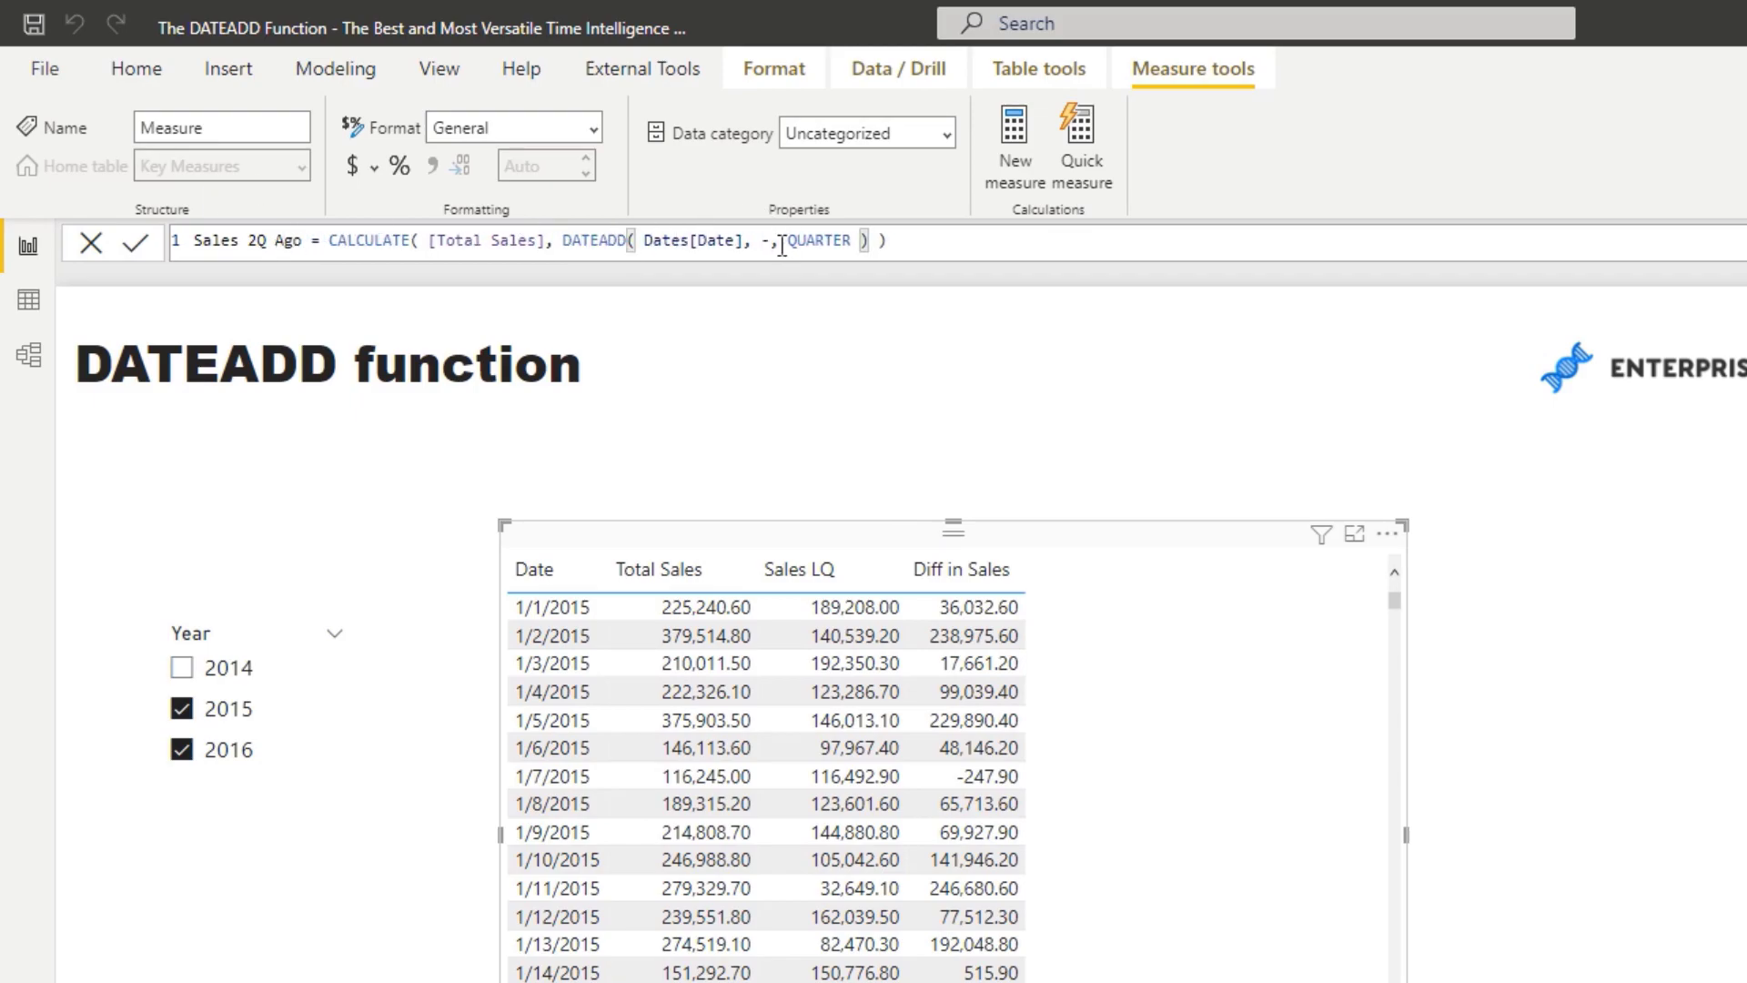
Create Sales 2Q Ago = CALCULATE([Total Sales], DATEADD(Dates[Date], -2, QUARTER))
type("2")
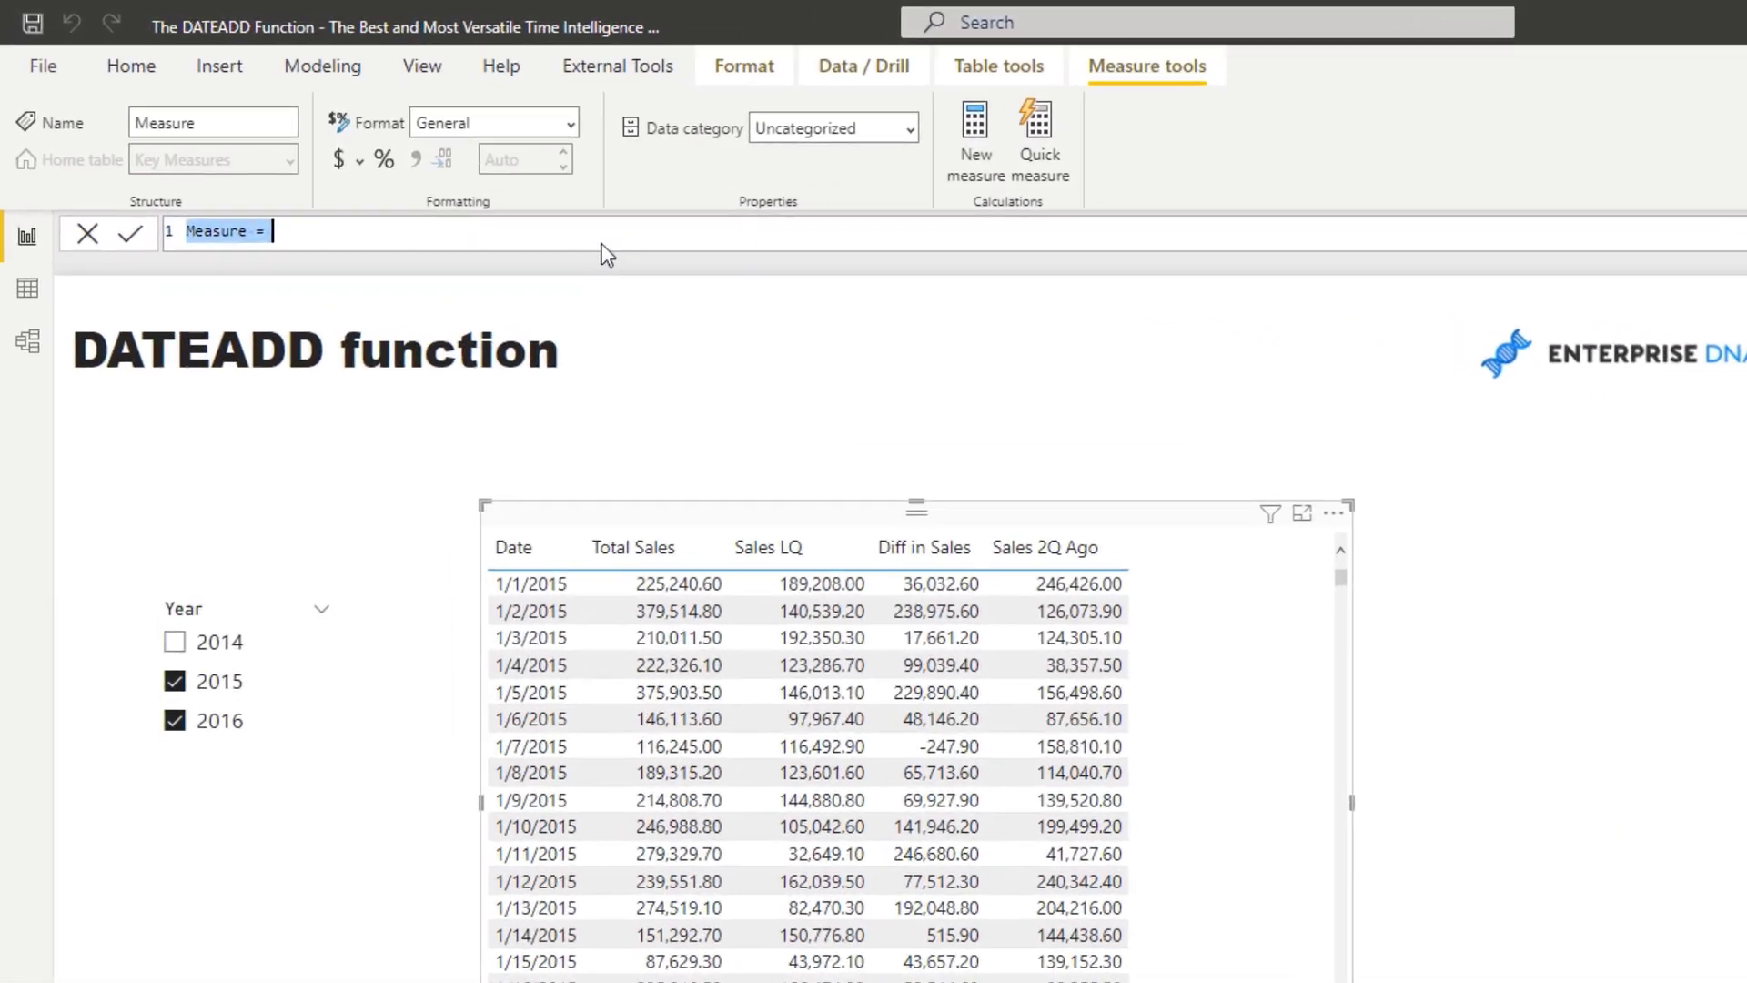
type("Sales 2Q Ago = CALCULATE( [Total Sales], DATEADD( Dates[Date], -2, QUARTER ) )")
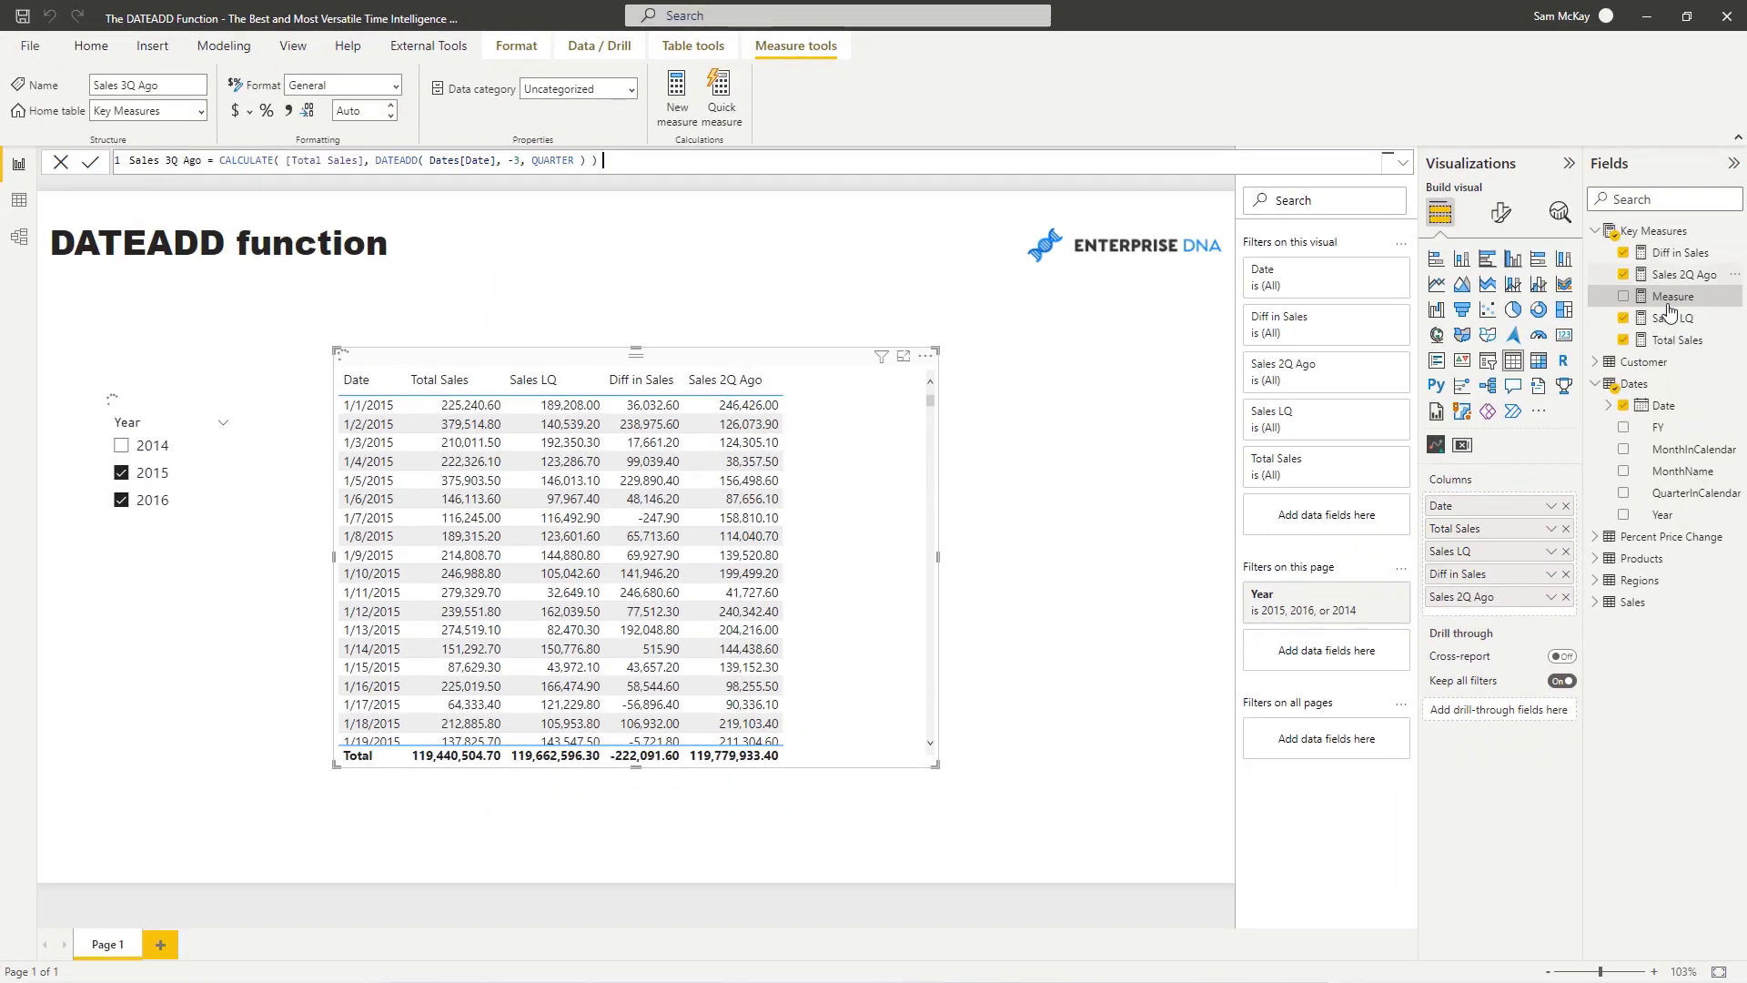
Add Sales 3Q Ago to the table and review the Diff in Sales and Sales 2Q Ago formulas
left_click(1622, 296)
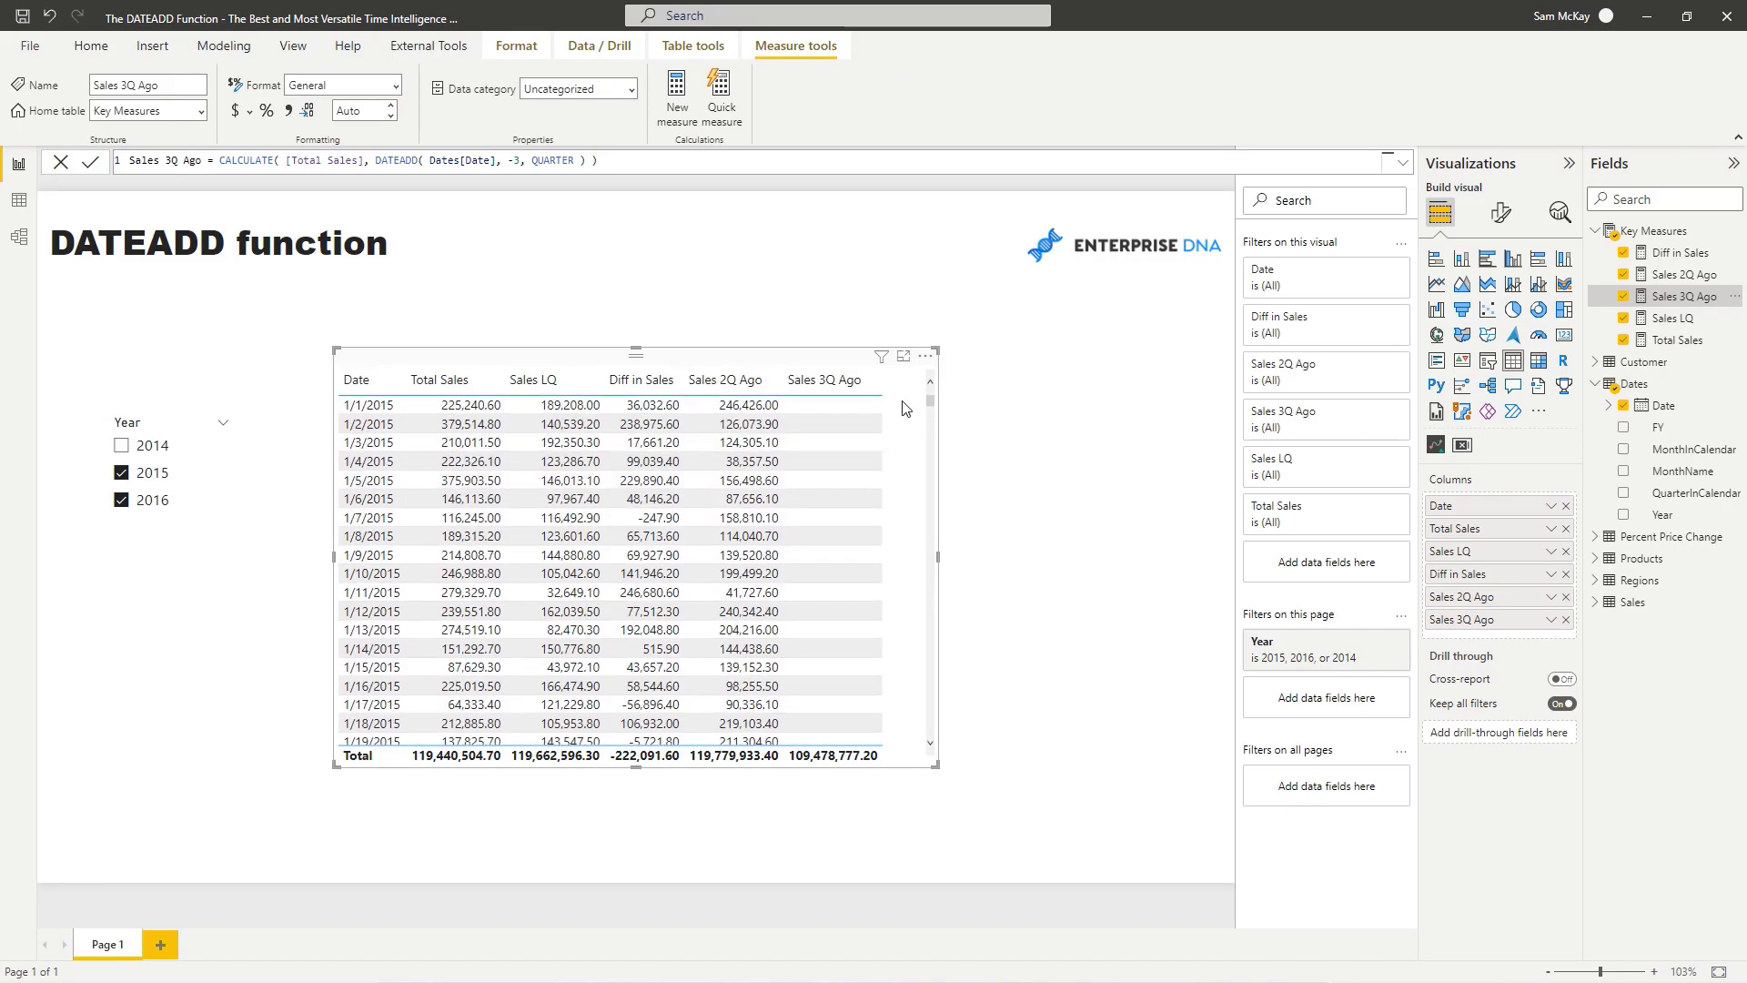
mouse_move(748, 351)
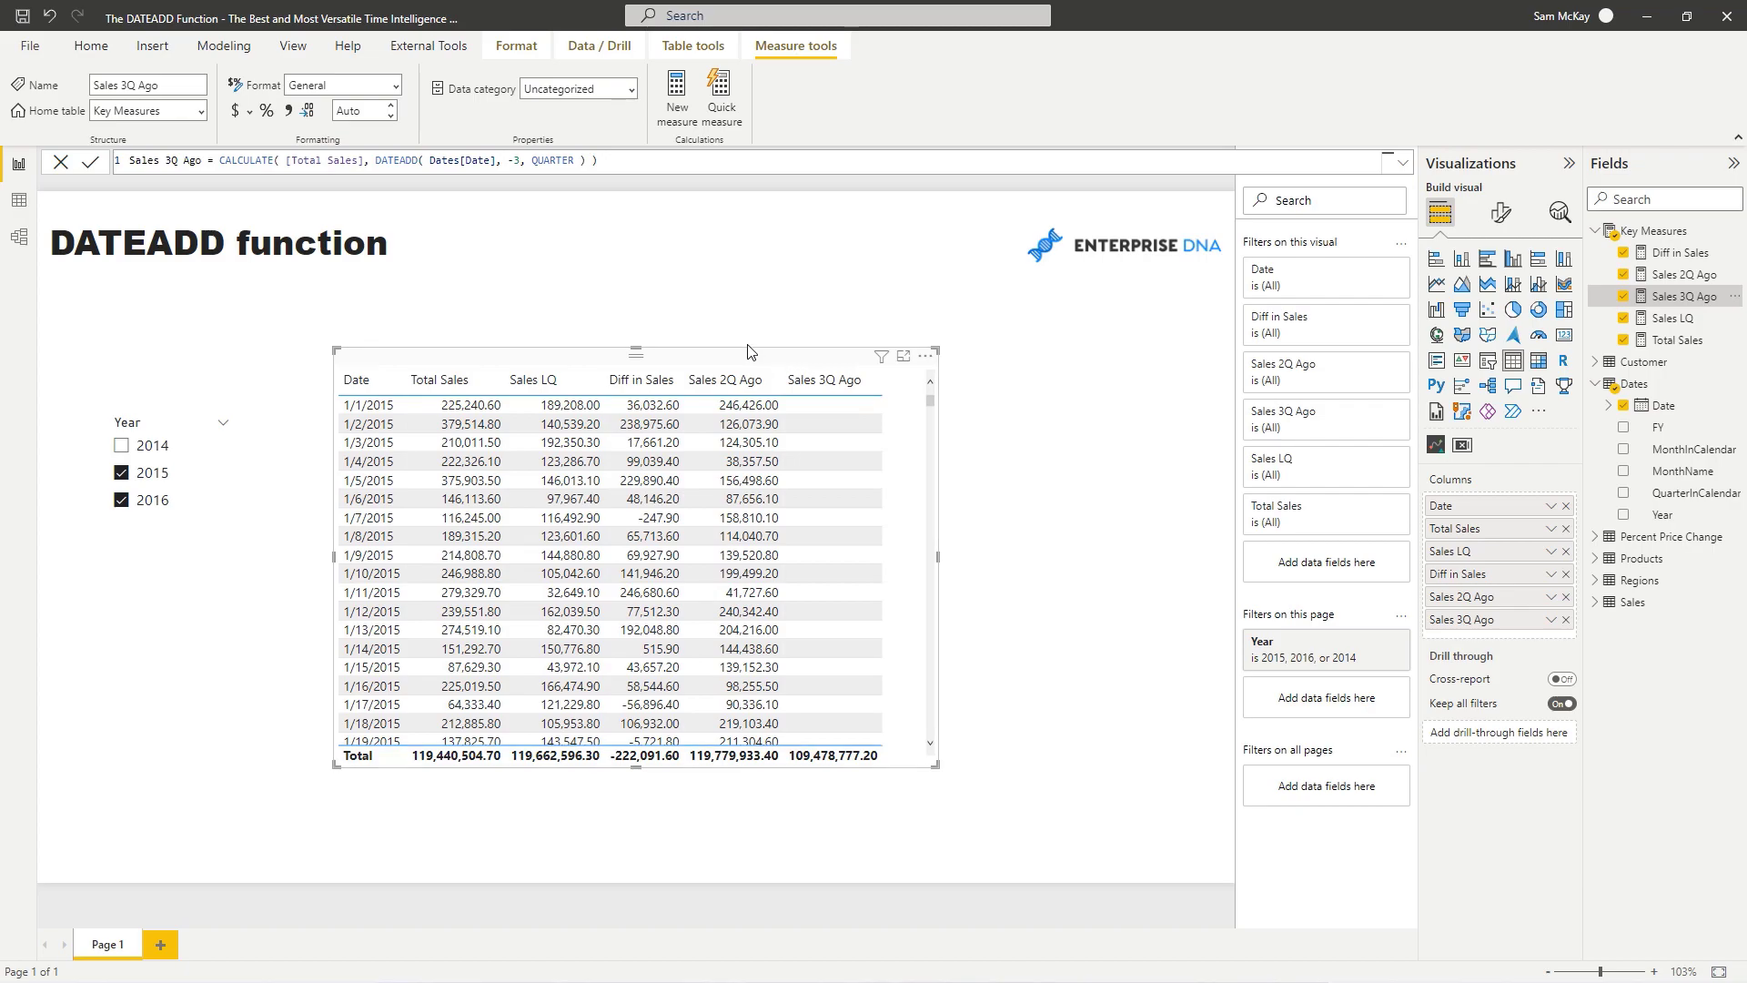
mouse_move(1674, 253)
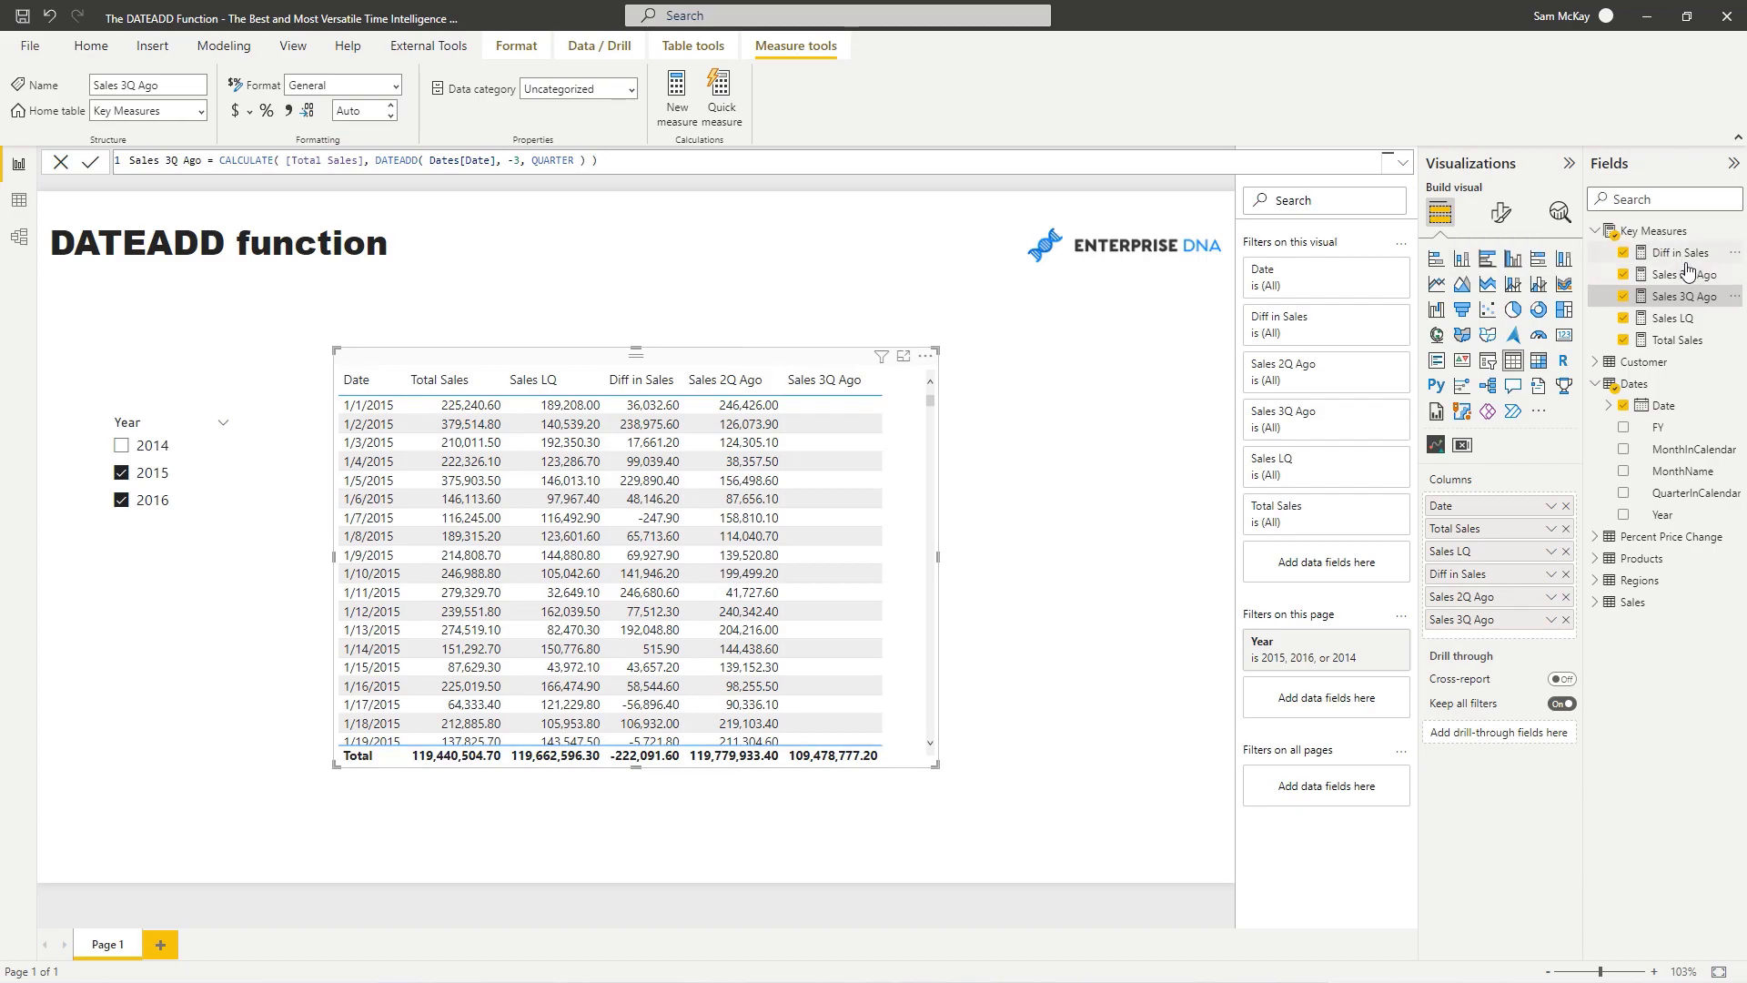
left_click(1676, 252)
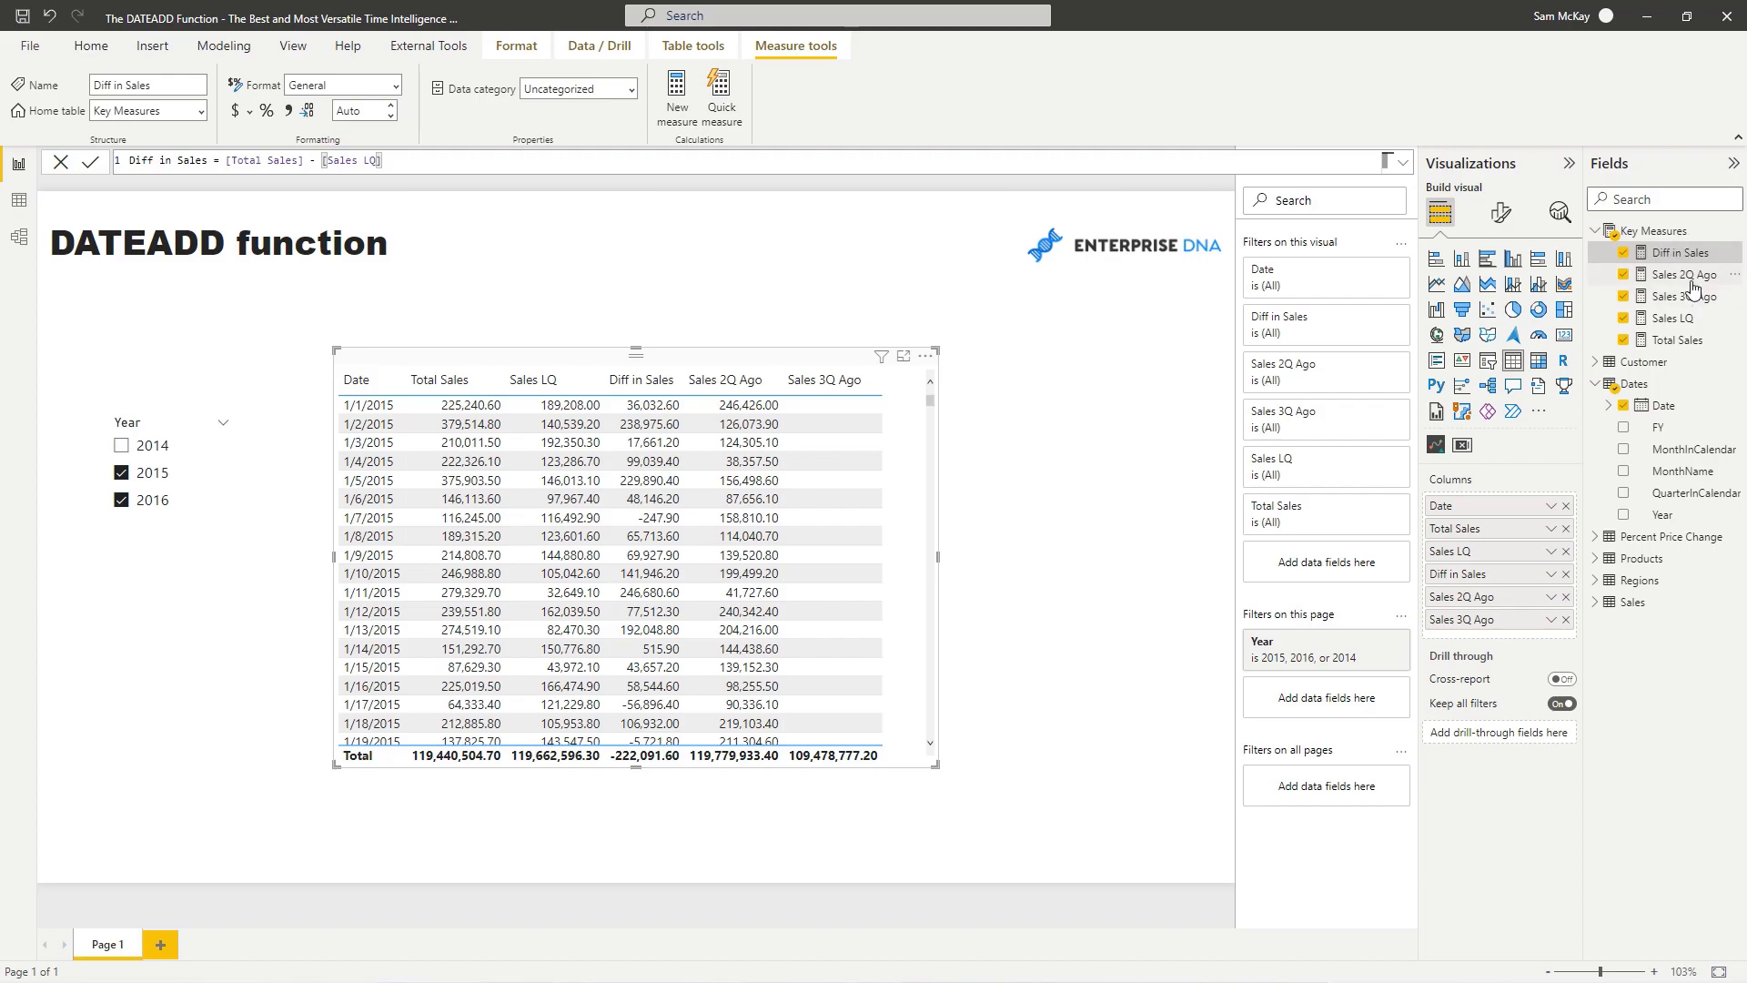
left_click(1682, 274)
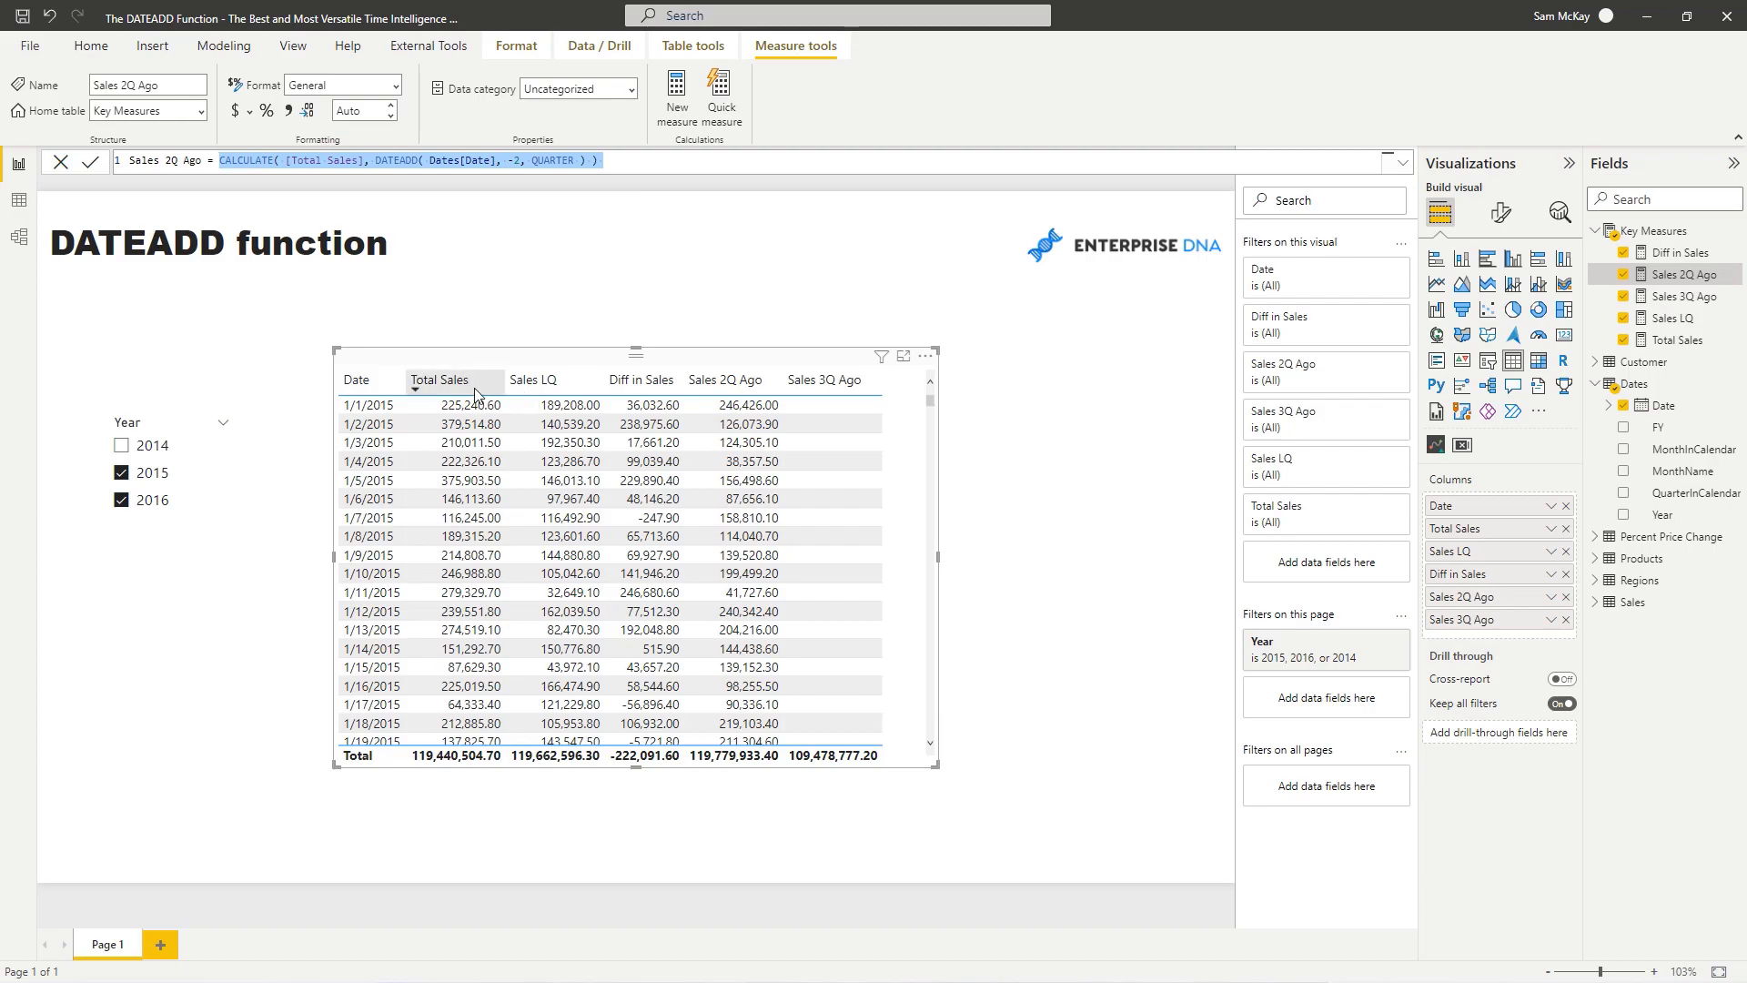
mouse_move(472, 387)
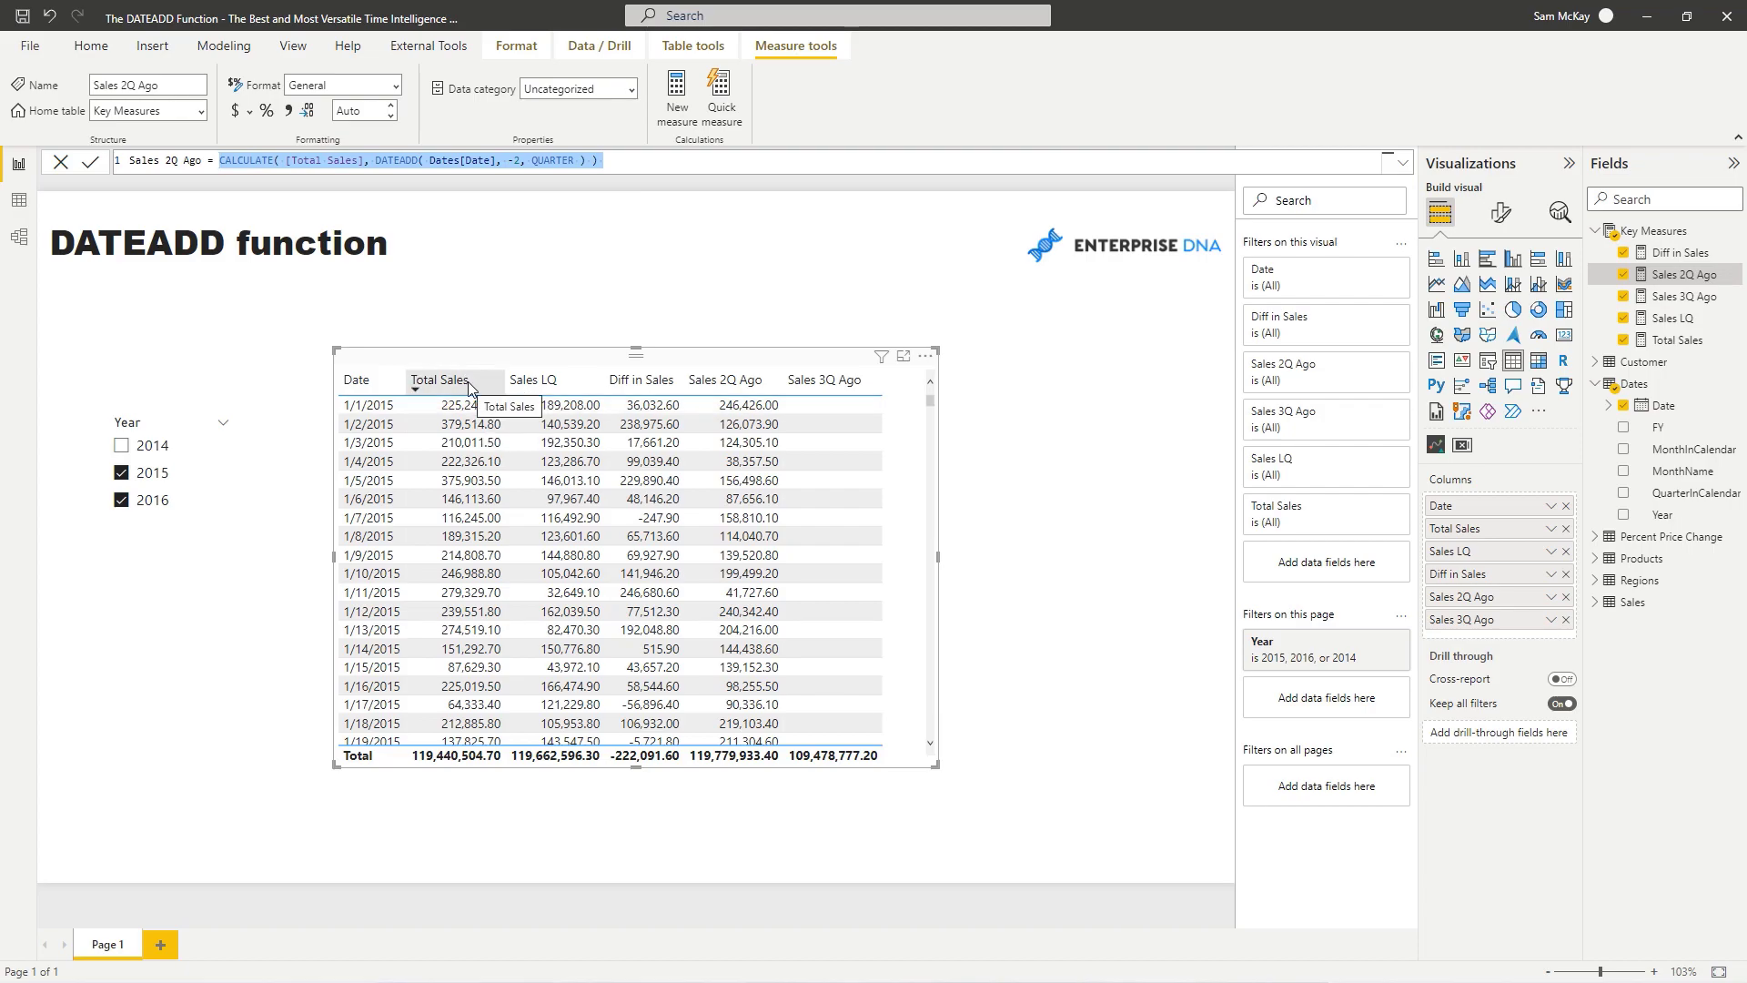